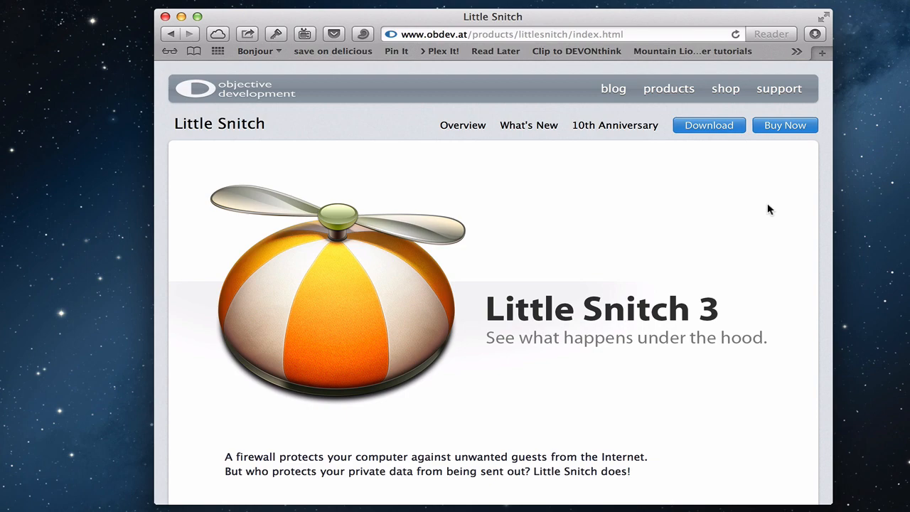
mouse_move(633, 286)
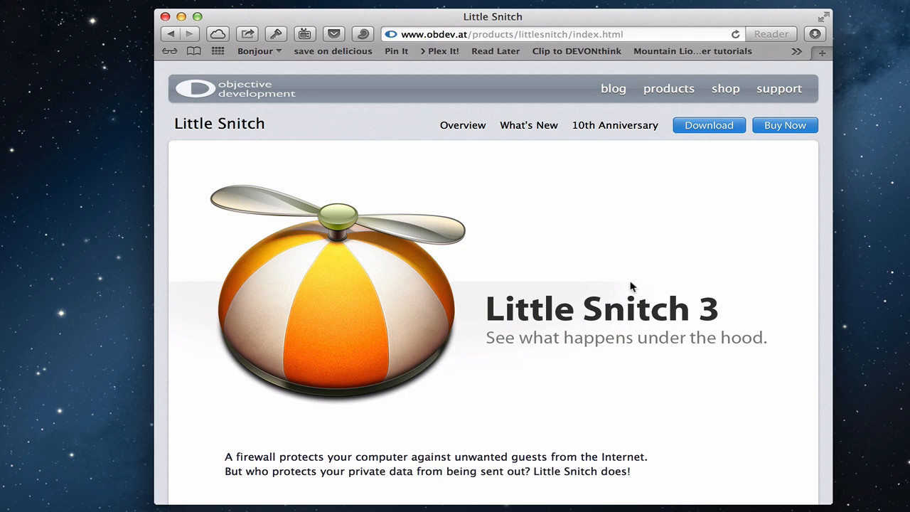
Go from the Little Snitch page via Buy Now to the order page and review license prices
scroll("down", 3)
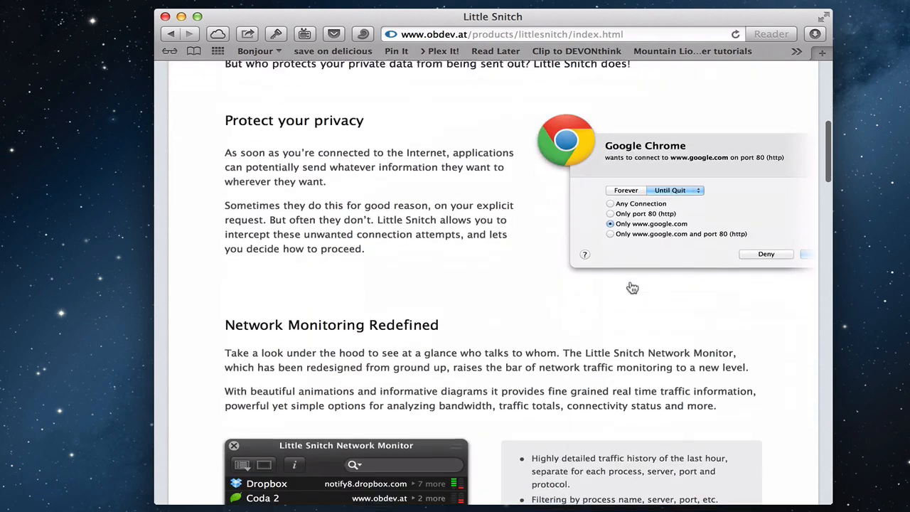
scroll("down", 3)
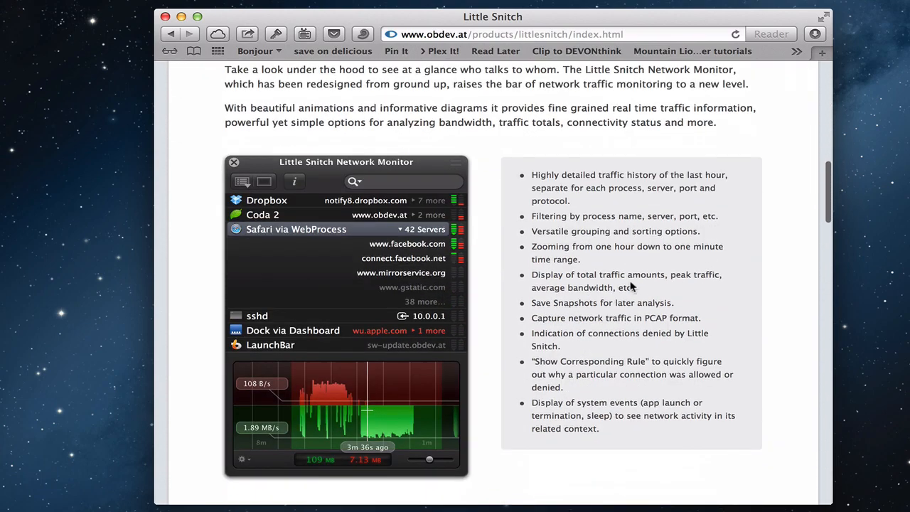
scroll("down", 3)
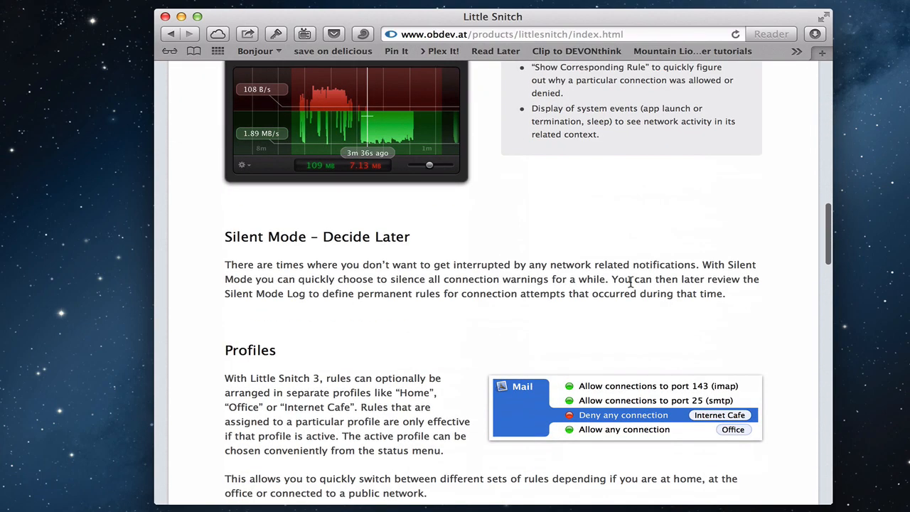
scroll("down", 3)
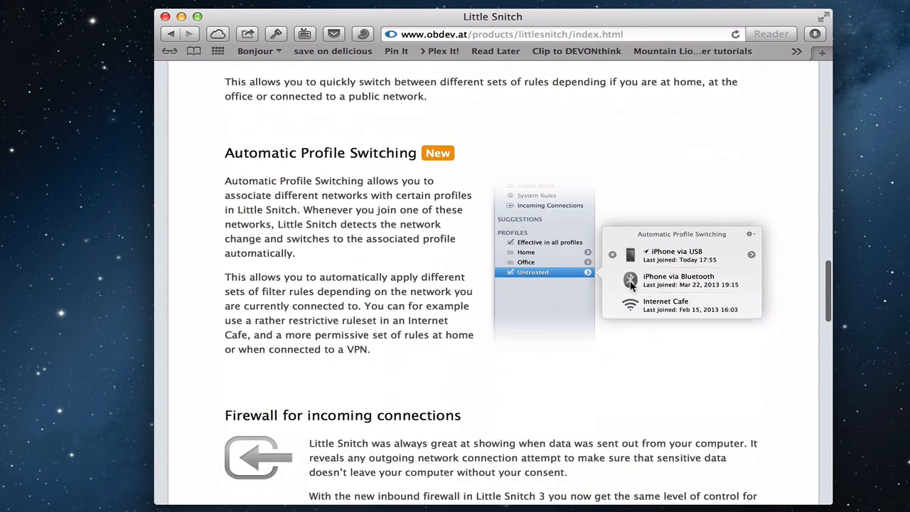
scroll("up", 3)
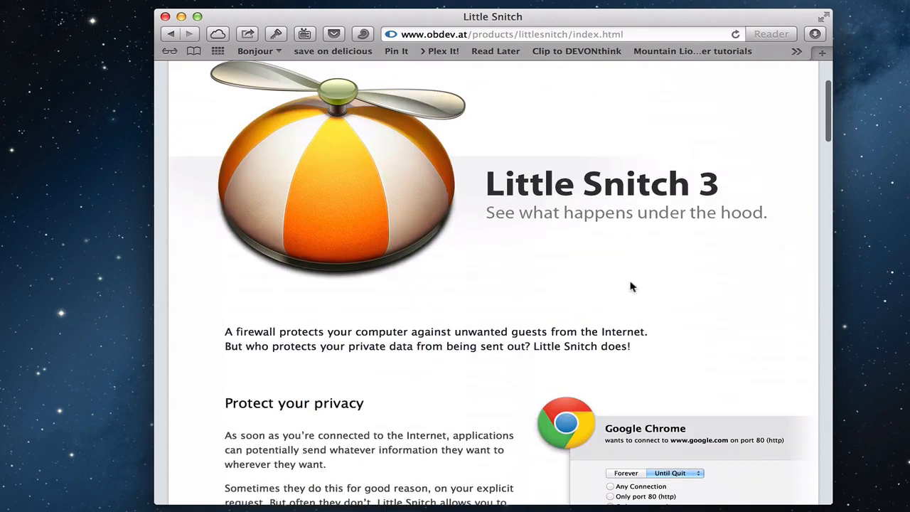
scroll("up", 3)
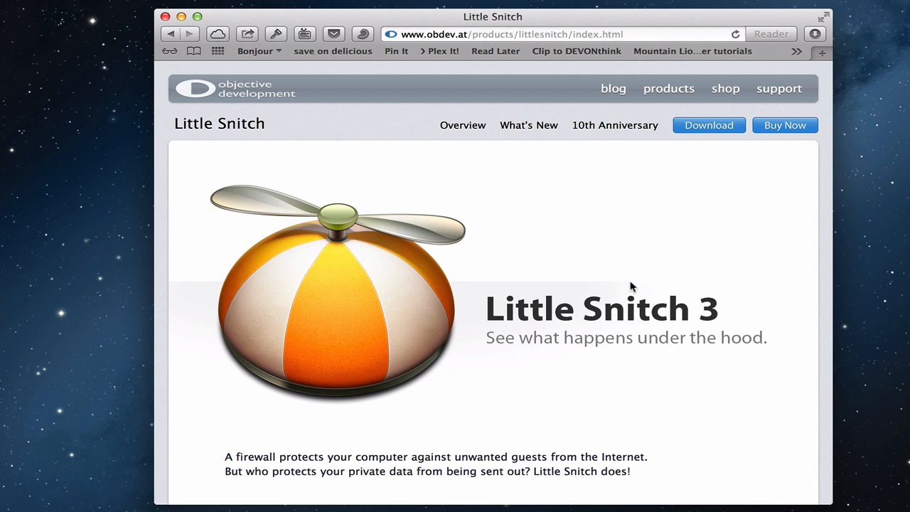
mouse_move(689, 374)
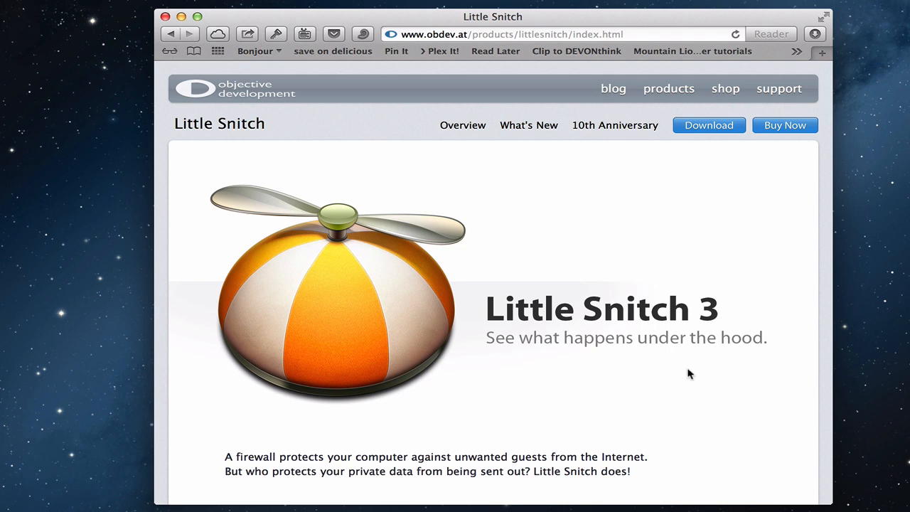
mouse_move(784, 138)
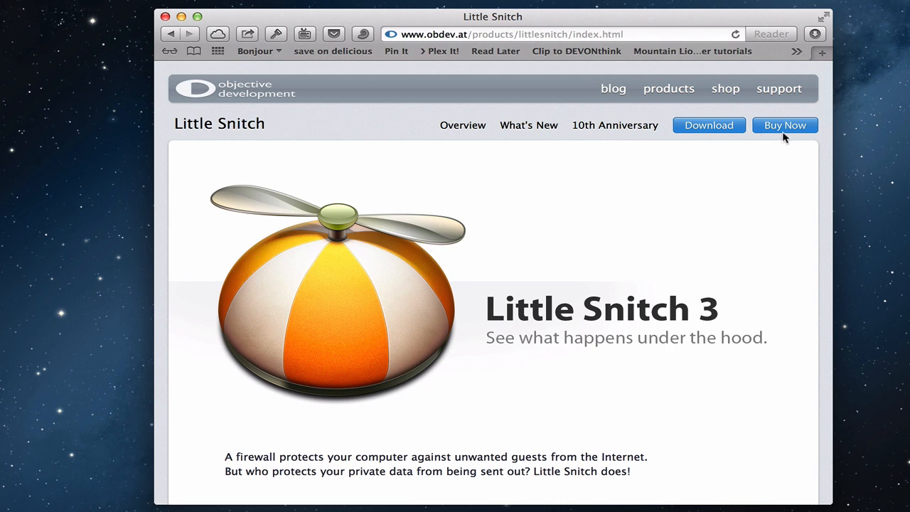
left_click(784, 125)
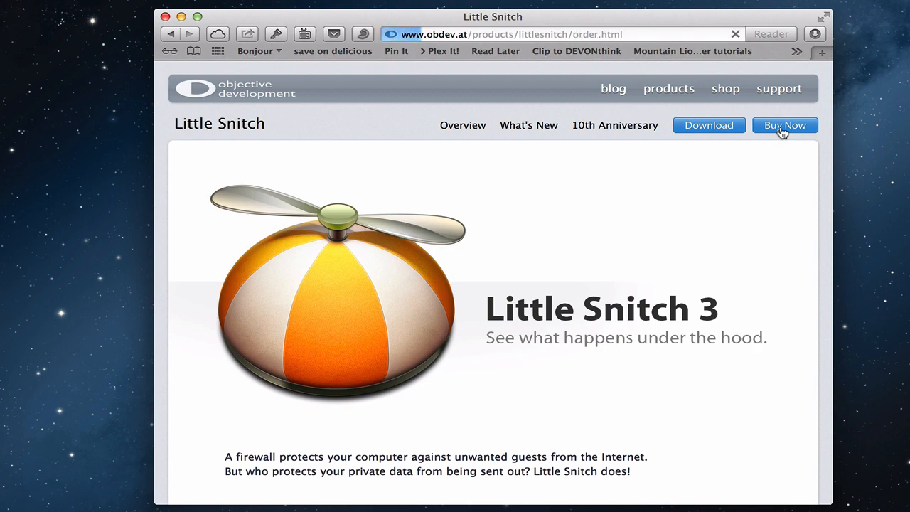
left_click(785, 125)
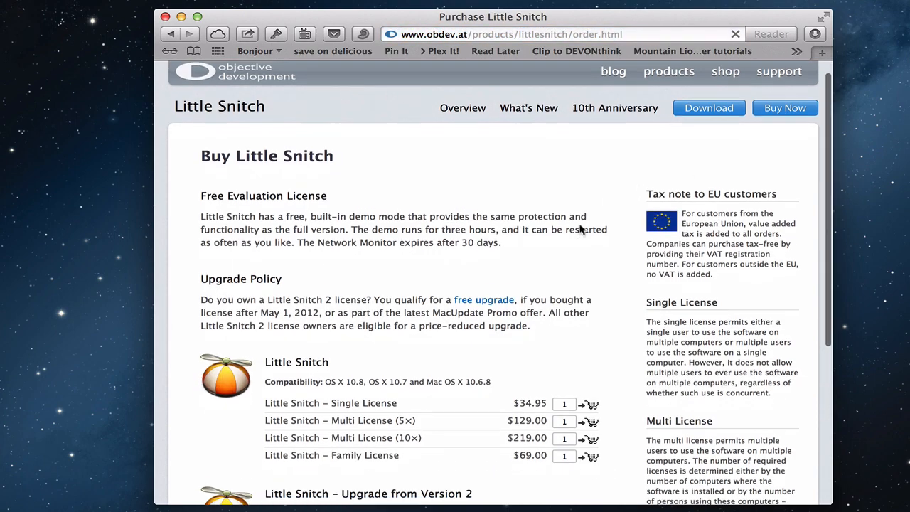
scroll("down", 3)
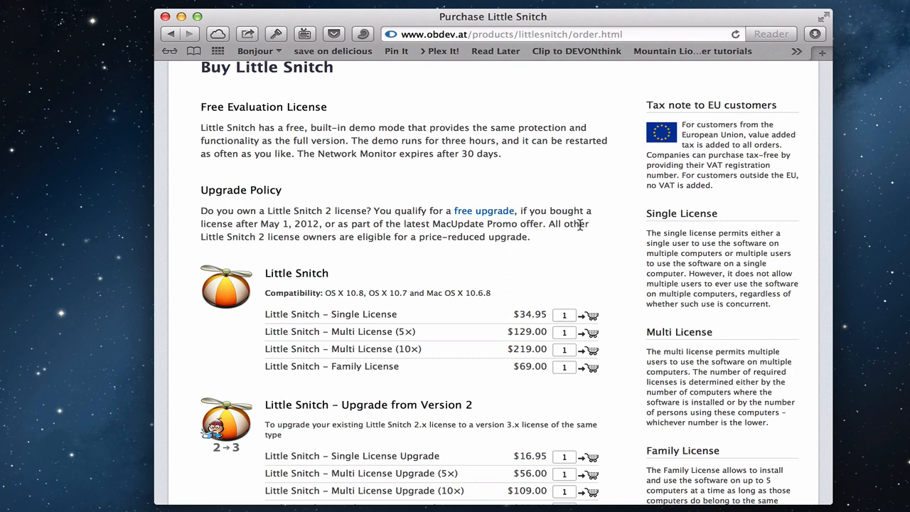
scroll("up", 3)
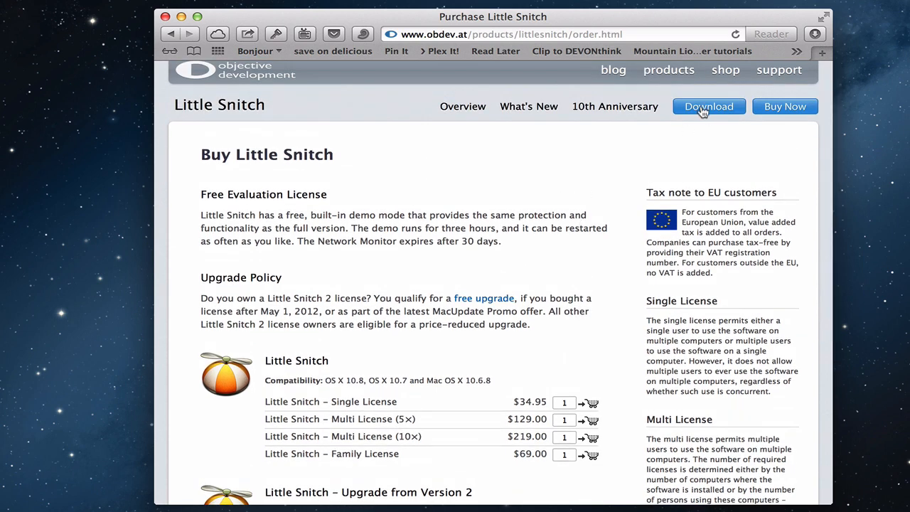
Download LittleSnitch-3.1.dmg from obdev.at and open it from Safari's Downloads list
left_click(708, 107)
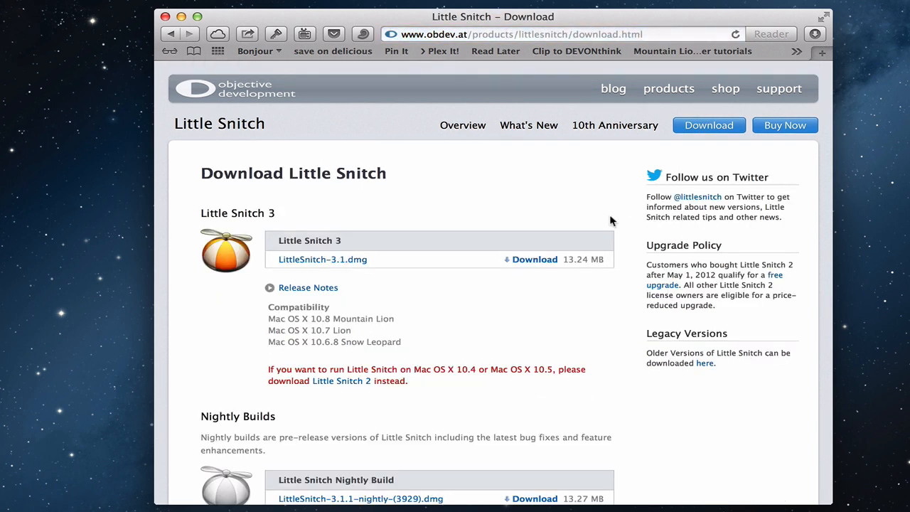
mouse_move(534, 259)
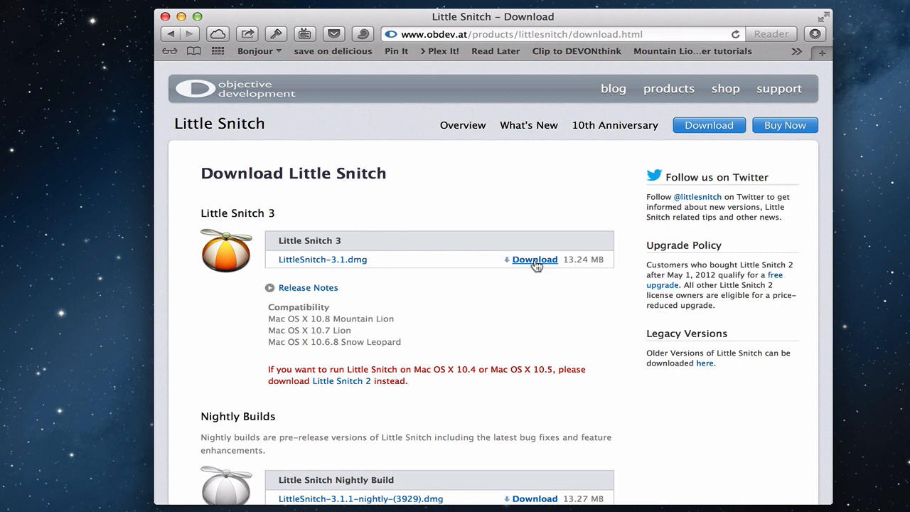
left_click(534, 259)
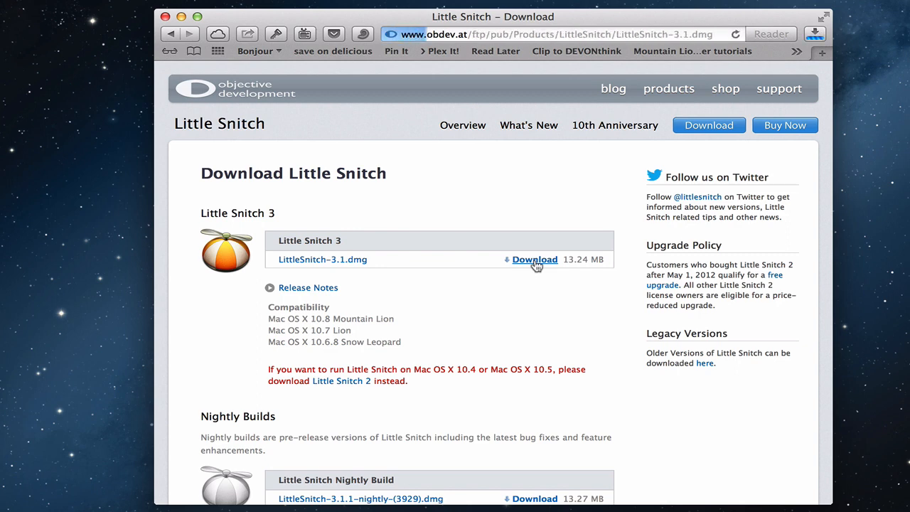
left_click(535, 259)
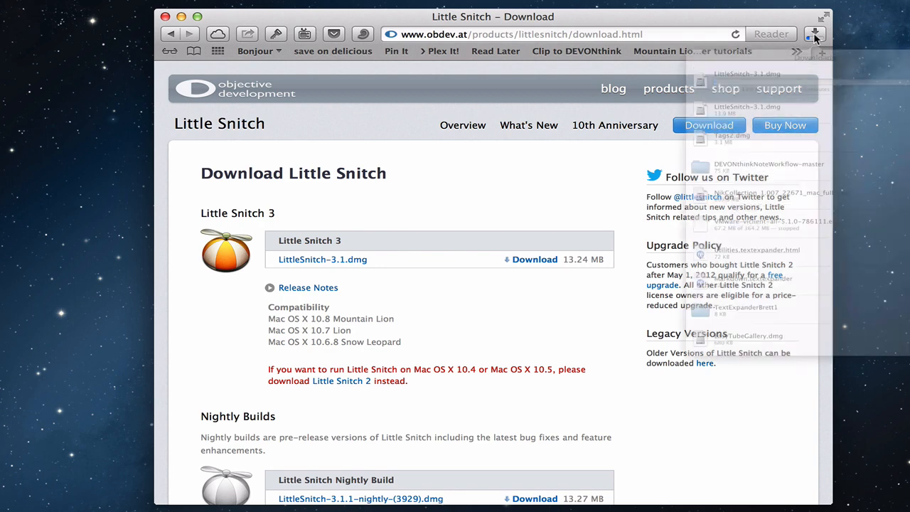
left_click(815, 33)
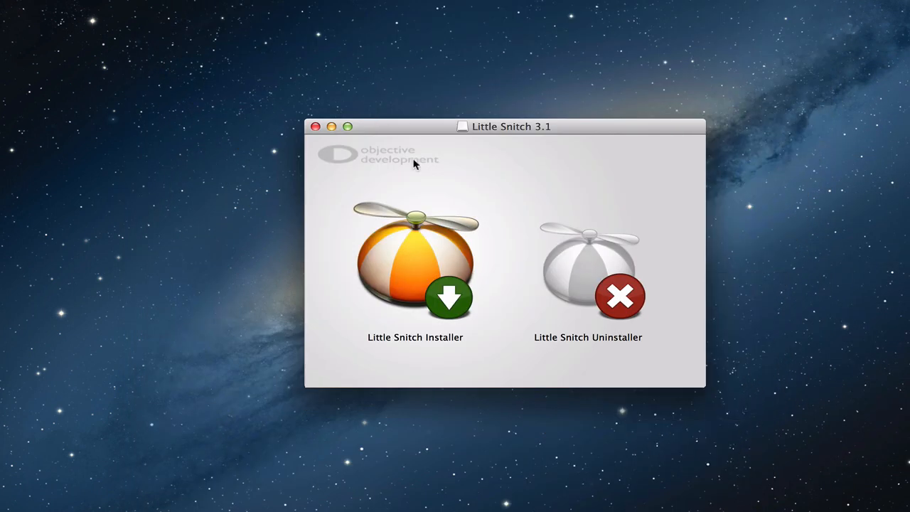
Launch Little Snitch Installer, get past the welcome screen and authorize with the admin password
left_click(415, 270)
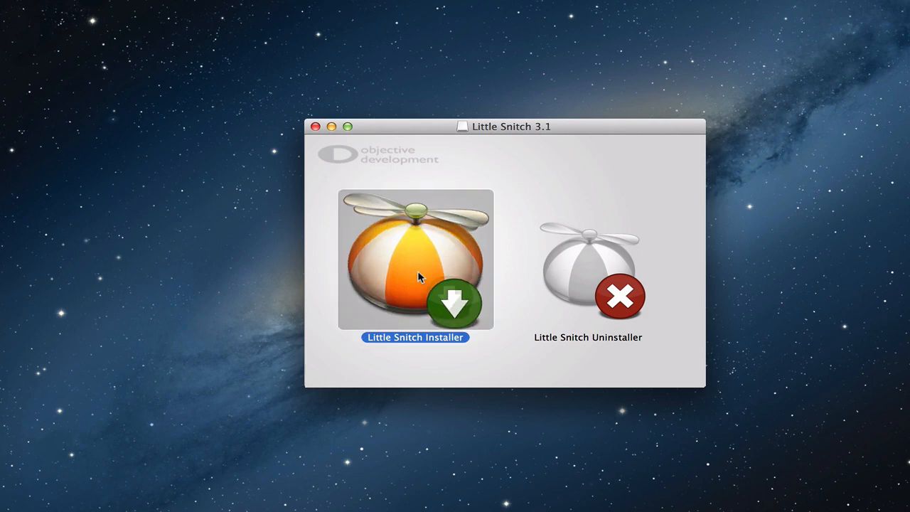
double_click(415, 260)
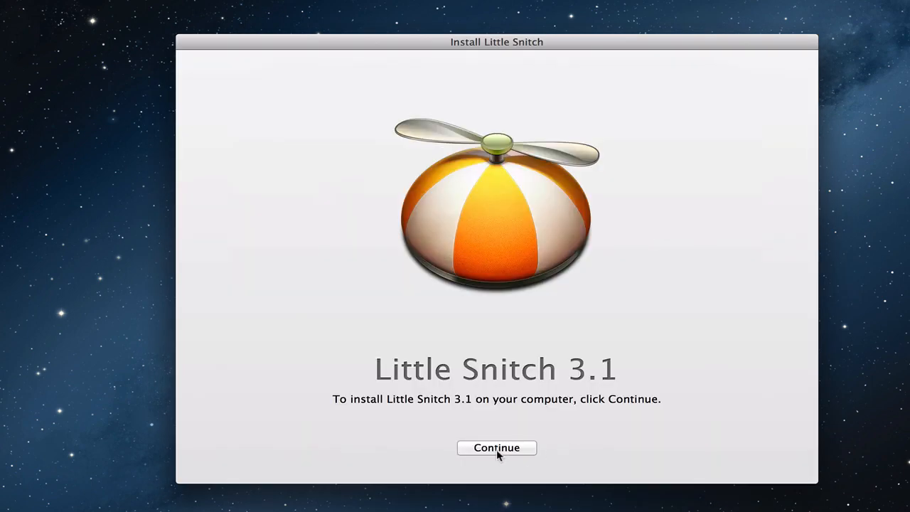
left_click(496, 447)
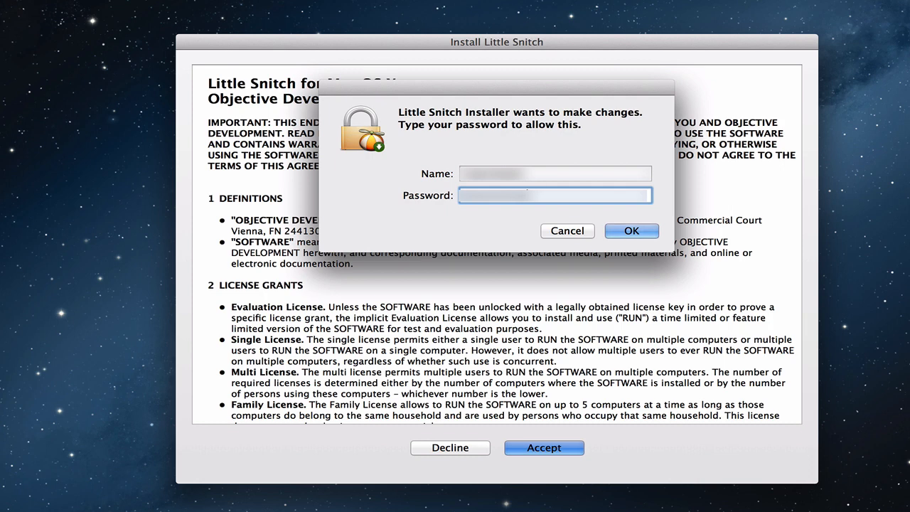
left_click(630, 230)
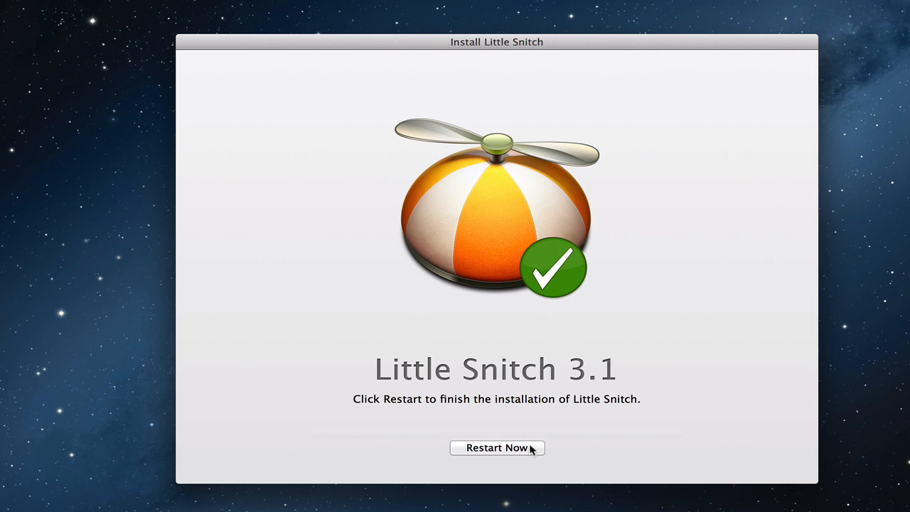
mouse_move(503, 450)
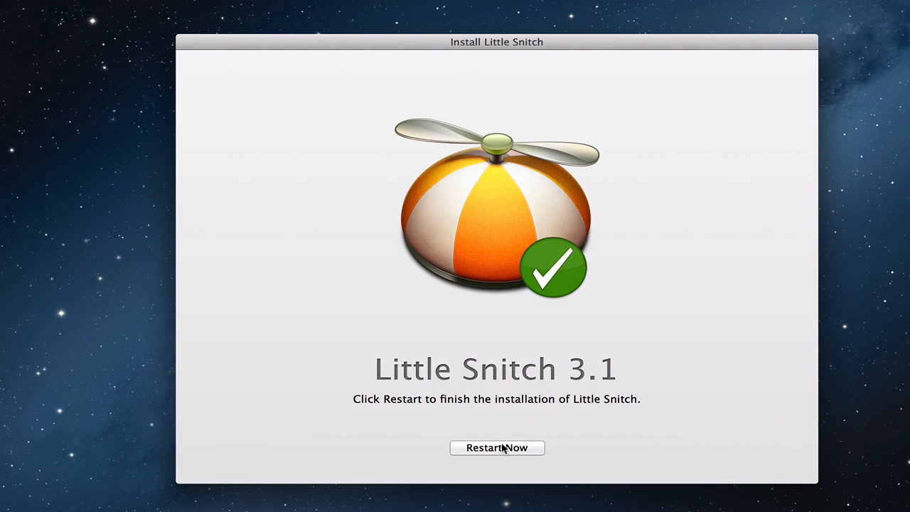
Restart to finish installation, then choose Not Now on the permissive-mode notice
left_click(496, 448)
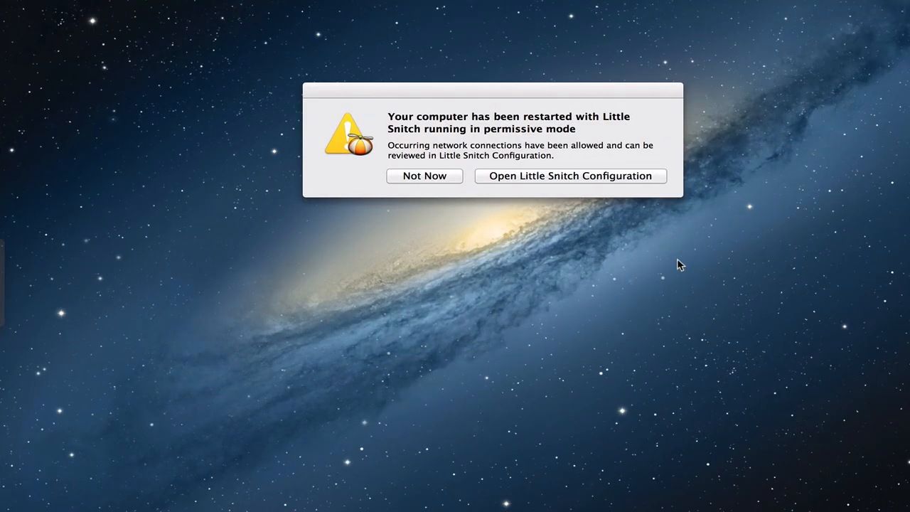
mouse_move(564, 94)
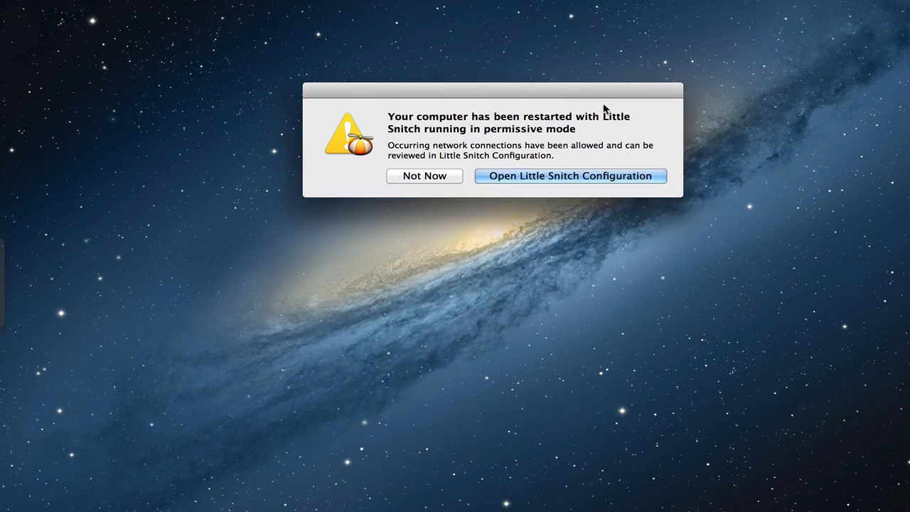
mouse_move(567, 141)
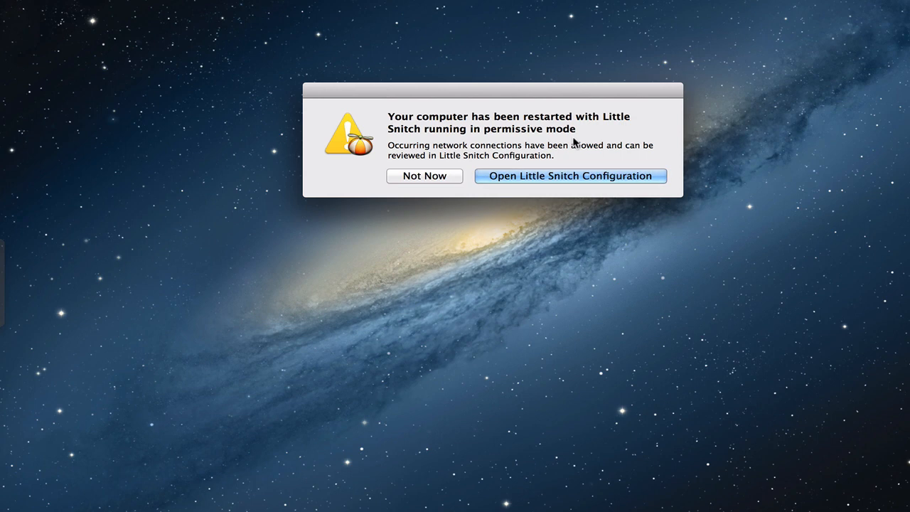
mouse_move(585, 182)
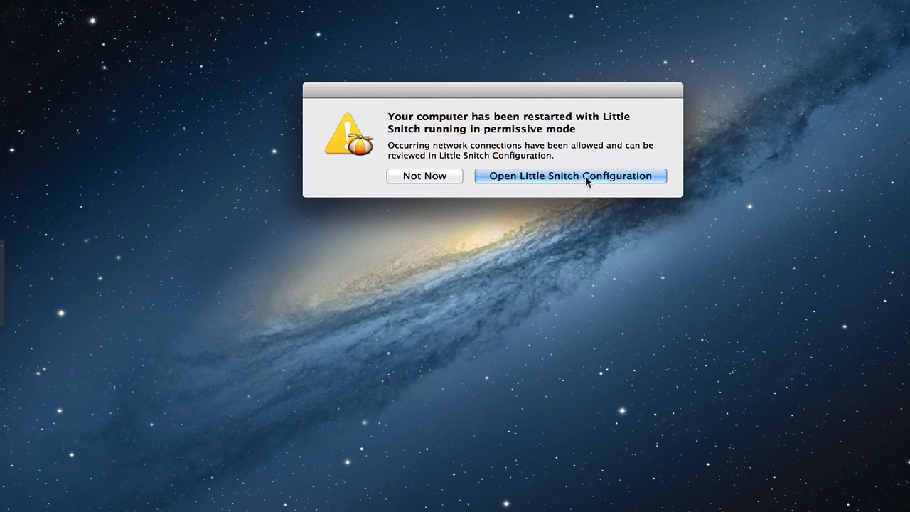
mouse_move(575, 185)
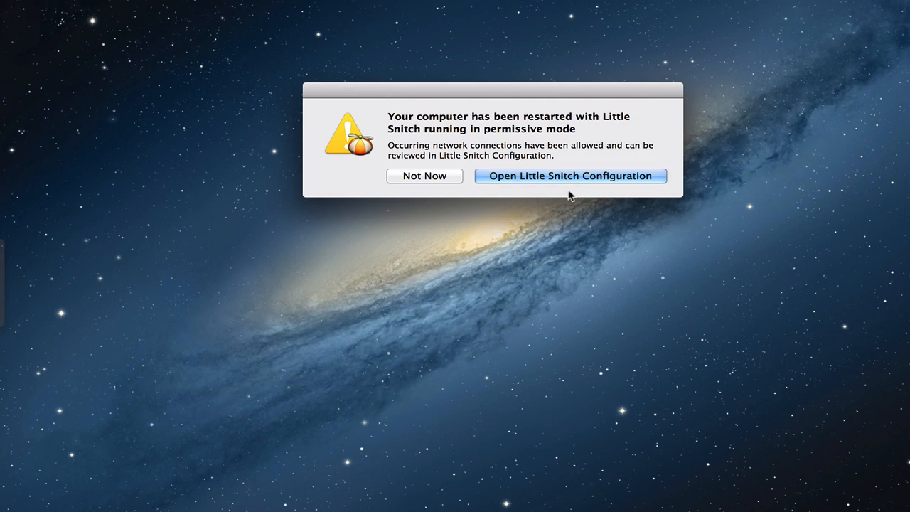
mouse_move(418, 185)
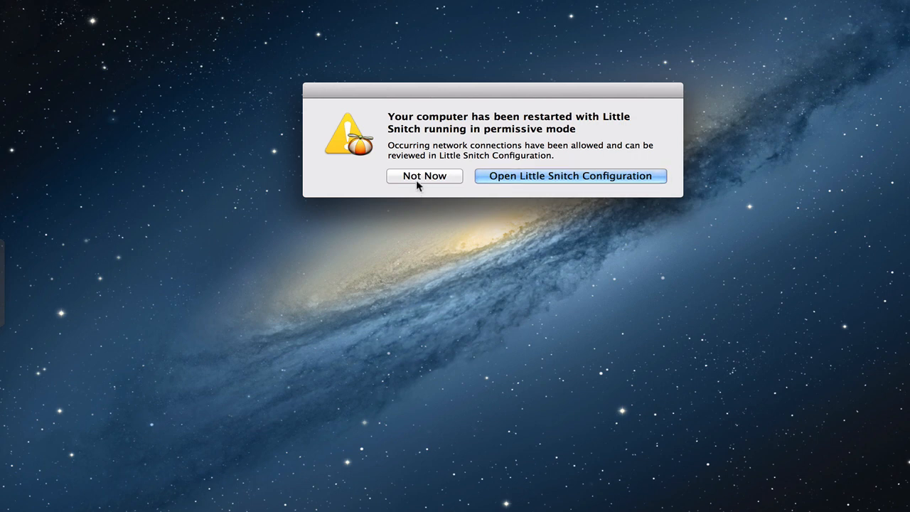
left_click(423, 176)
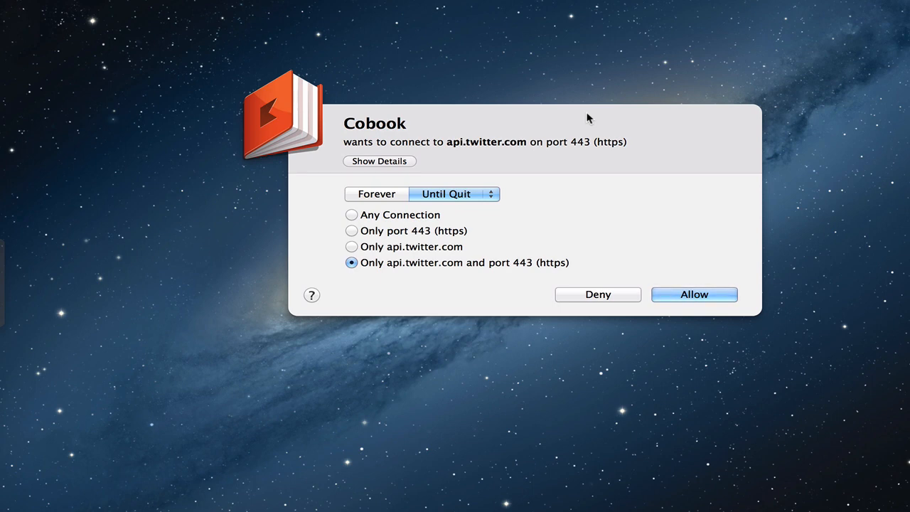
mouse_move(465, 157)
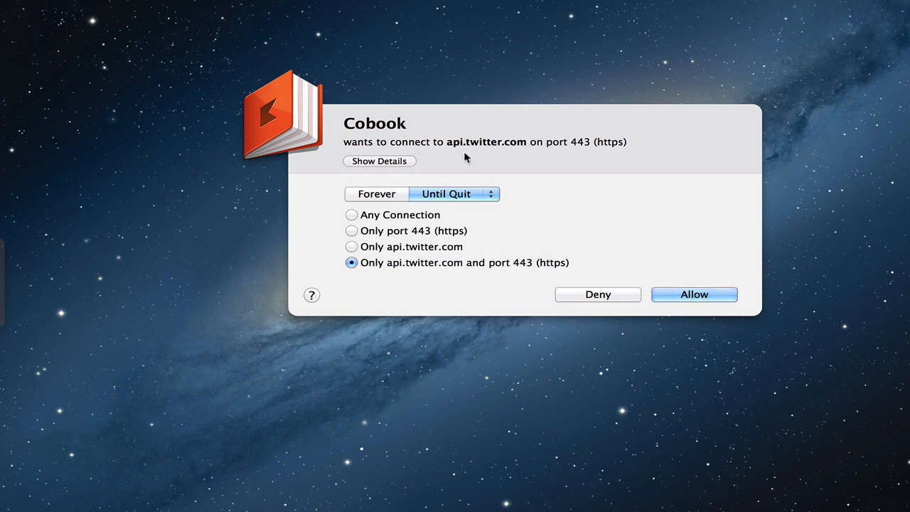
mouse_move(366, 140)
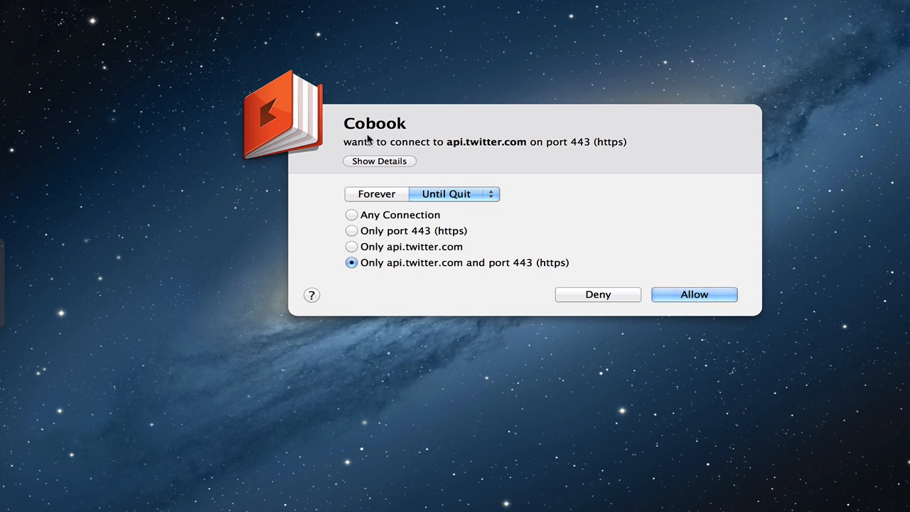
mouse_move(493, 147)
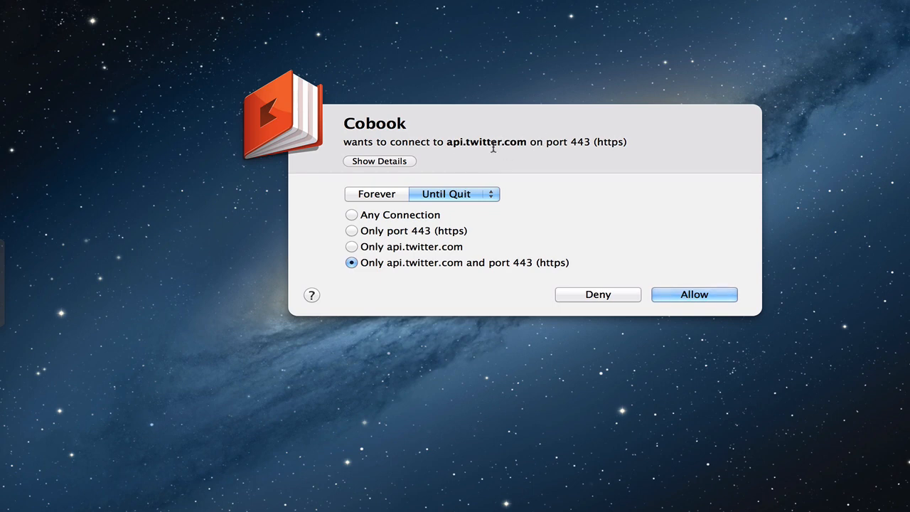
mouse_move(588, 140)
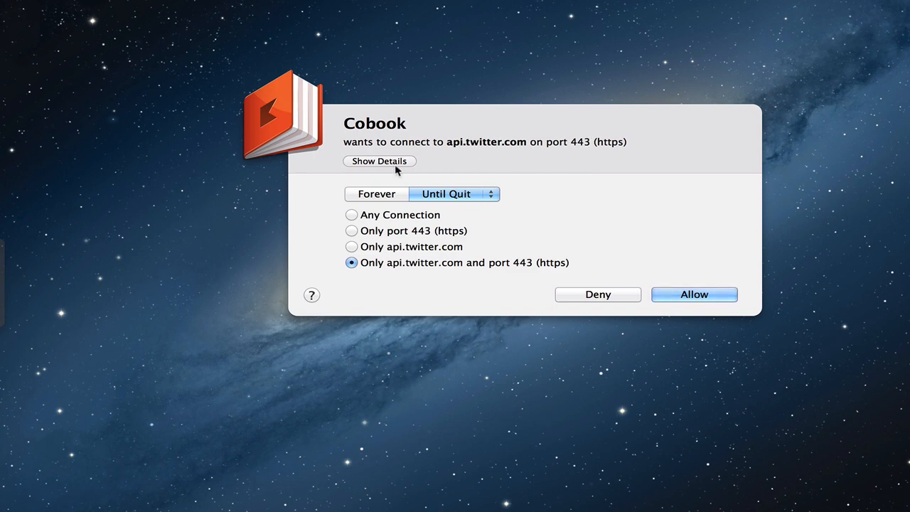
Show details of Cobook's api.twitter.com request, keeping api.twitter.com as the host
left_click(379, 161)
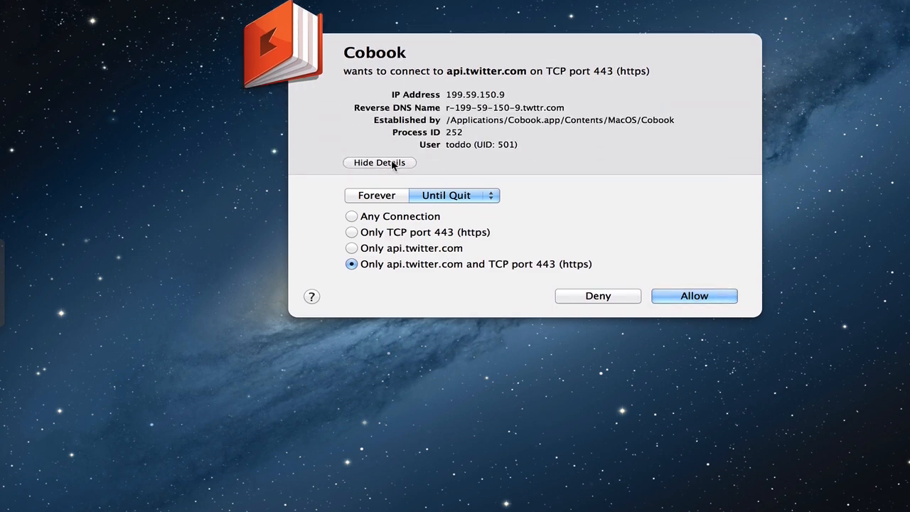
mouse_move(547, 93)
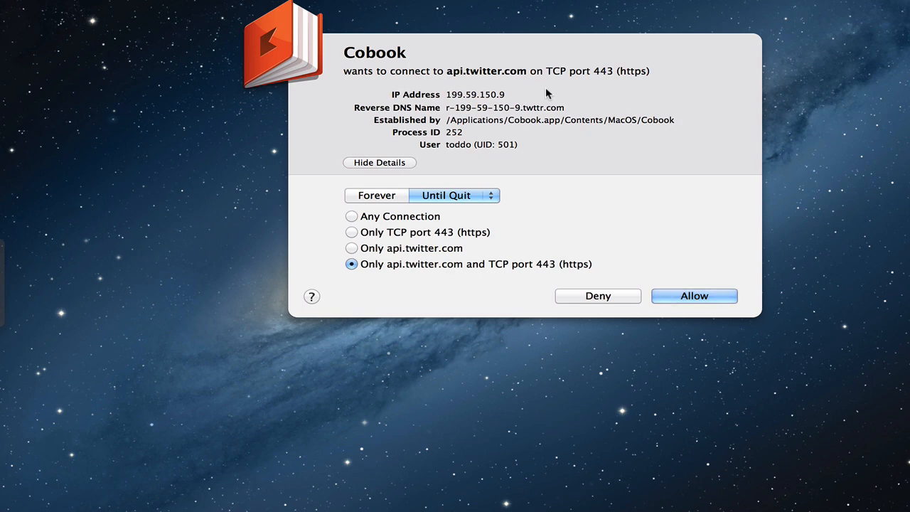
mouse_move(644, 106)
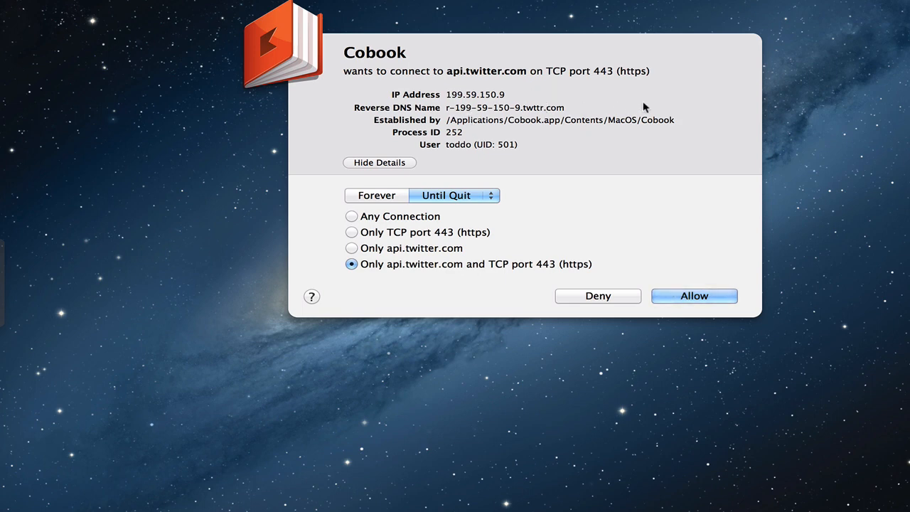
mouse_move(632, 140)
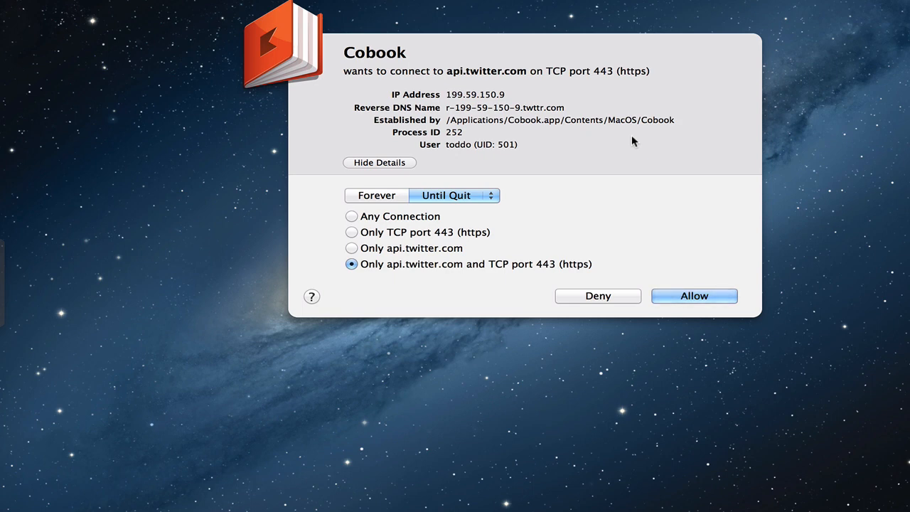
mouse_move(629, 155)
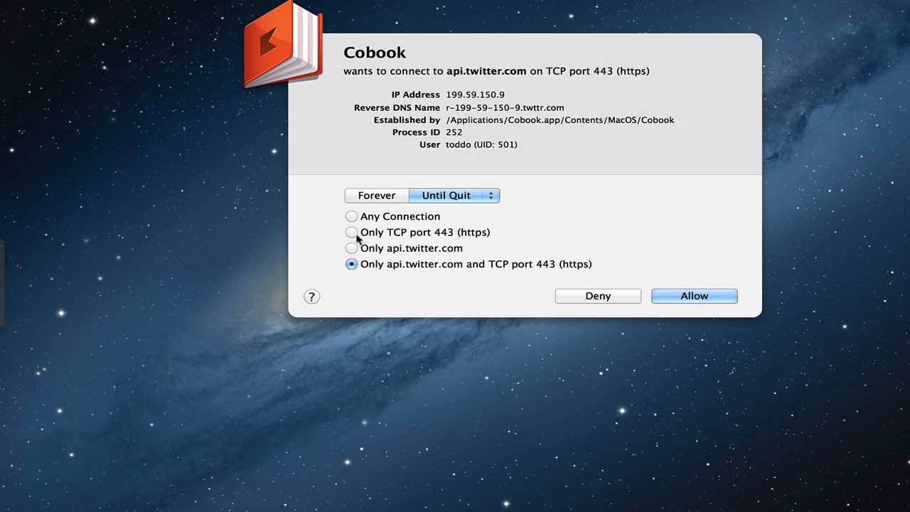
mouse_move(438, 251)
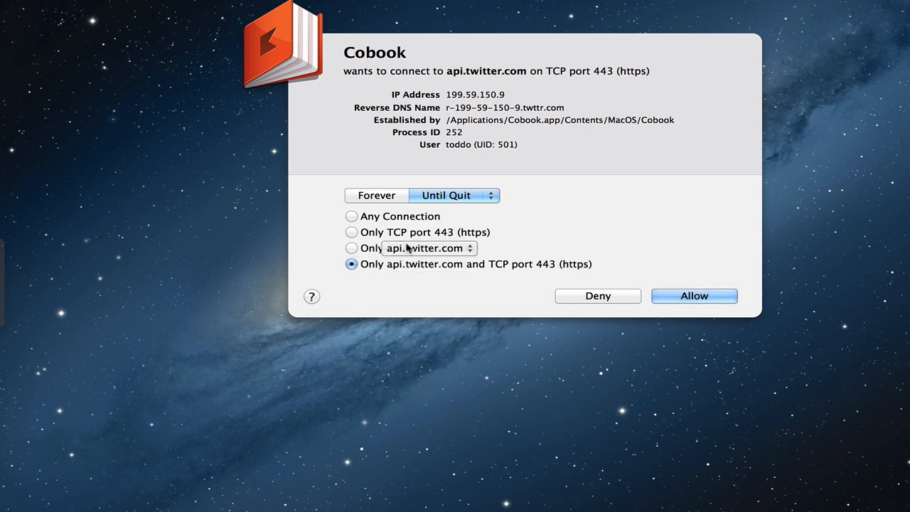
mouse_move(442, 254)
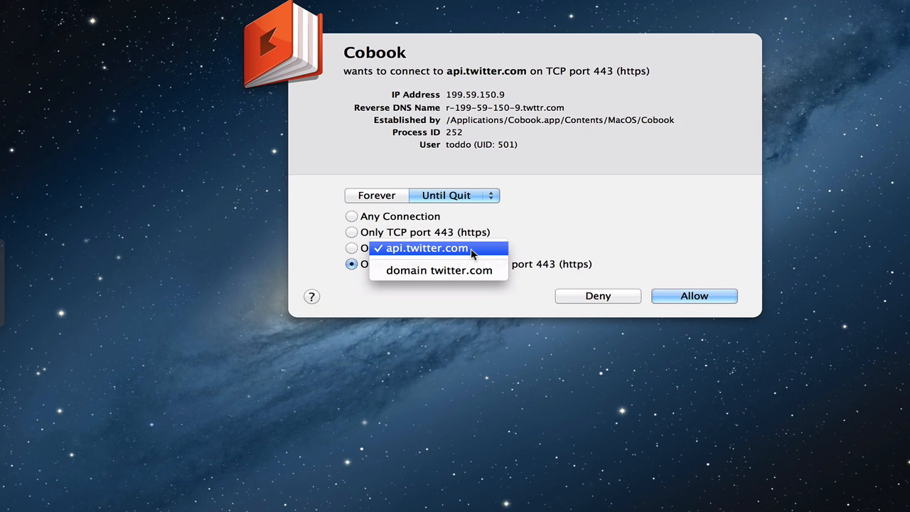
mouse_move(321, 251)
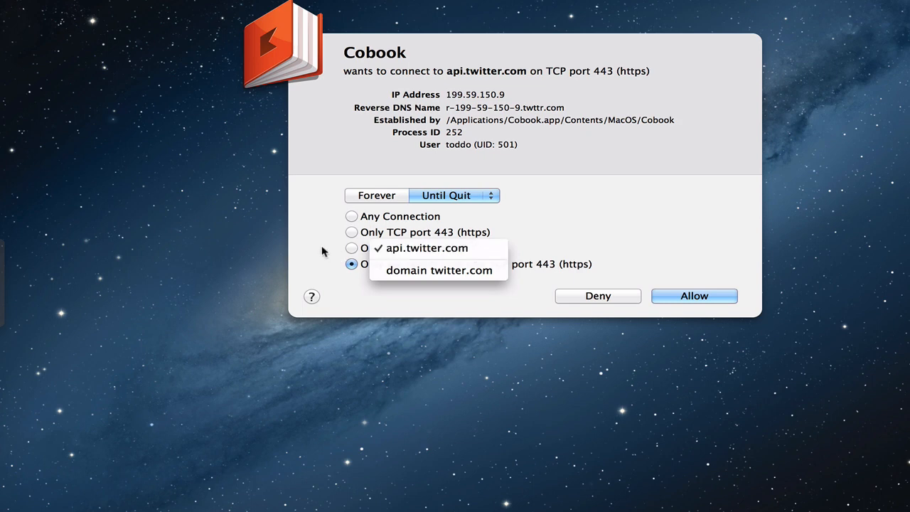
left_click(426, 248)
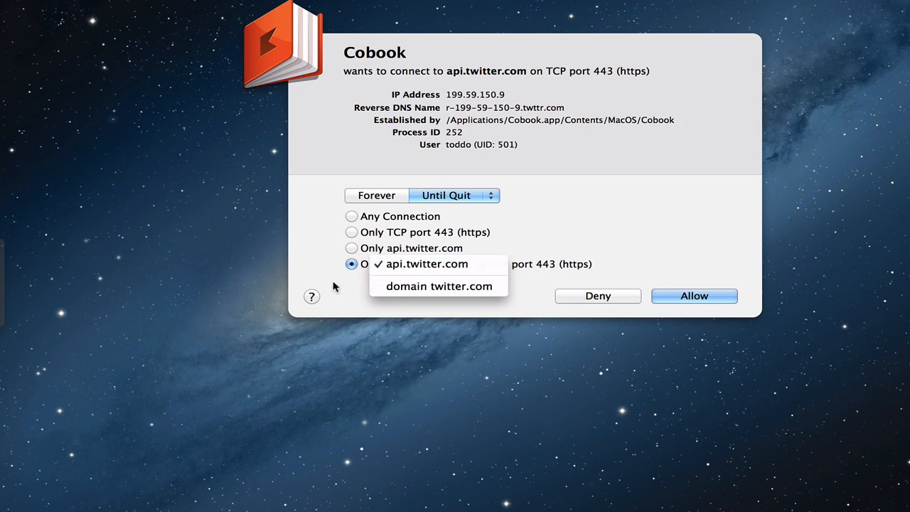
left_click(427, 264)
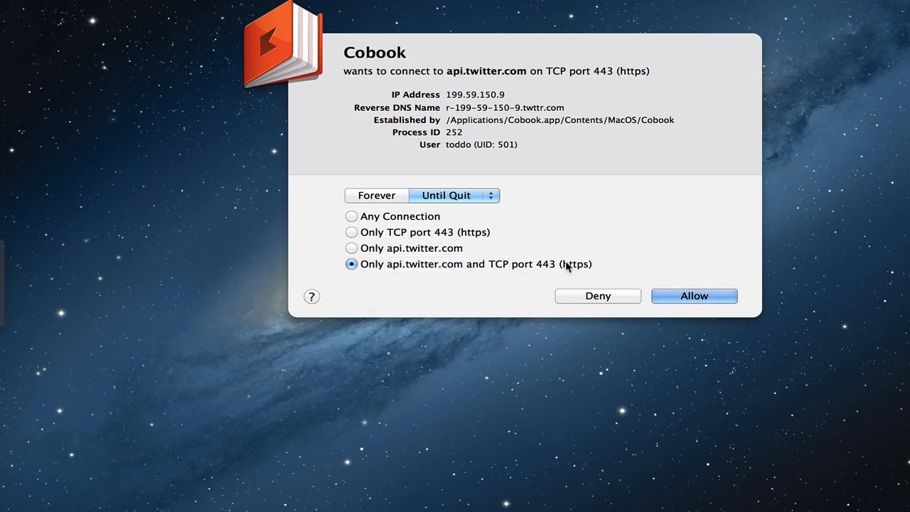
mouse_move(555, 271)
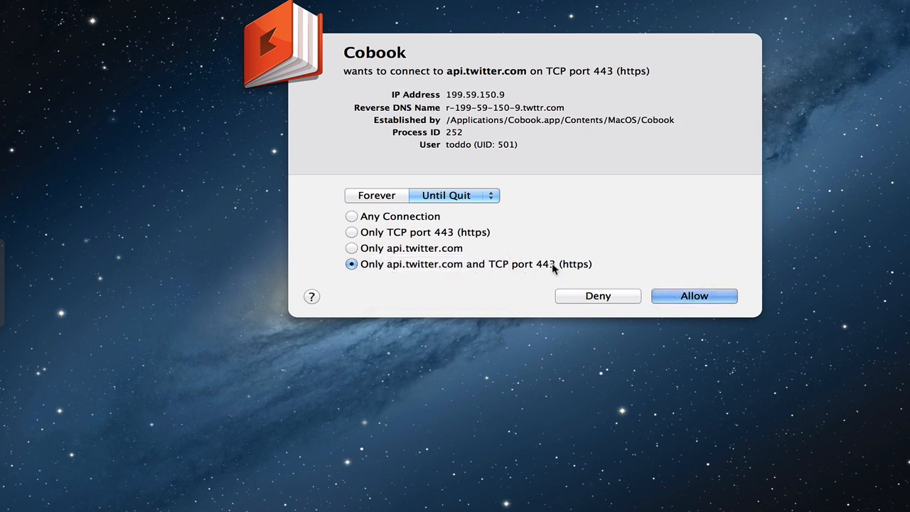
mouse_move(391, 195)
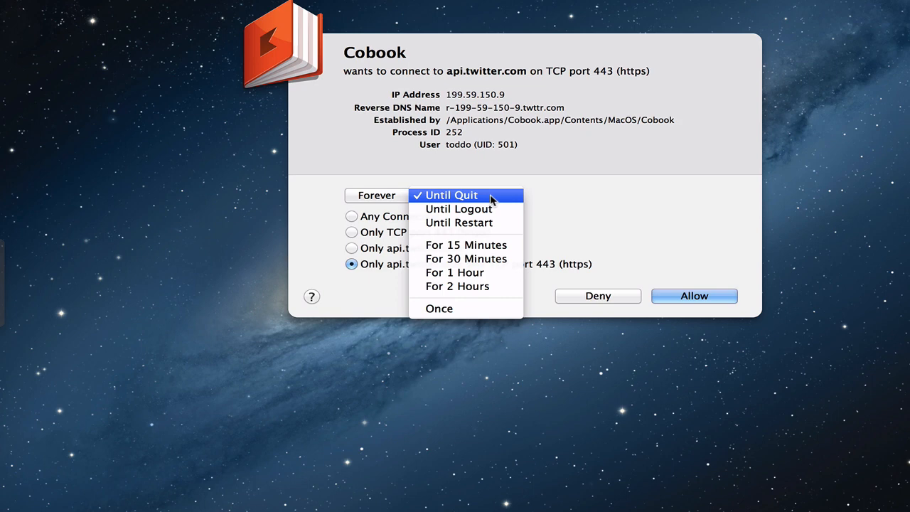
mouse_move(566, 200)
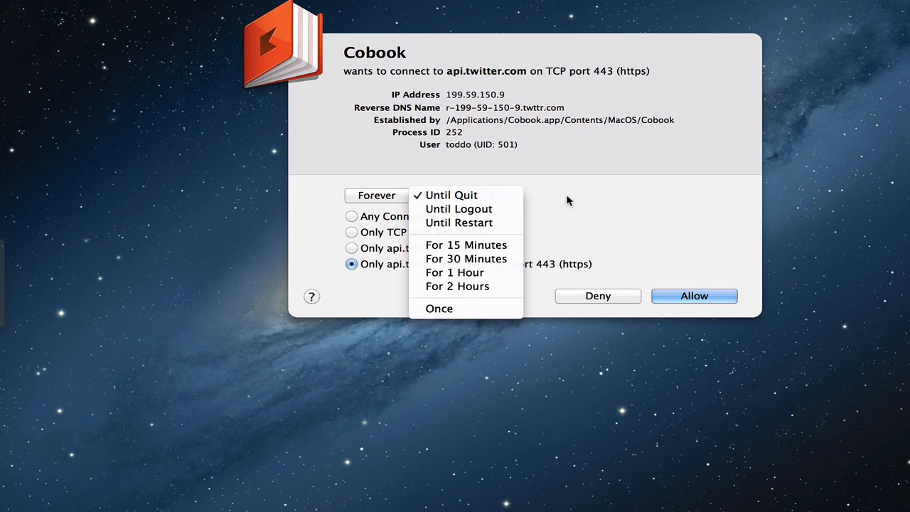
Set Cobook's api.twitter.com rule to Forever with Any Connection
left_click(450, 194)
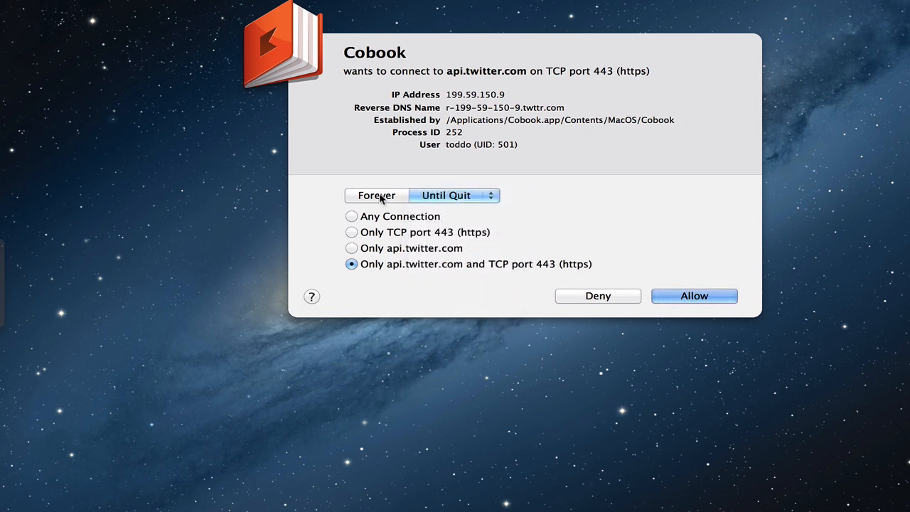
left_click(375, 195)
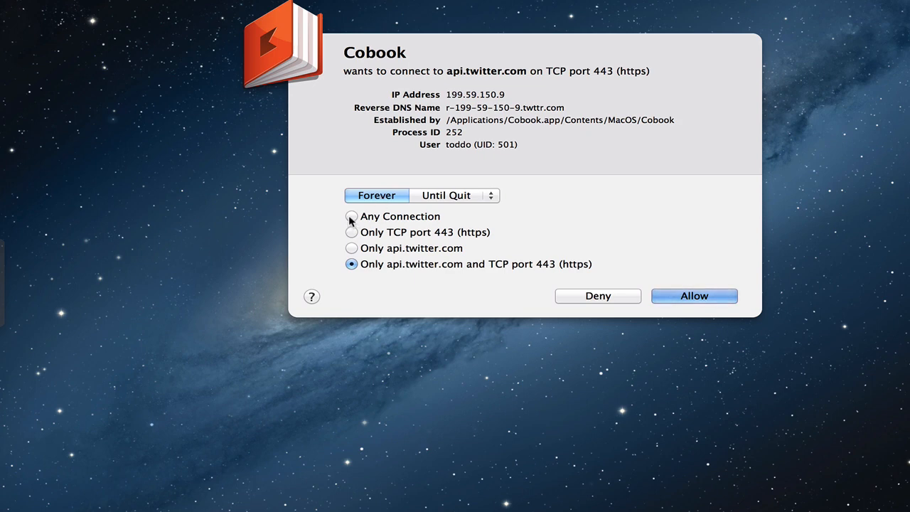
left_click(351, 216)
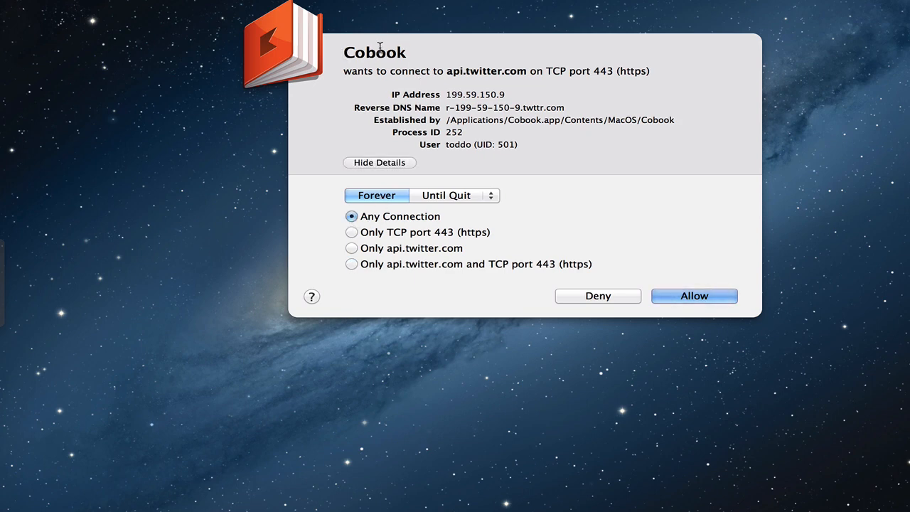
mouse_move(590, 209)
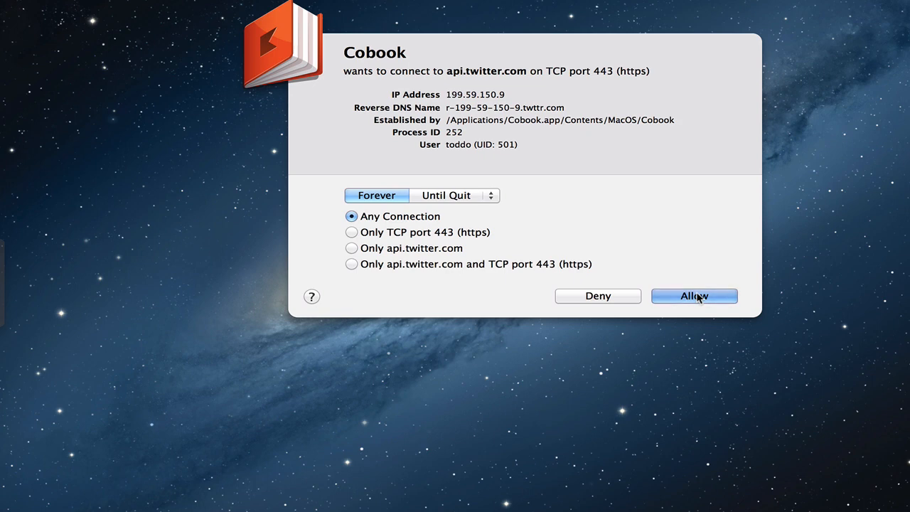
Allow Cobook's request, then allow Alfred 2 forever for any connection
left_click(693, 295)
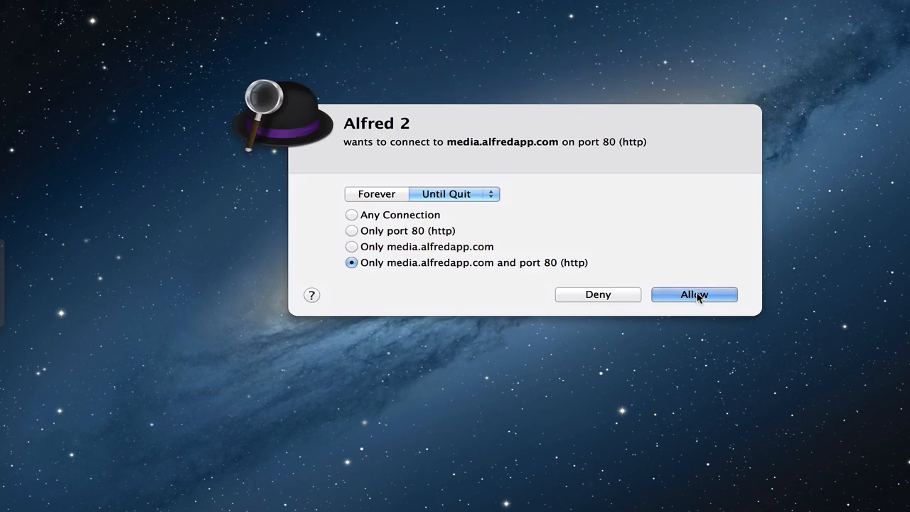
left_click(376, 193)
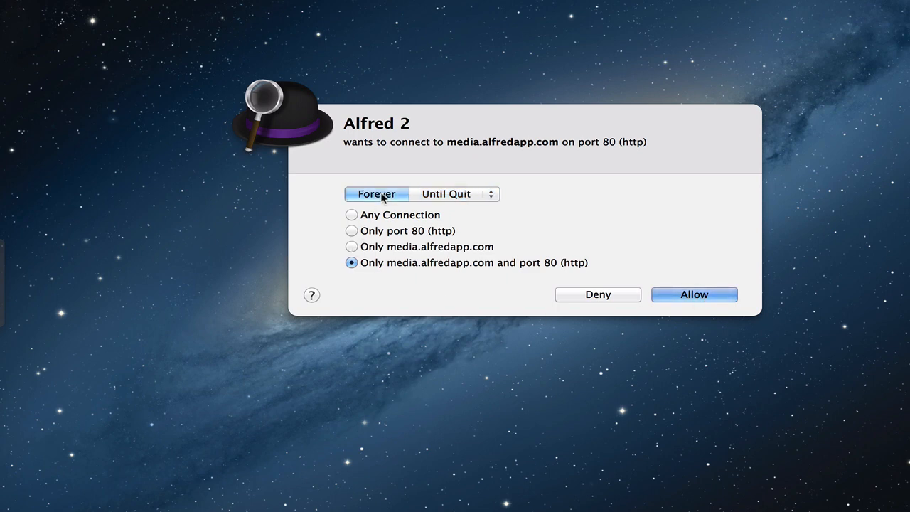
left_click(351, 215)
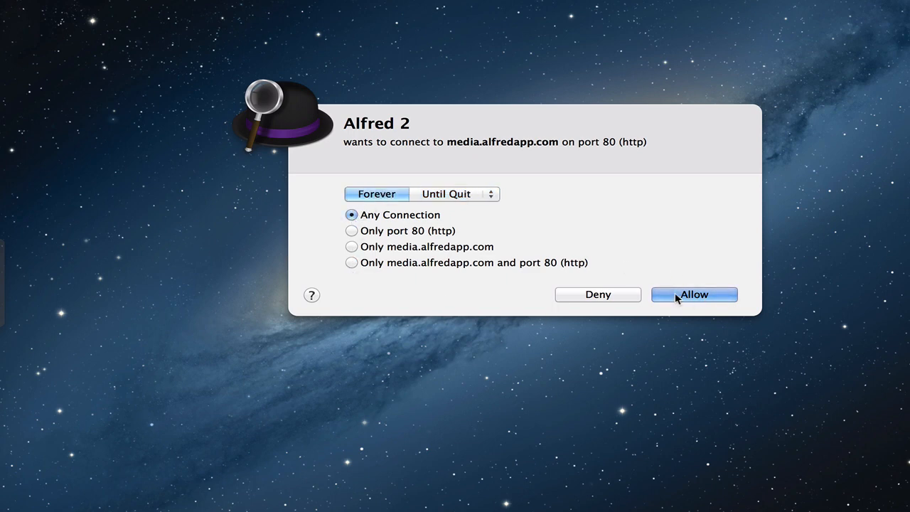
left_click(693, 293)
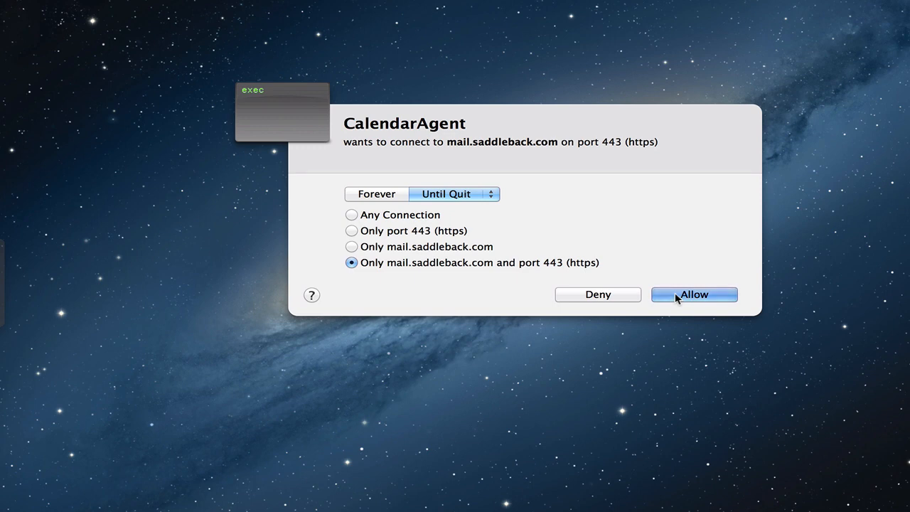
mouse_move(382, 199)
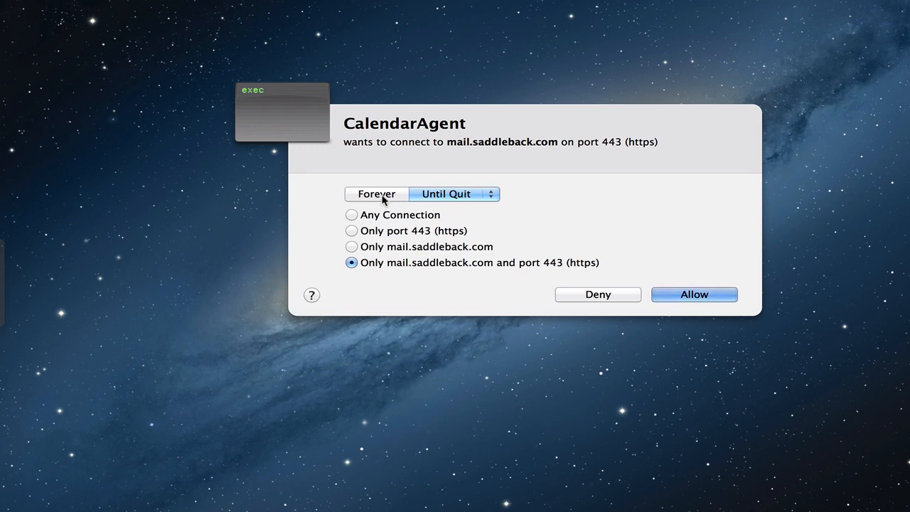
Allow the CalendarAgent, Fantastical, Dropbox and Path Finder requests, using Any Connection scope
left_click(350, 215)
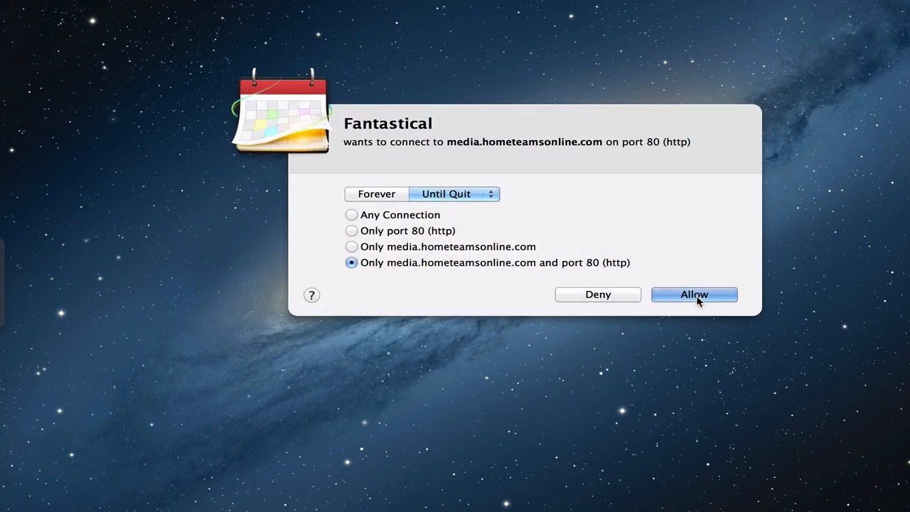
left_click(376, 193)
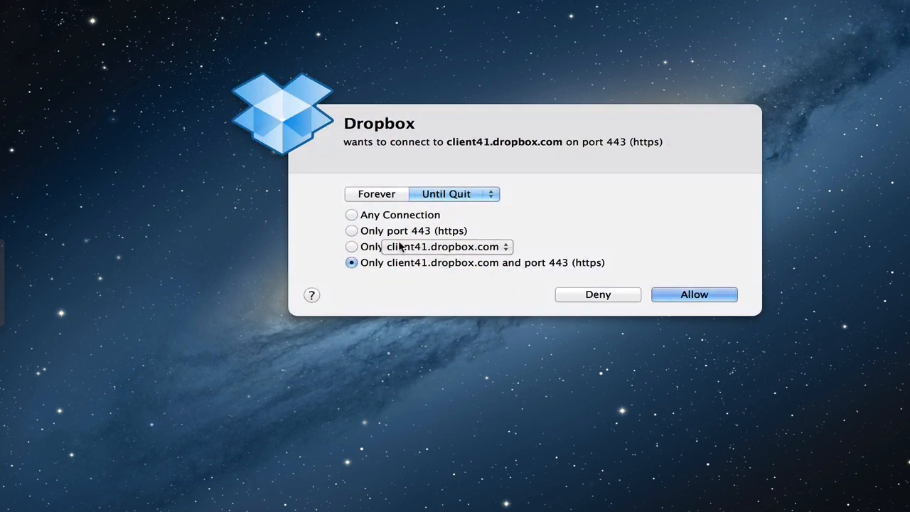
left_click(351, 214)
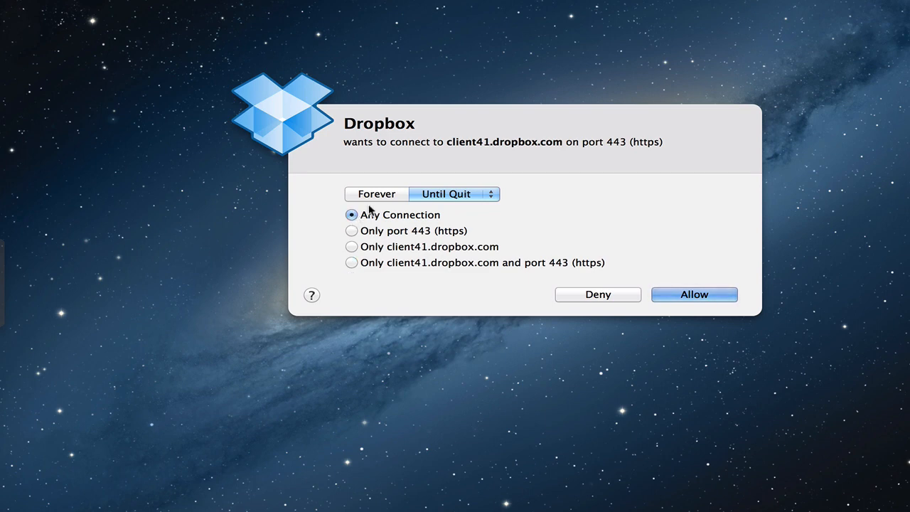
left_click(693, 294)
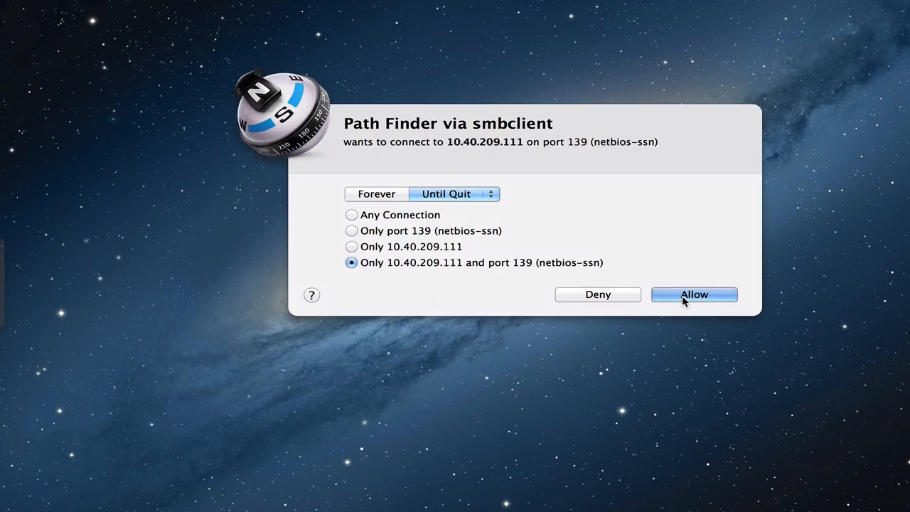
mouse_move(356, 220)
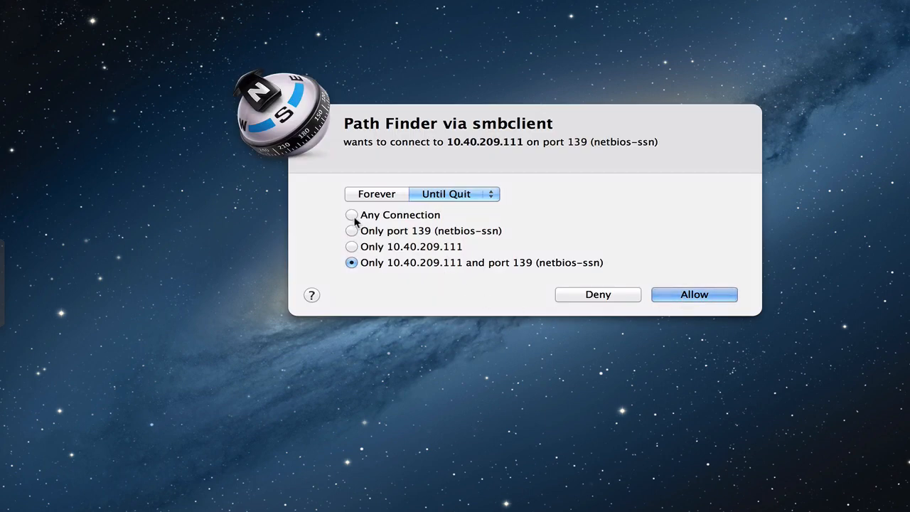
left_click(351, 214)
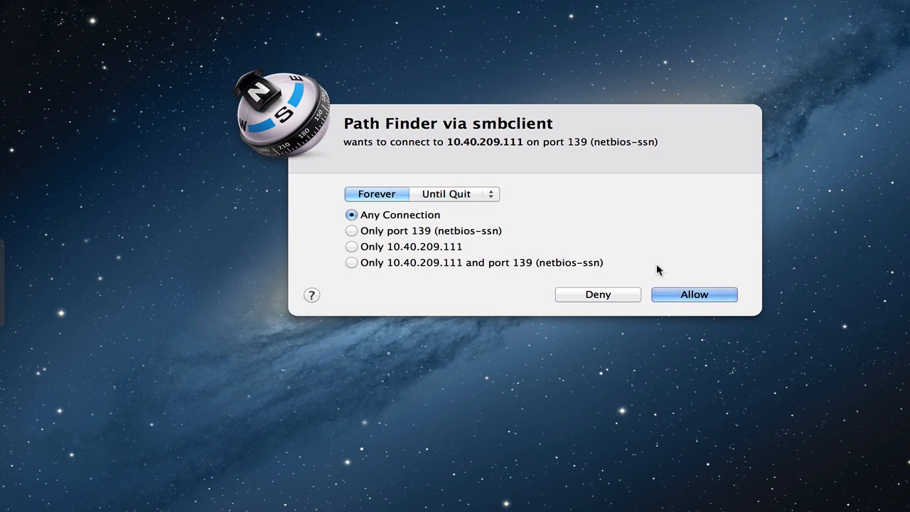
left_click(692, 294)
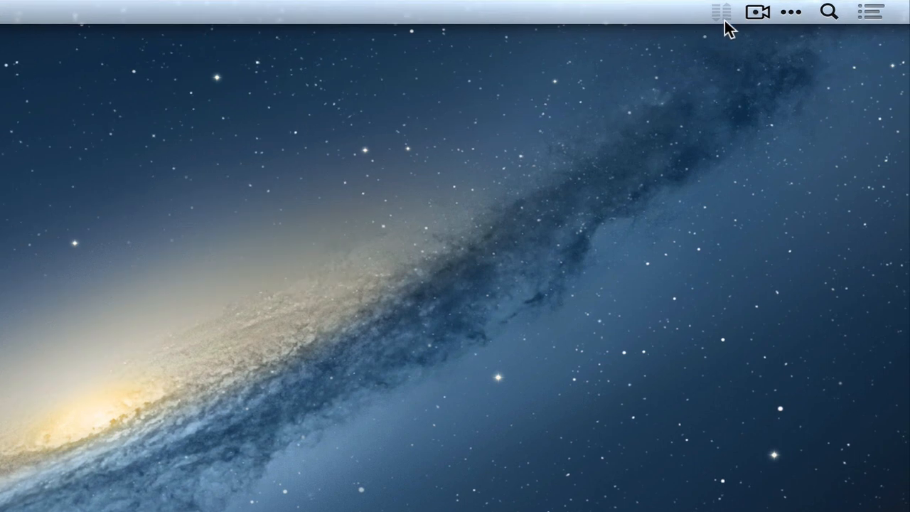
Open the Network Monitor and set bztransmit's rule to Forever, Any Connection
left_click(719, 12)
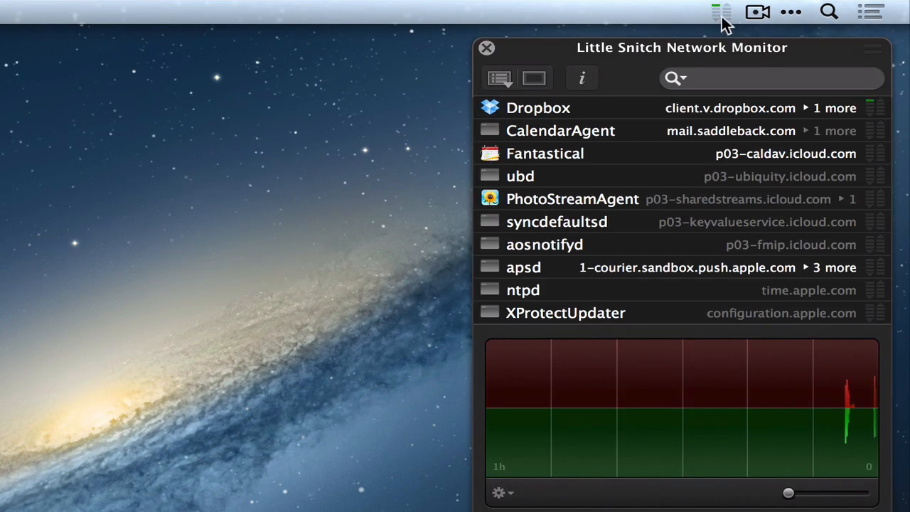
mouse_move(715, 57)
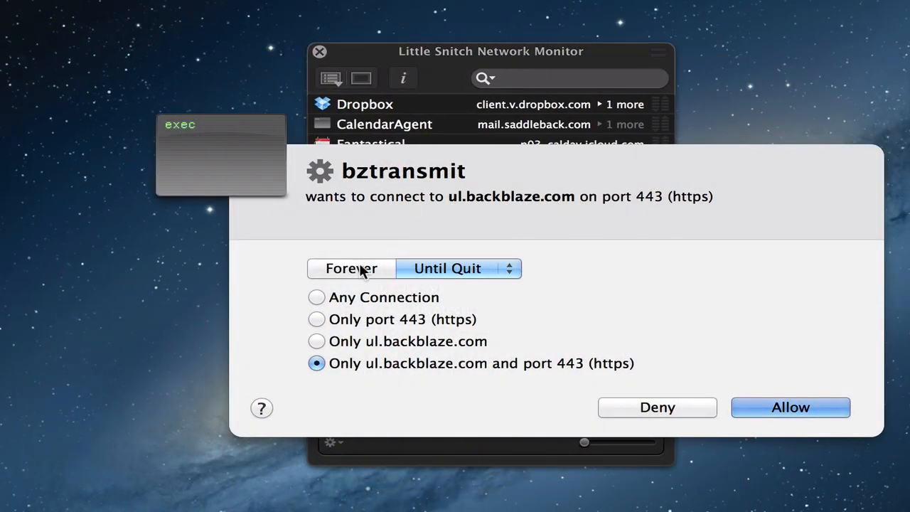
left_click(350, 268)
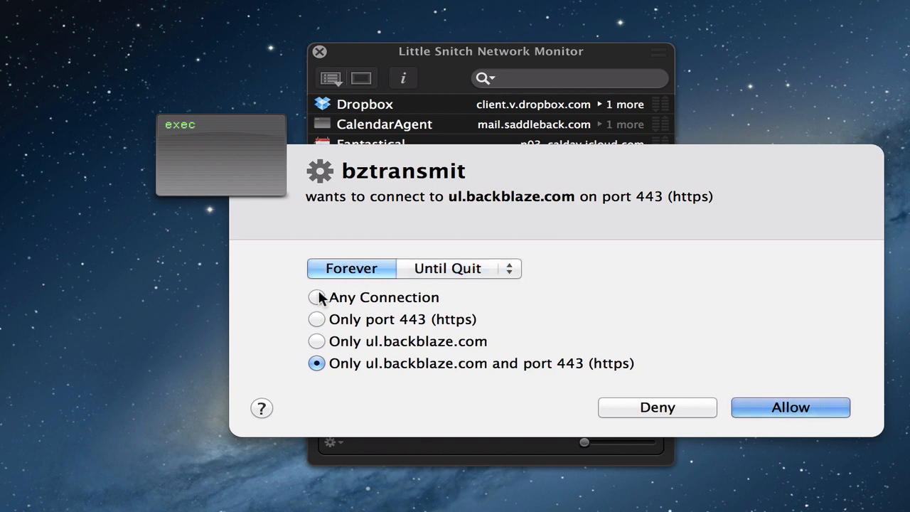
left_click(790, 407)
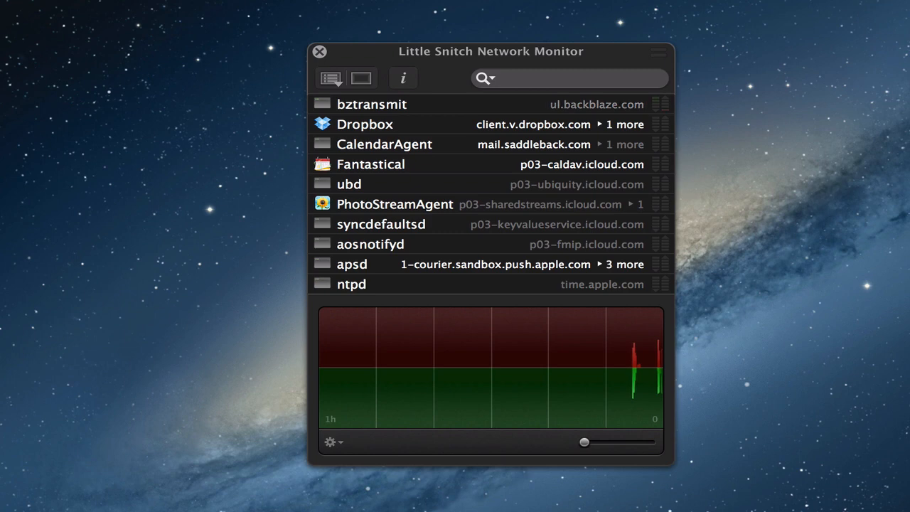
mouse_move(375, 107)
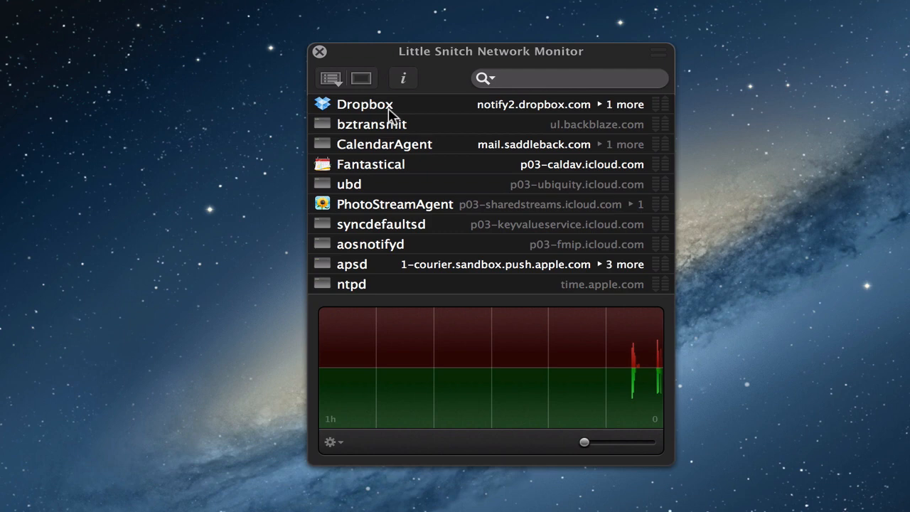
mouse_move(377, 126)
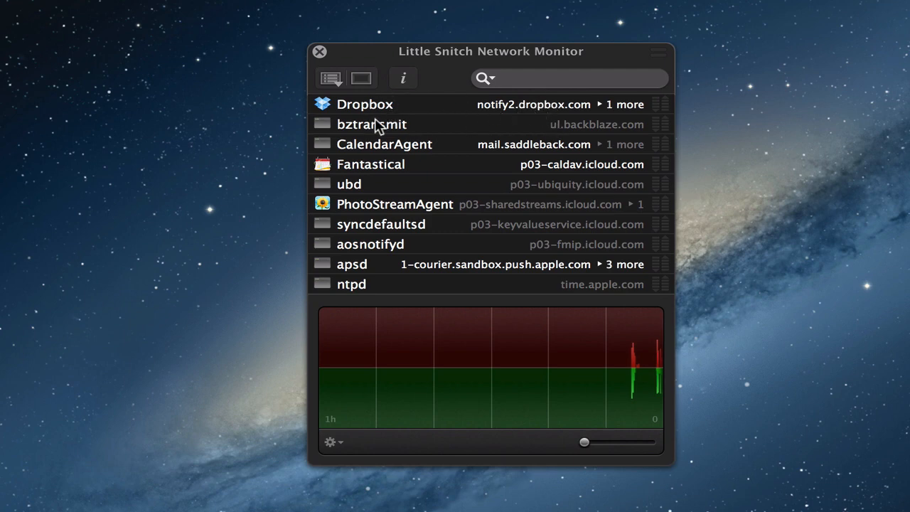
mouse_move(392, 160)
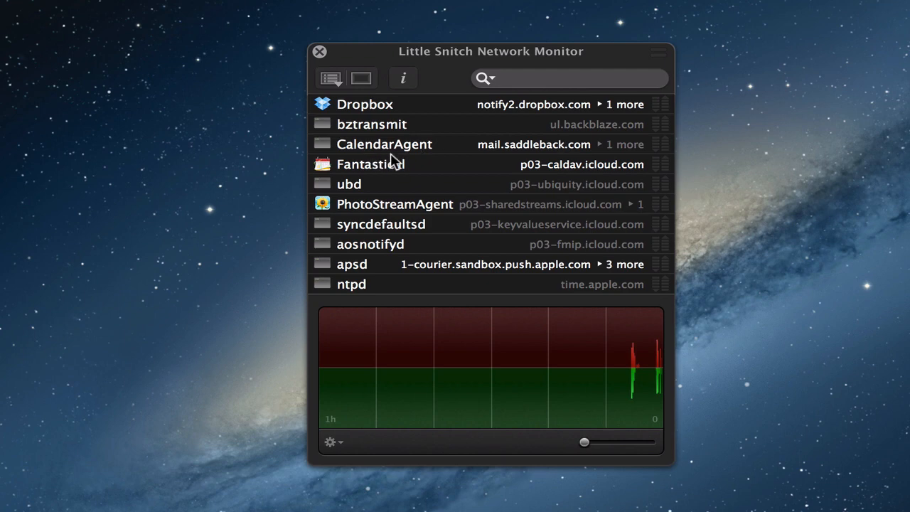
mouse_move(363, 171)
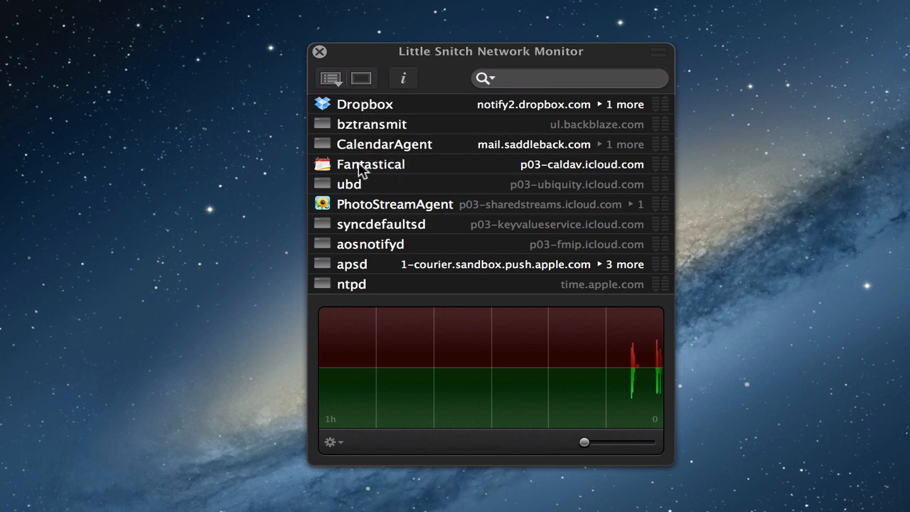
mouse_move(528, 375)
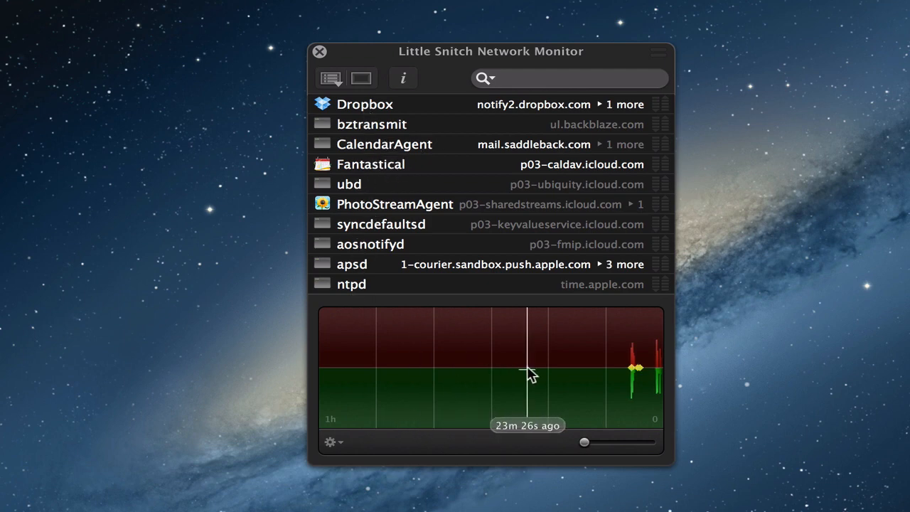
mouse_move(639, 373)
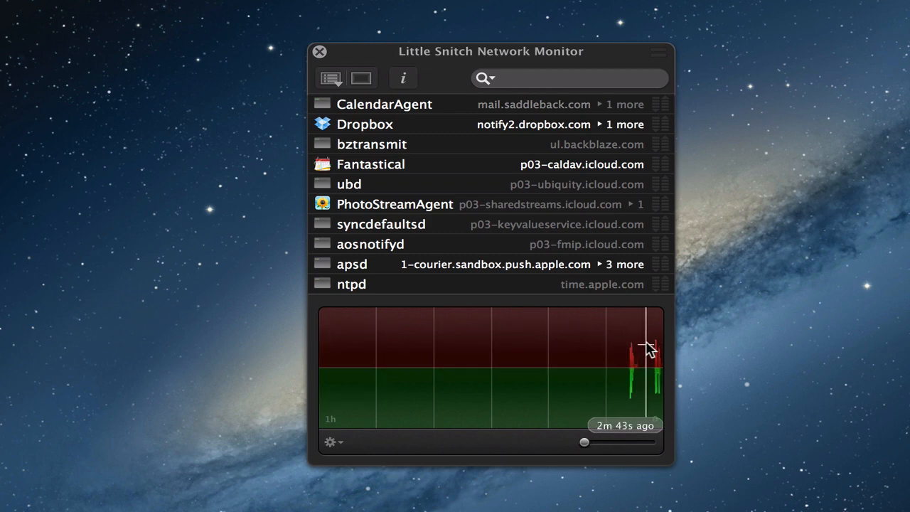
mouse_move(636, 389)
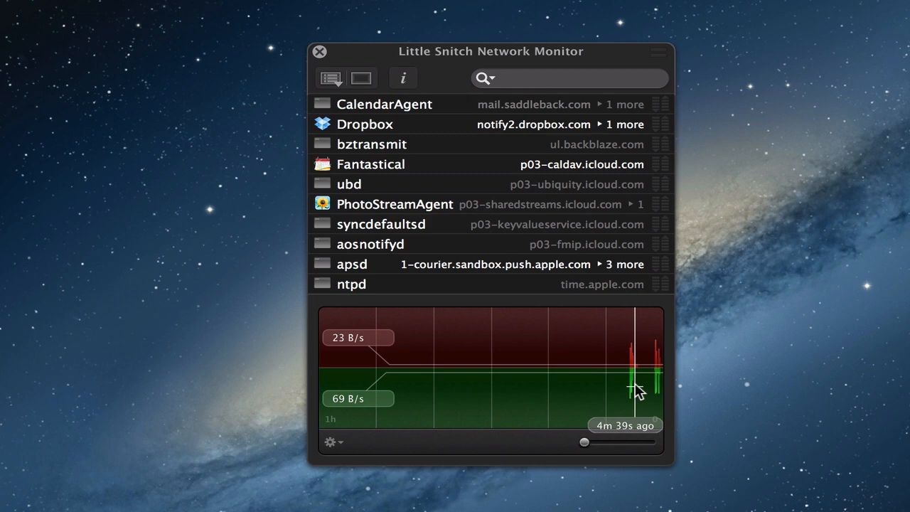
mouse_move(650, 389)
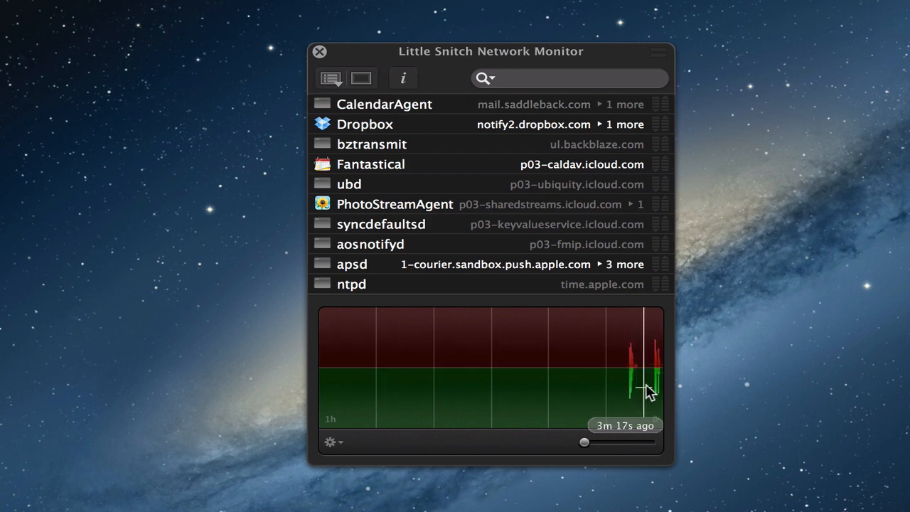
mouse_move(650, 390)
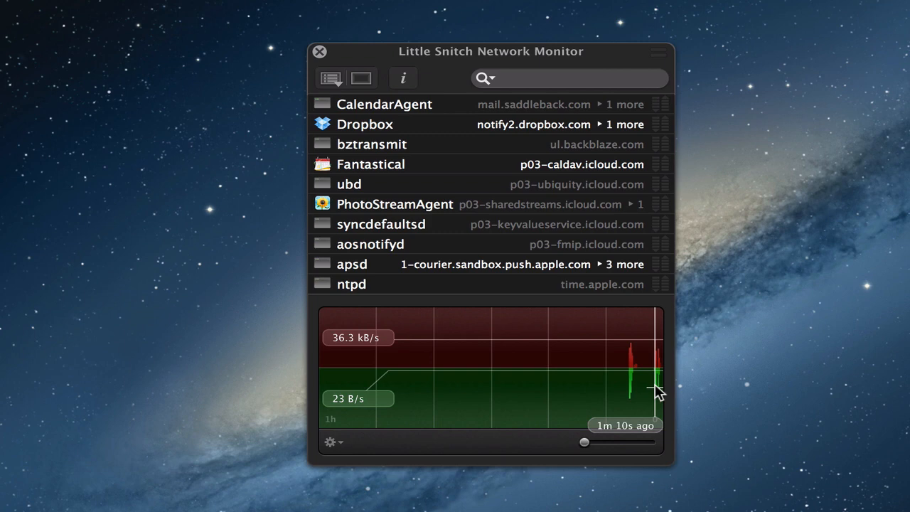
mouse_move(388, 143)
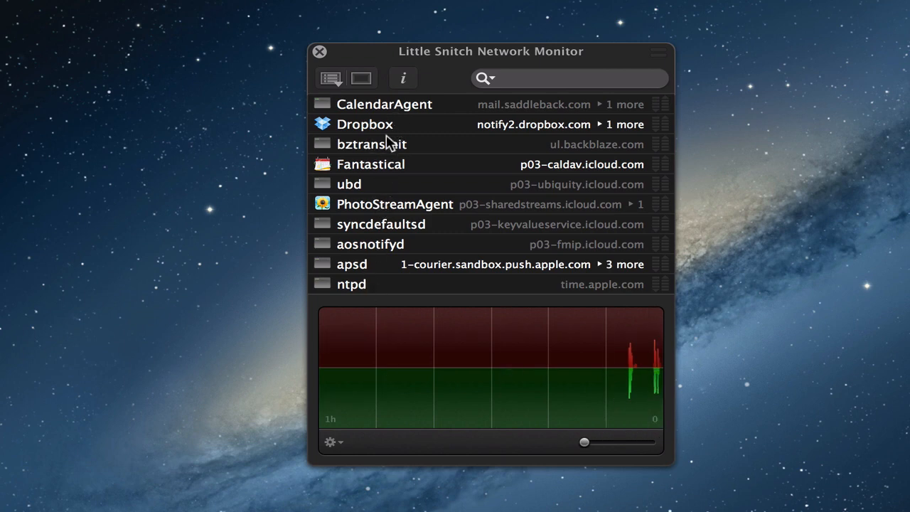
mouse_move(376, 268)
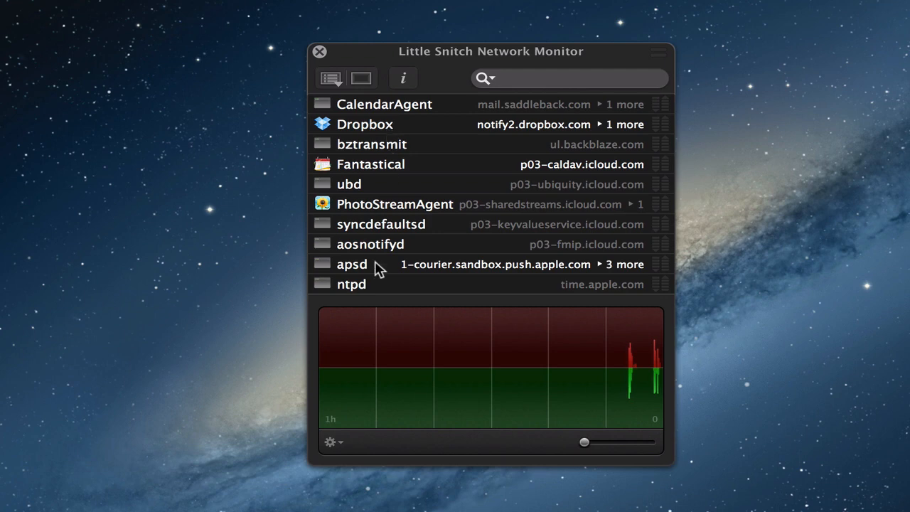
mouse_move(495, 135)
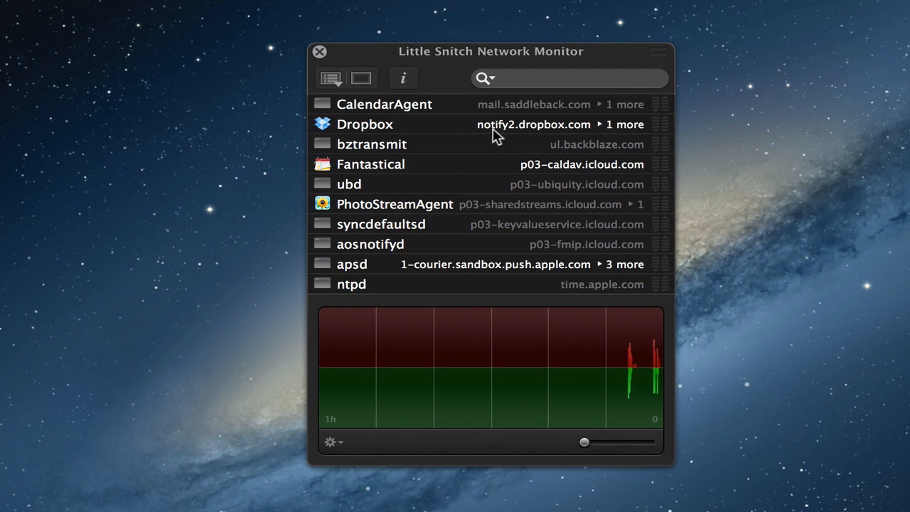
mouse_move(545, 135)
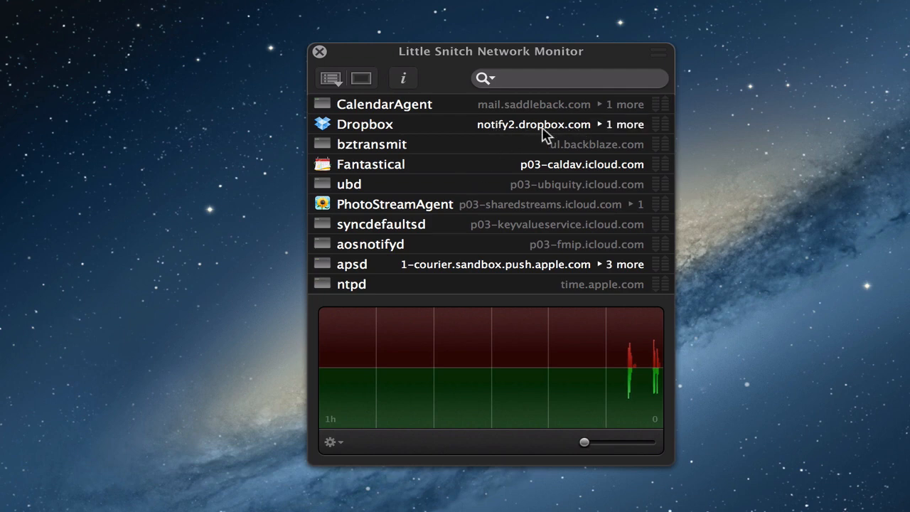
mouse_move(503, 134)
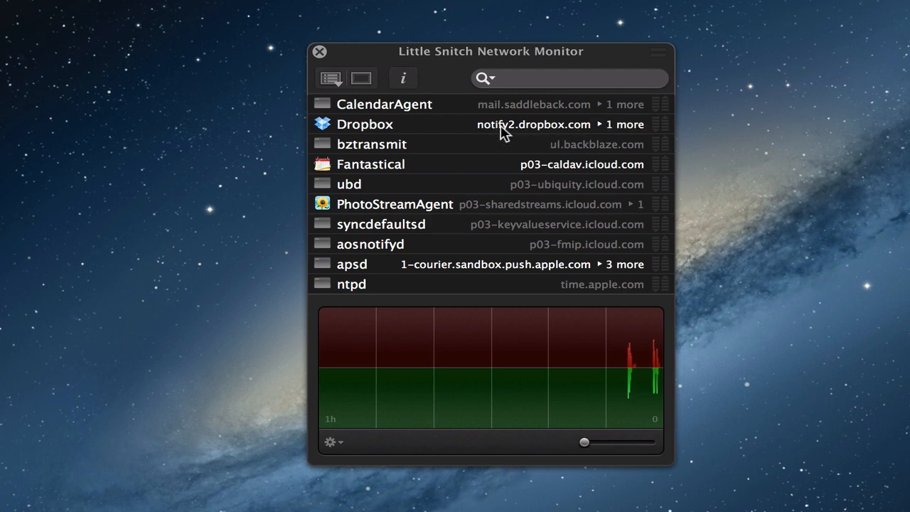
mouse_move(581, 151)
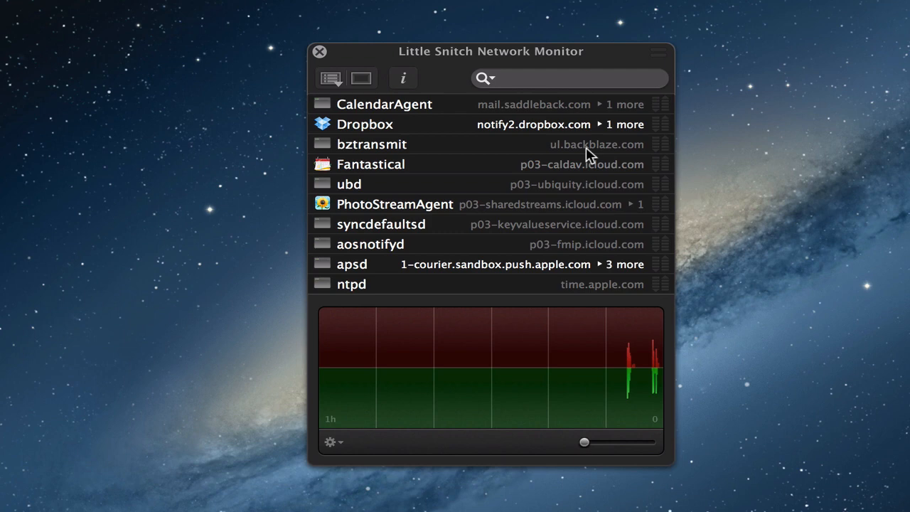
mouse_move(640, 260)
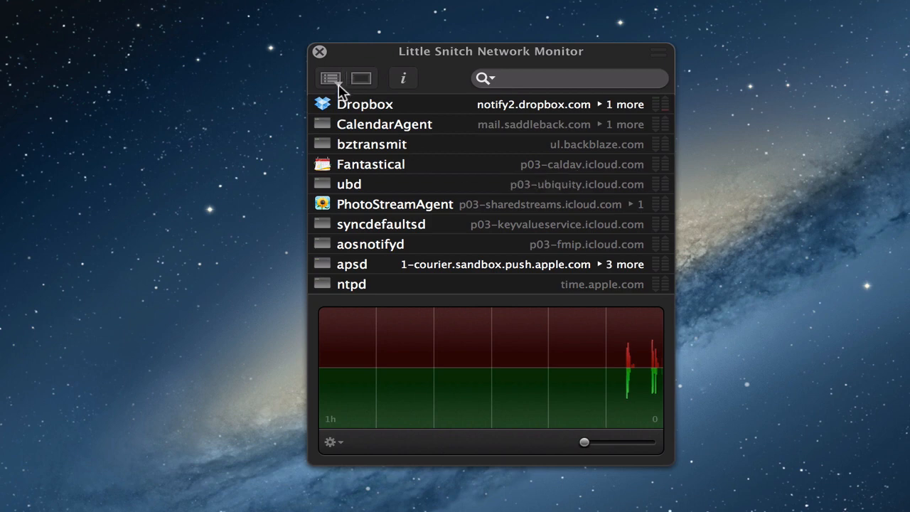
Sort the Network Monitor connection list by Traffic Amounts
left_click(329, 78)
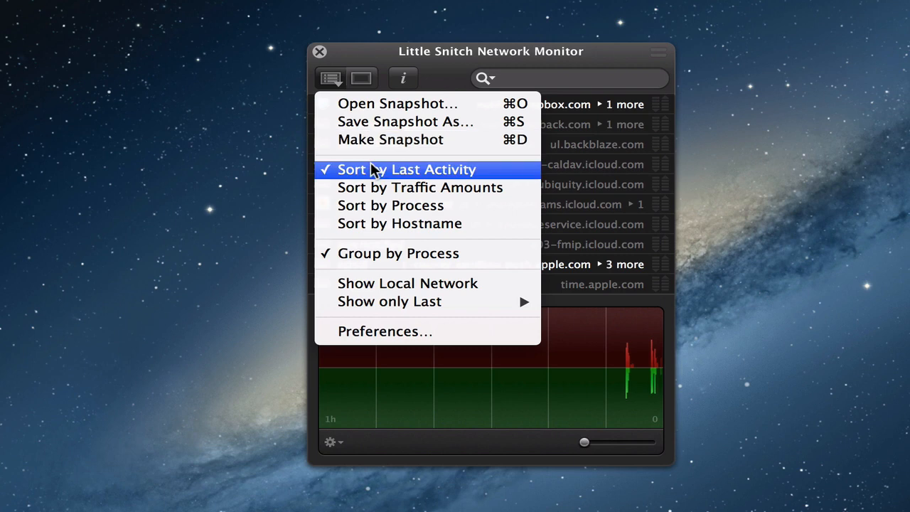
left_click(405, 170)
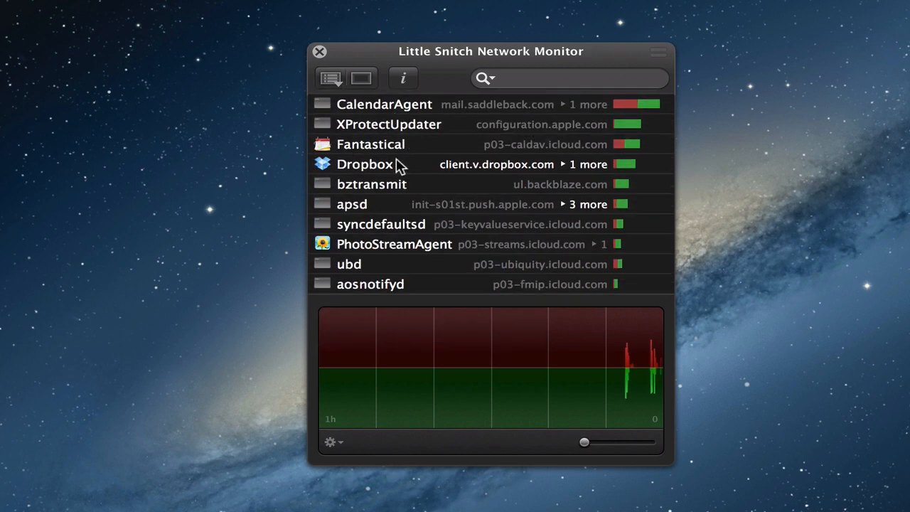
mouse_move(635, 112)
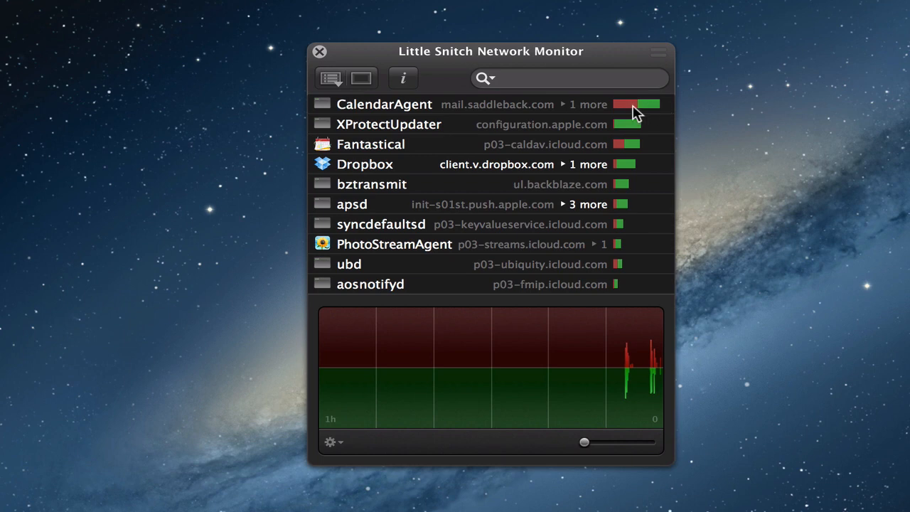
mouse_move(631, 112)
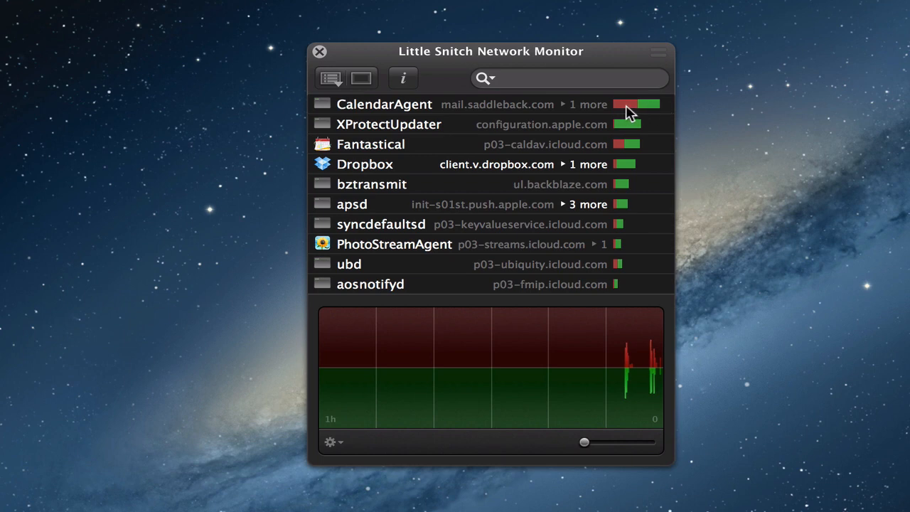
mouse_move(660, 116)
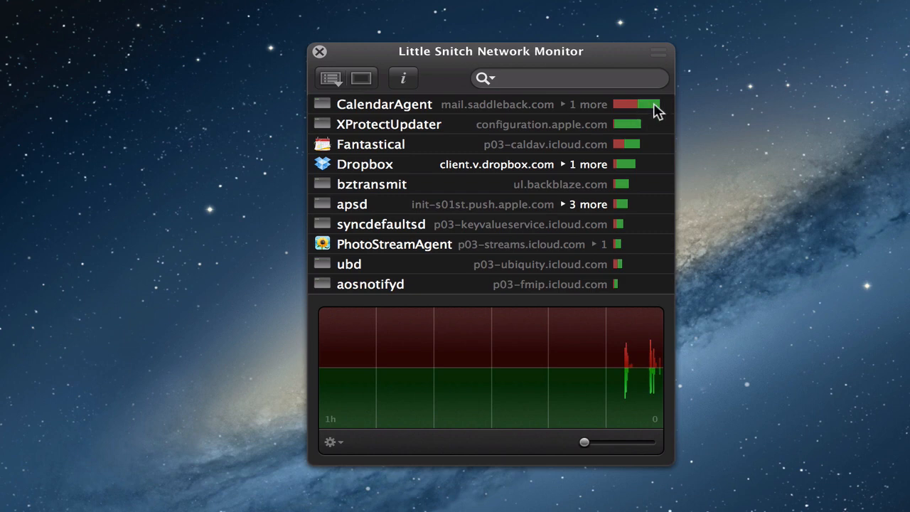
mouse_move(398, 146)
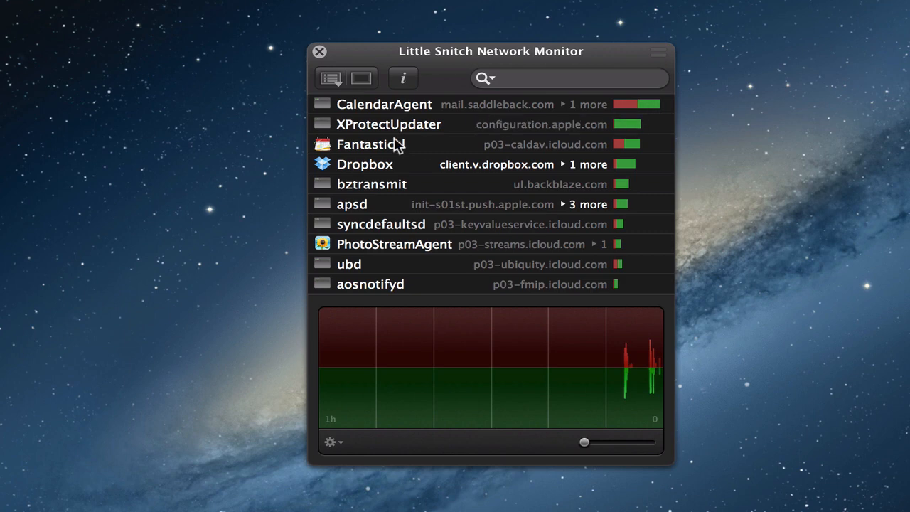
mouse_move(645, 158)
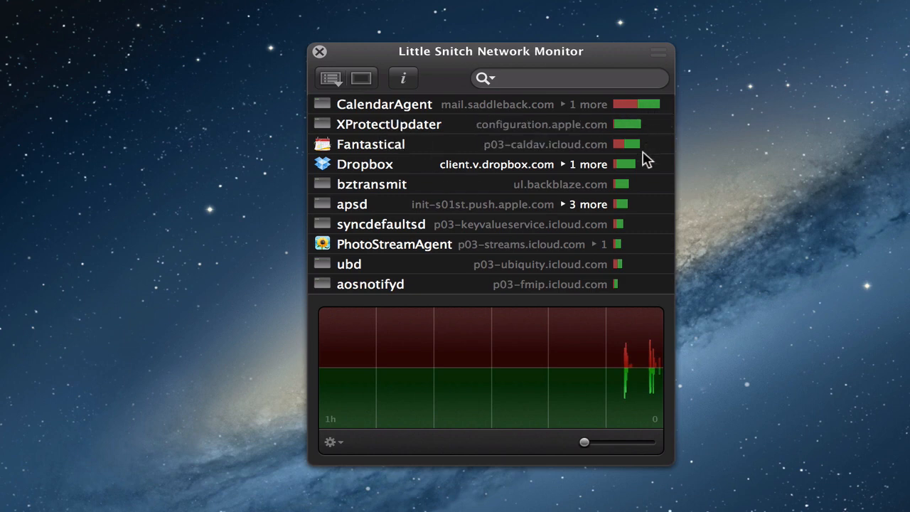
mouse_move(374, 235)
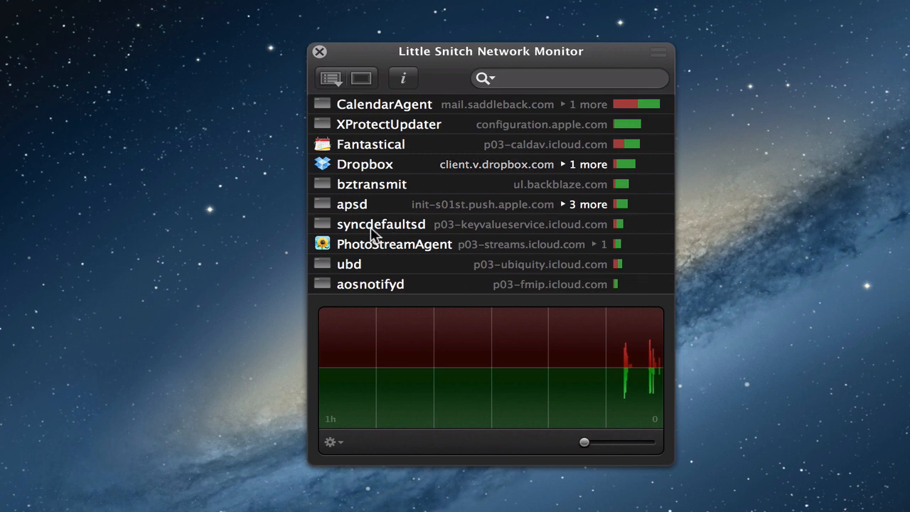
mouse_move(368, 131)
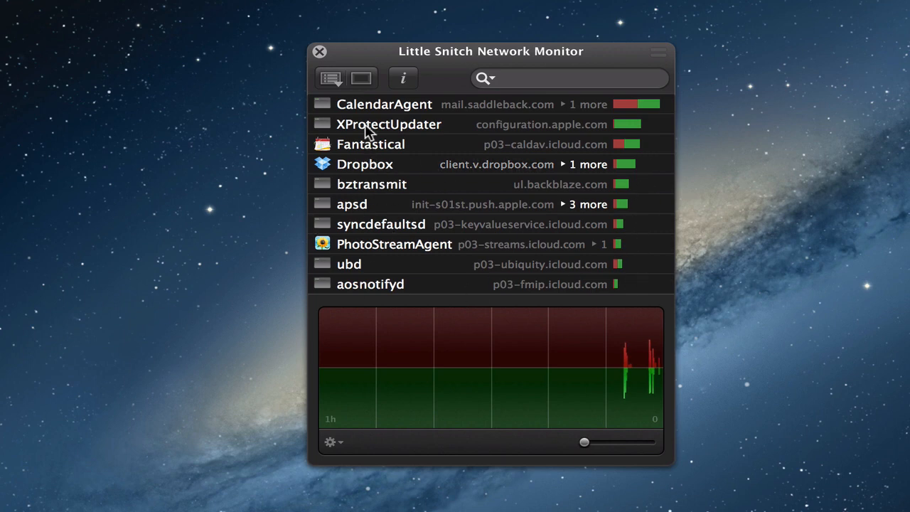
mouse_move(341, 93)
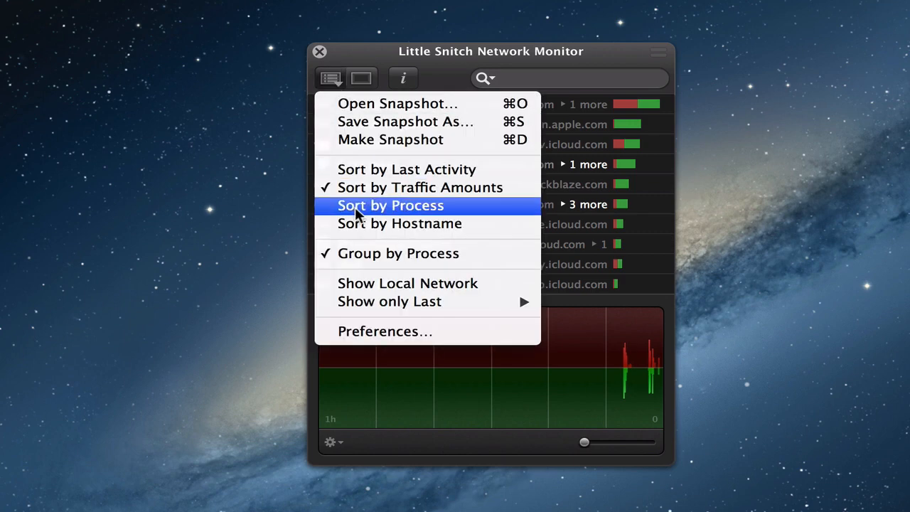
Sort the connections by Process, then Hostname, then back to Last Activity
left_click(389, 205)
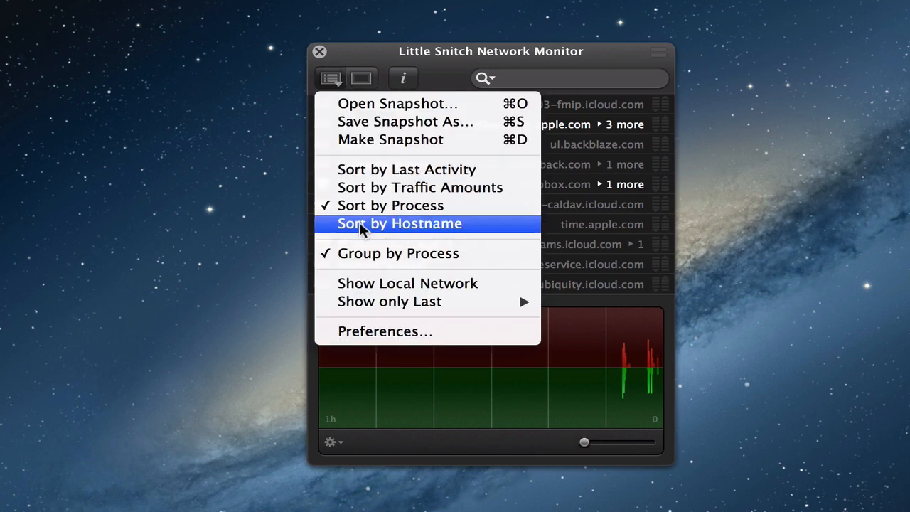
left_click(399, 223)
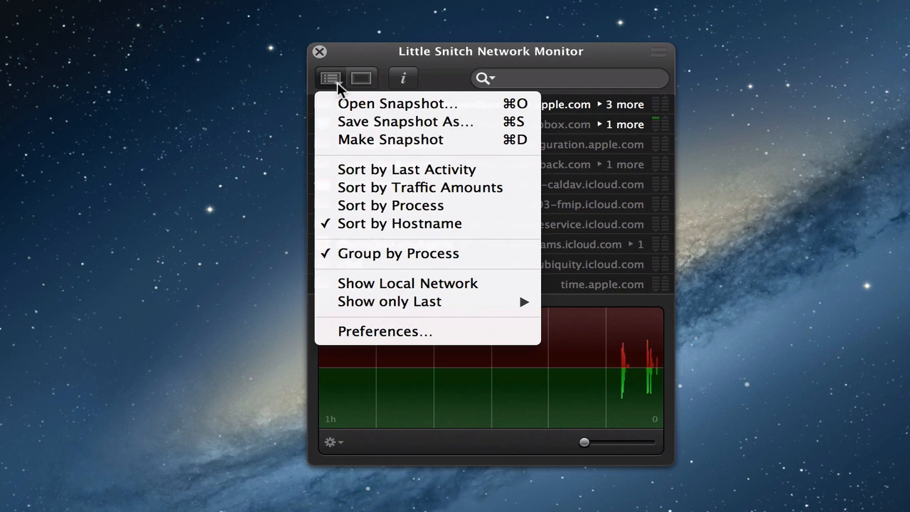
mouse_move(406, 169)
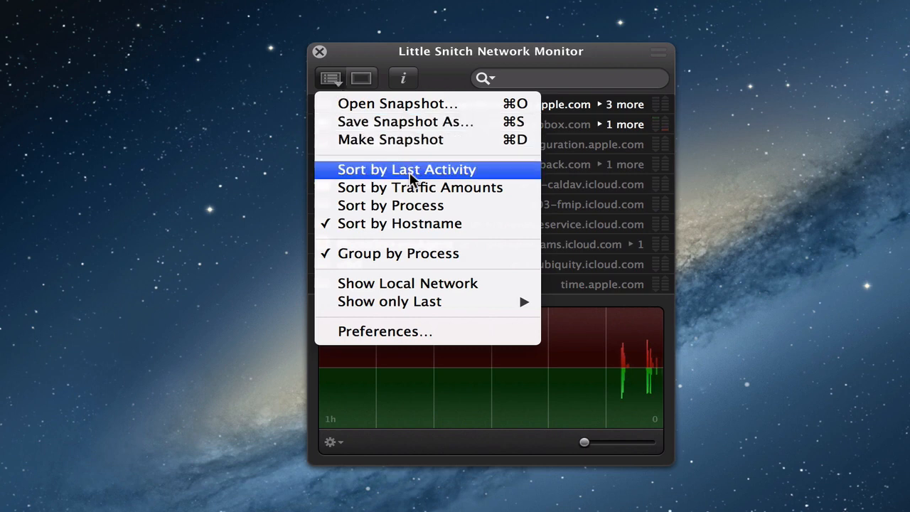
left_click(407, 169)
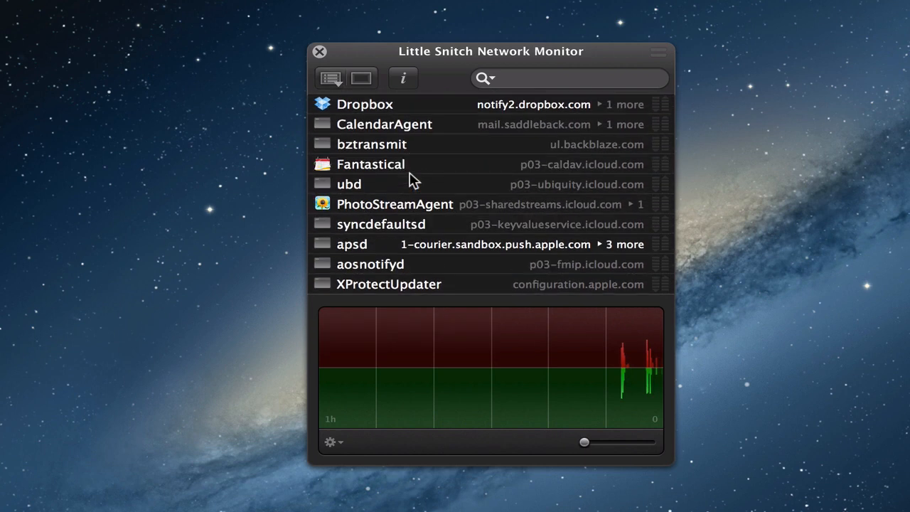
mouse_move(372, 123)
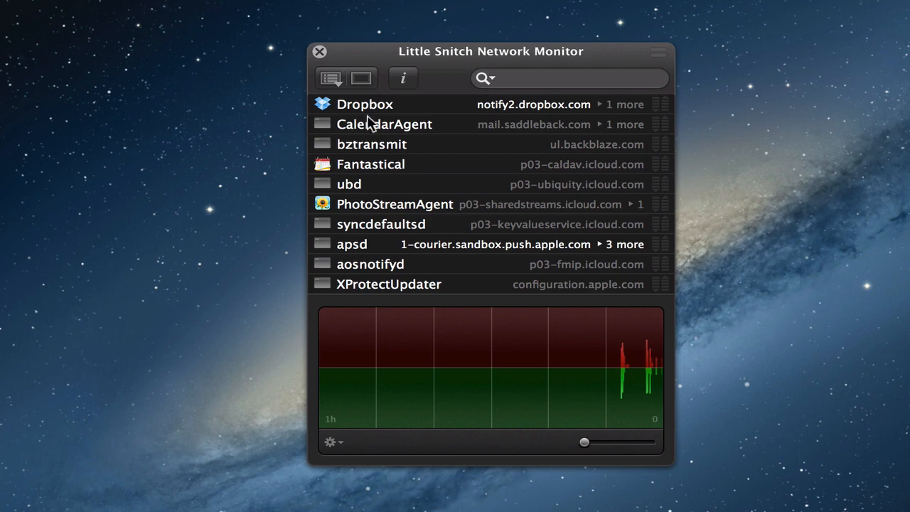
left_click_drag(490, 51, 455, 63)
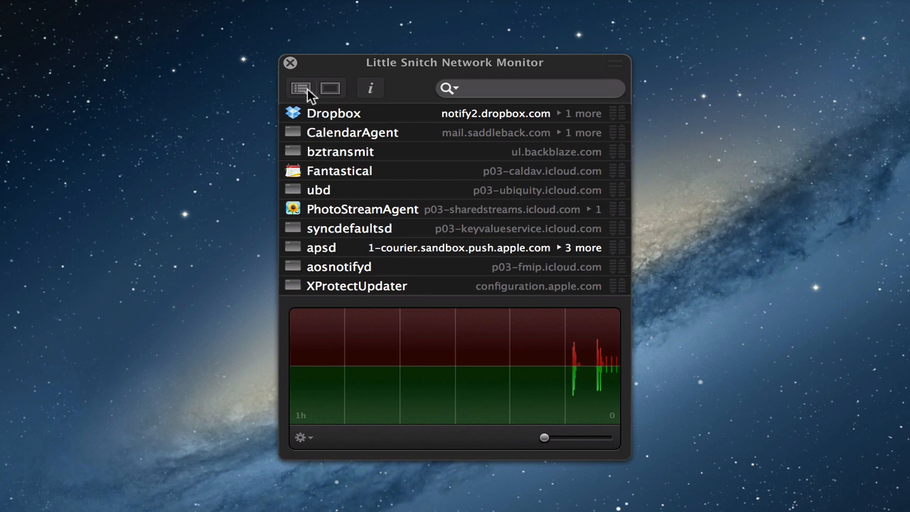
Capture a Network Monitor snapshot and place its window beside the live monitor
left_click(300, 88)
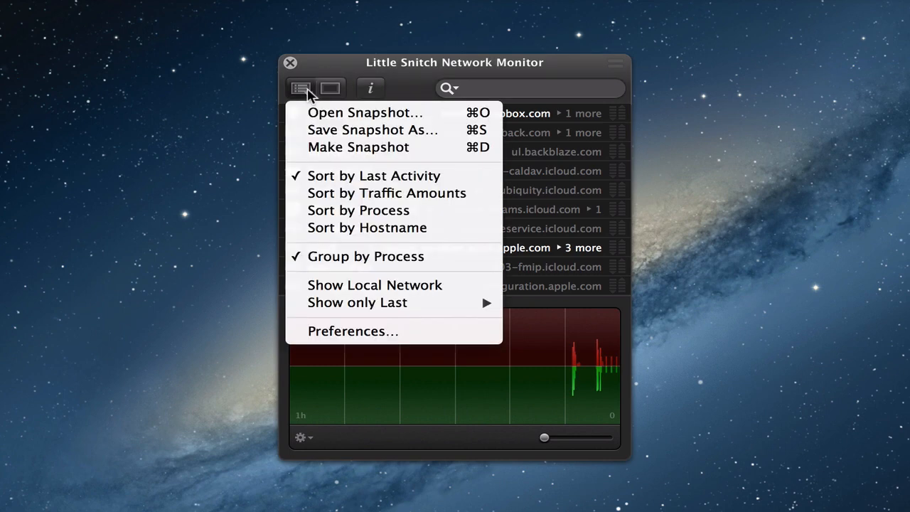
mouse_move(357, 146)
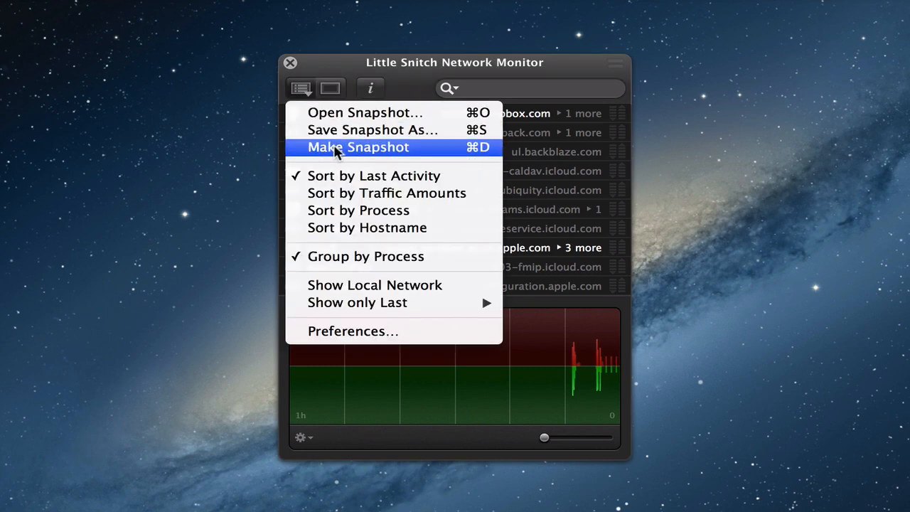
left_click(357, 147)
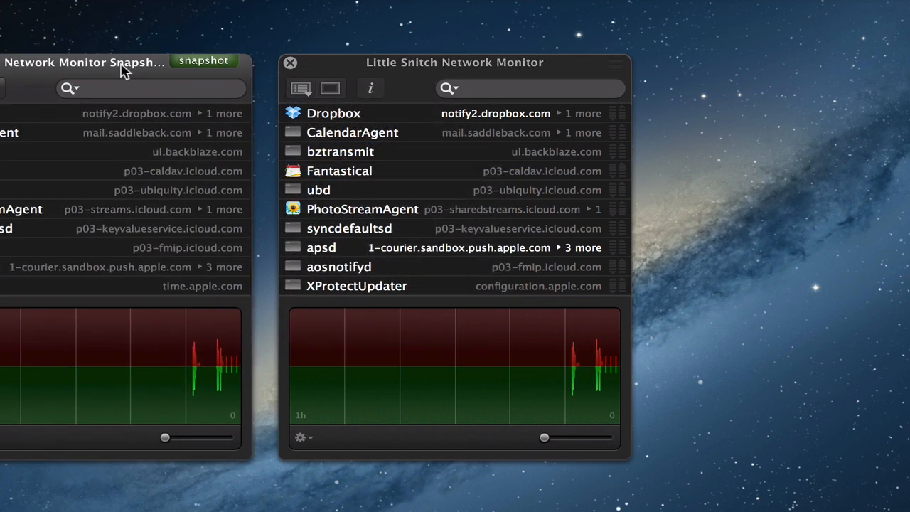
left_click_drag(455, 62, 614, 64)
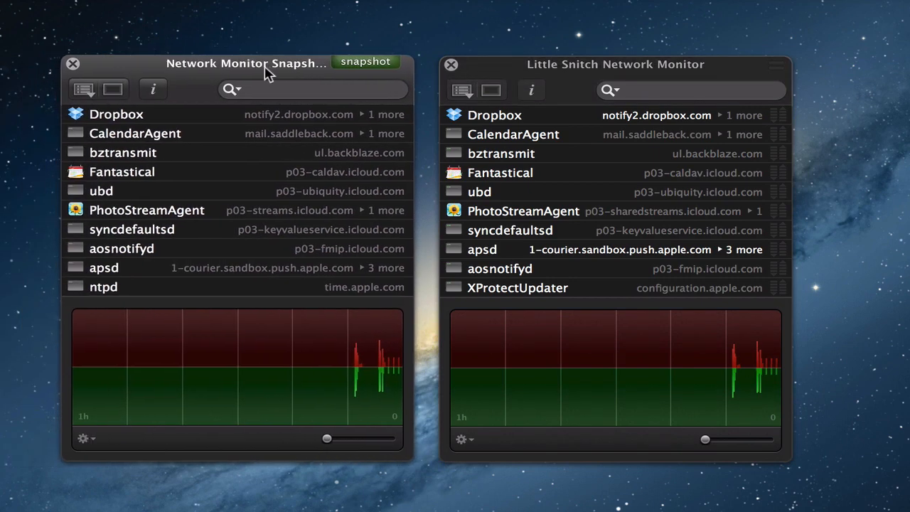
mouse_move(582, 176)
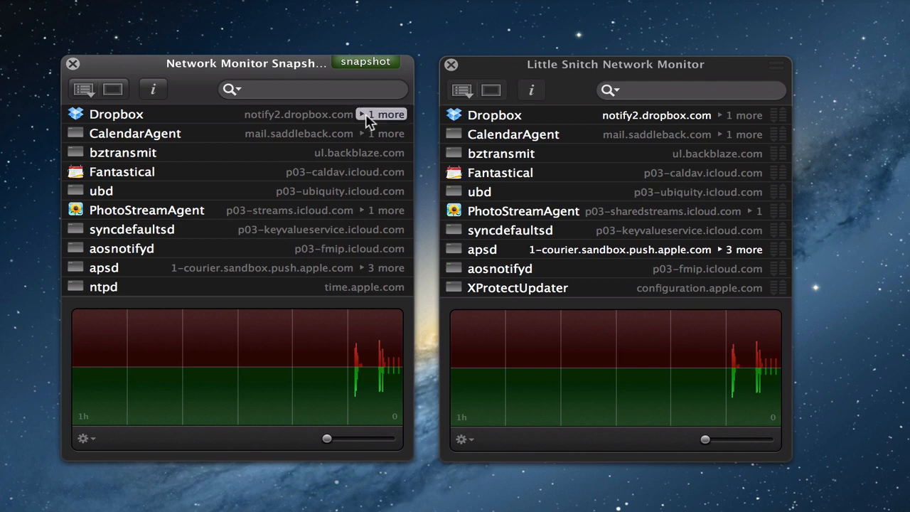
mouse_move(693, 165)
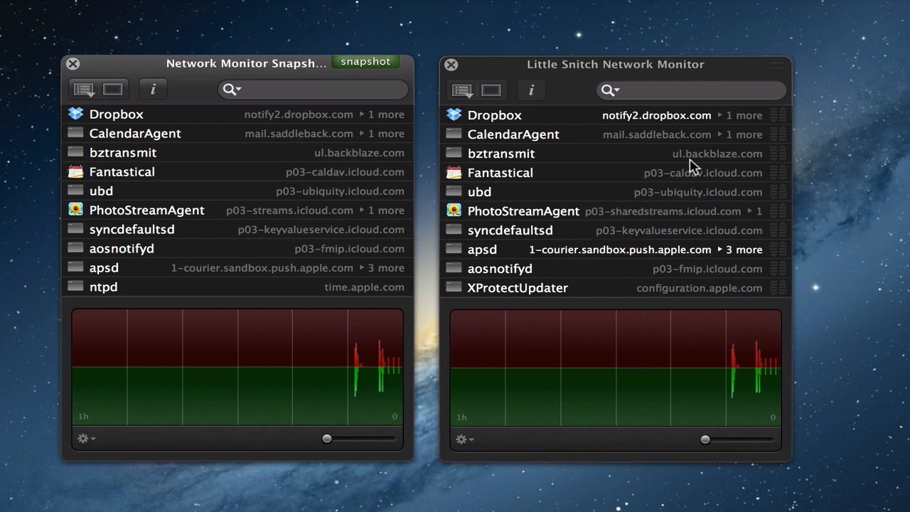
mouse_move(698, 187)
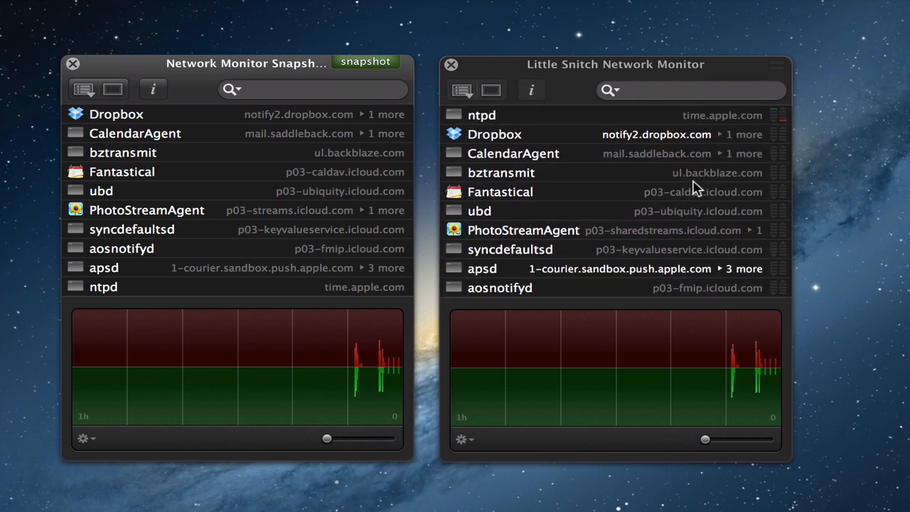
mouse_move(543, 149)
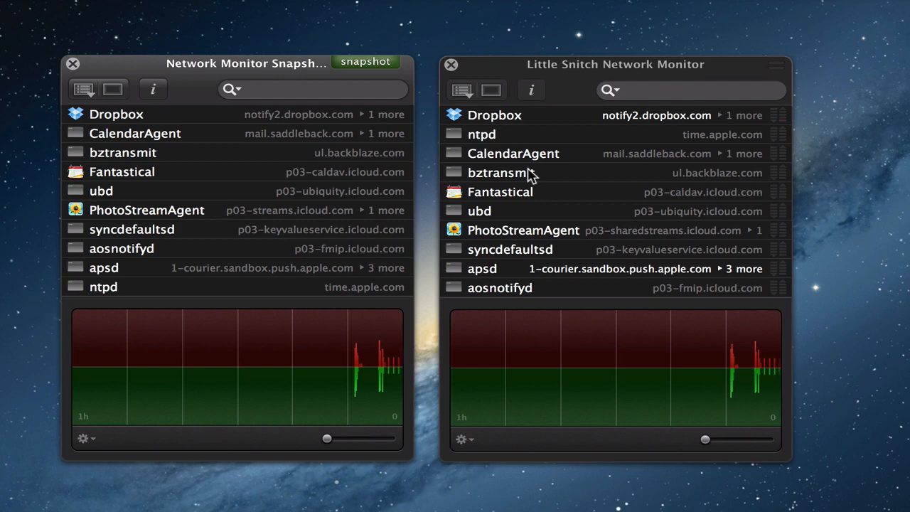
mouse_move(363, 129)
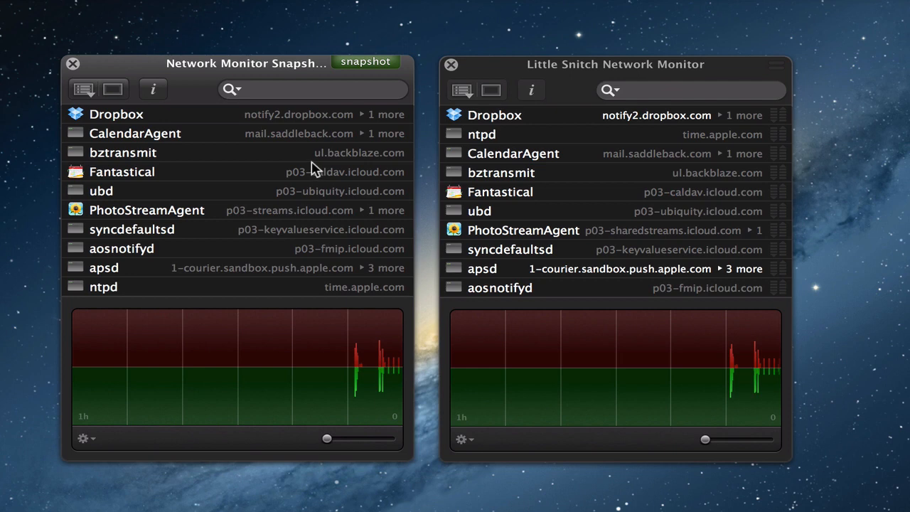
mouse_move(351, 122)
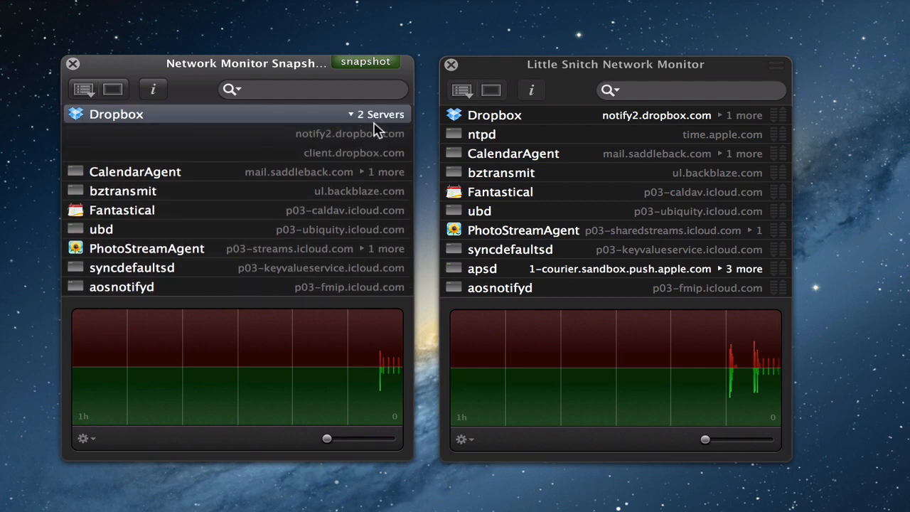
mouse_move(333, 135)
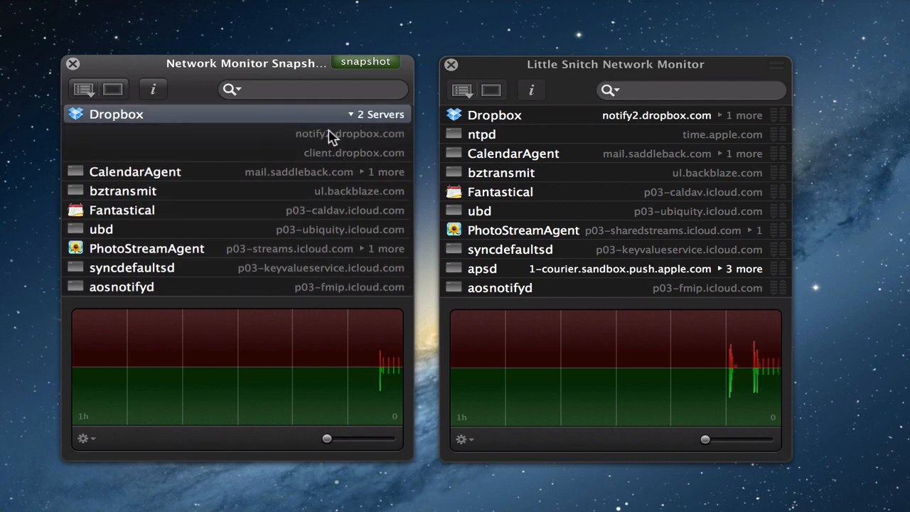
mouse_move(304, 140)
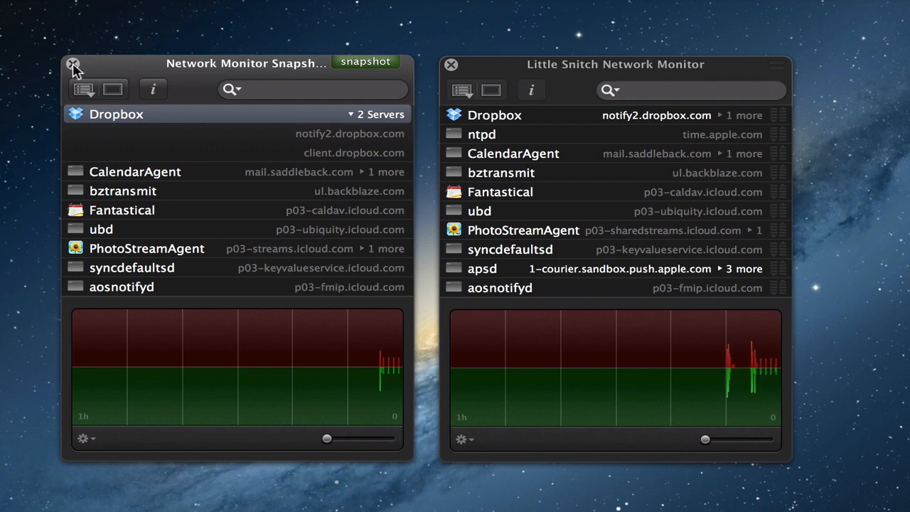
Close the snapshot window with Don't Save, then move the live monitor toward the screen centre
left_click(73, 64)
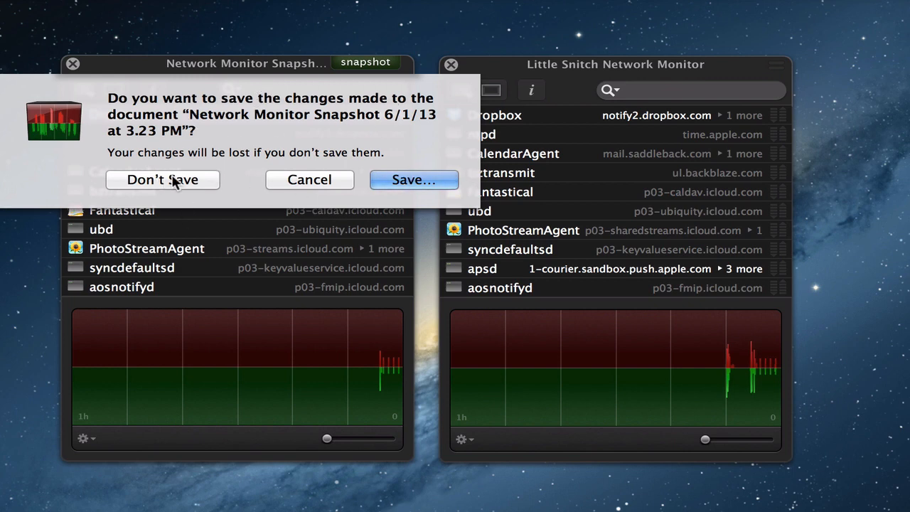
left_click(163, 179)
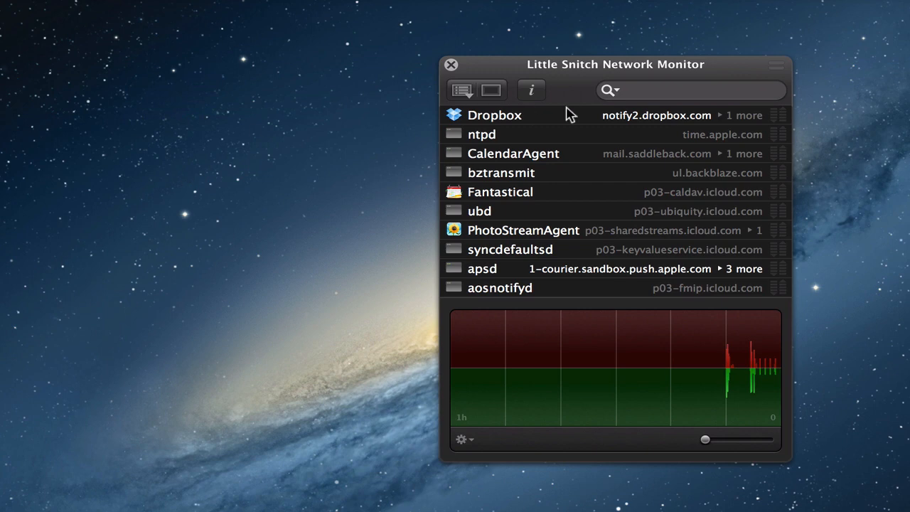
left_click_drag(614, 64, 434, 80)
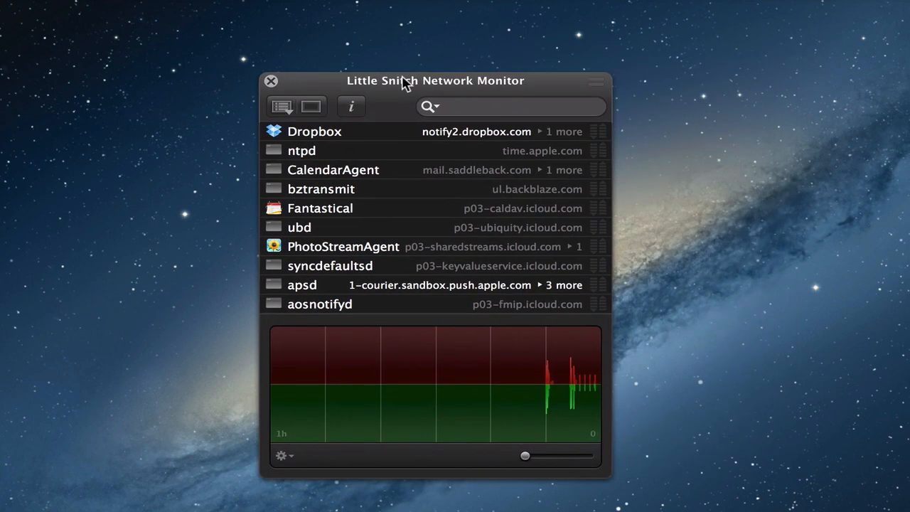
mouse_move(476, 288)
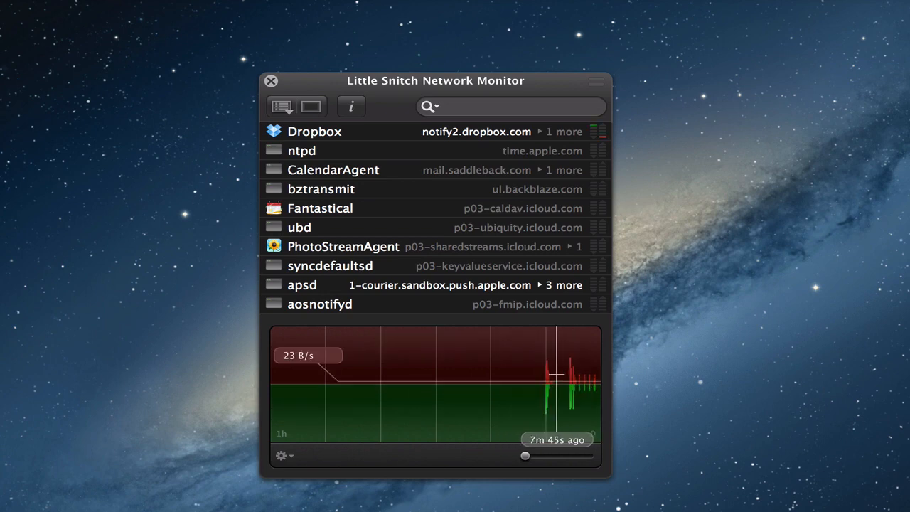
mouse_move(405, 246)
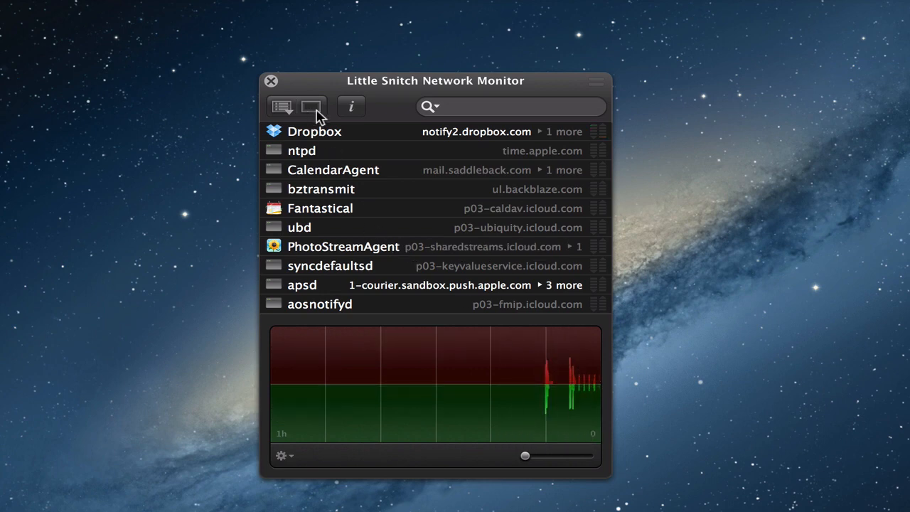
left_click(310, 106)
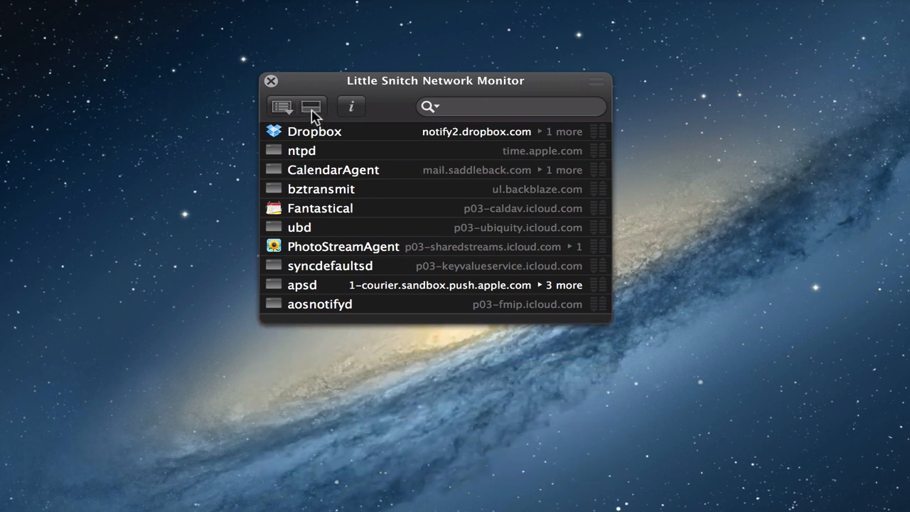
left_click(312, 106)
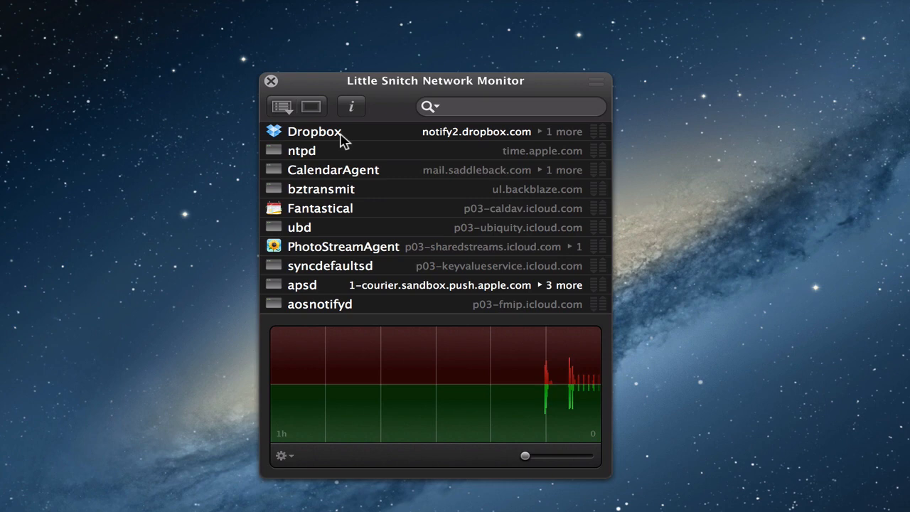
mouse_move(348, 171)
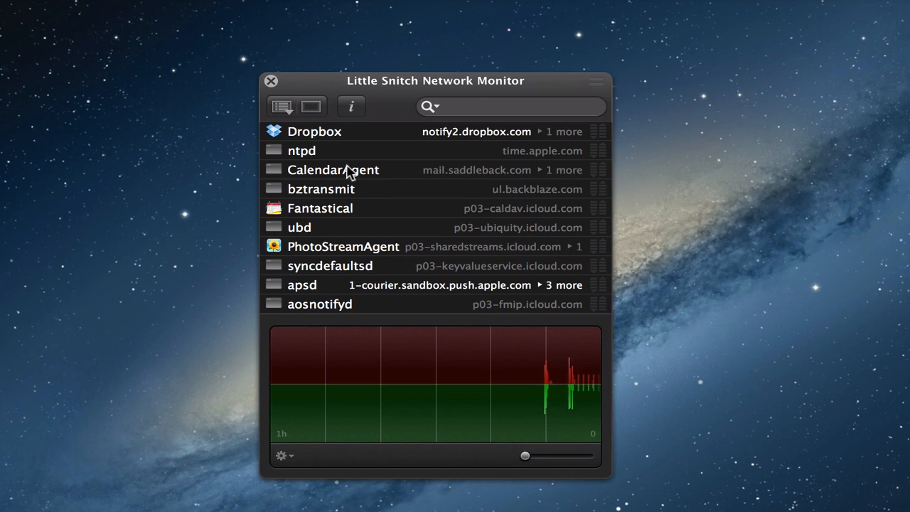
mouse_move(355, 250)
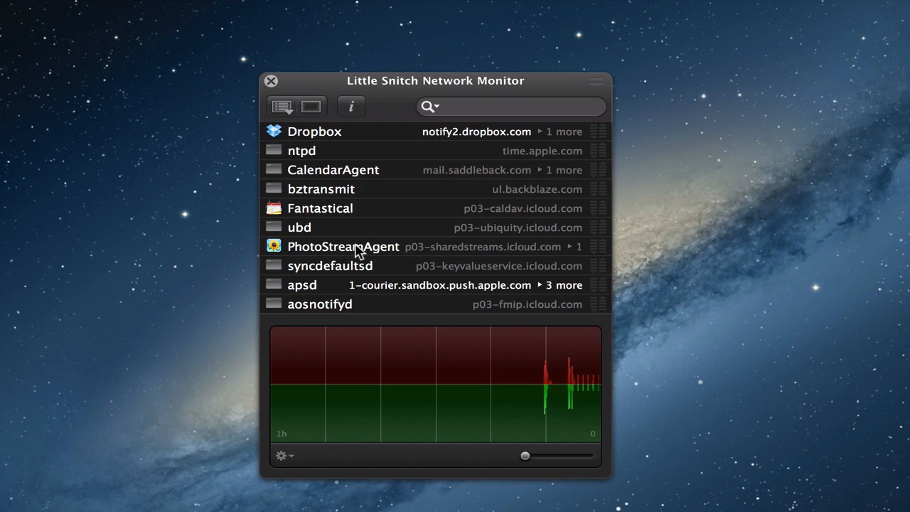
Open PhotoStreamAgent's info panel, drag it fully on screen, and adjust the graph to 25 minutes
left_click(343, 246)
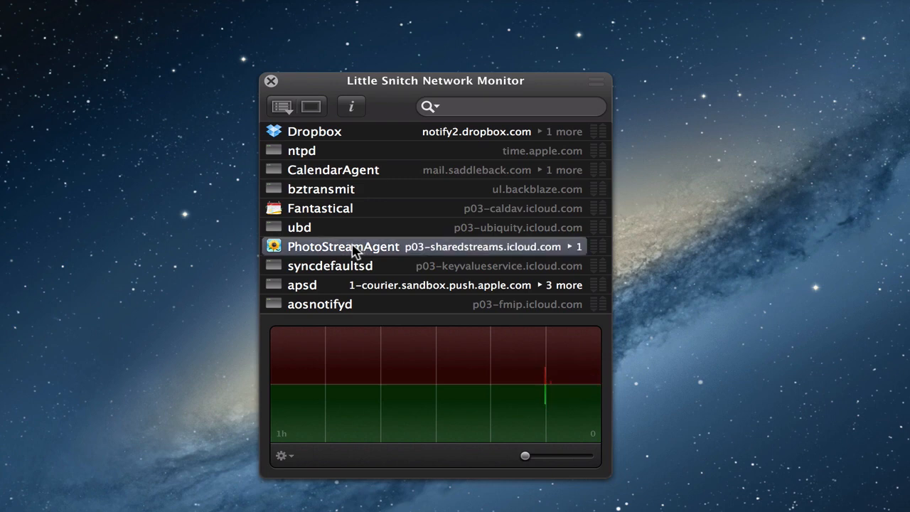
left_click(350, 106)
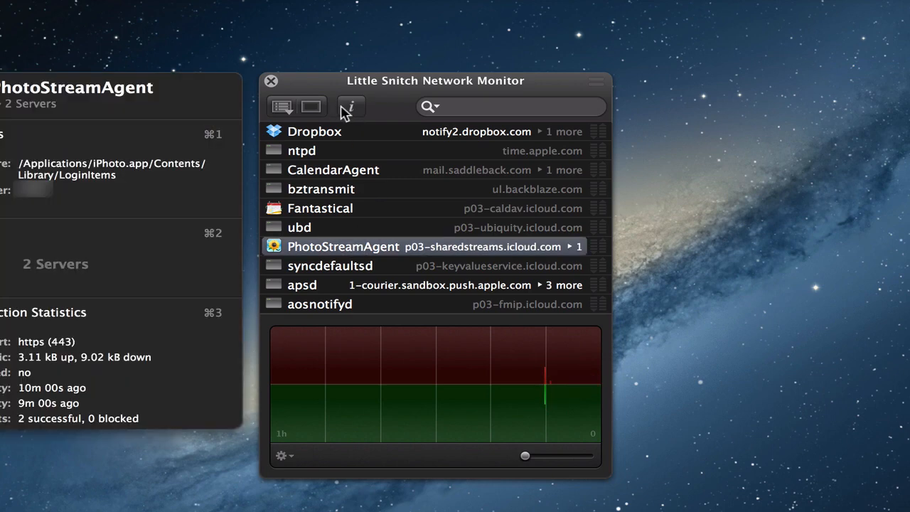
left_click_drag(434, 80, 567, 84)
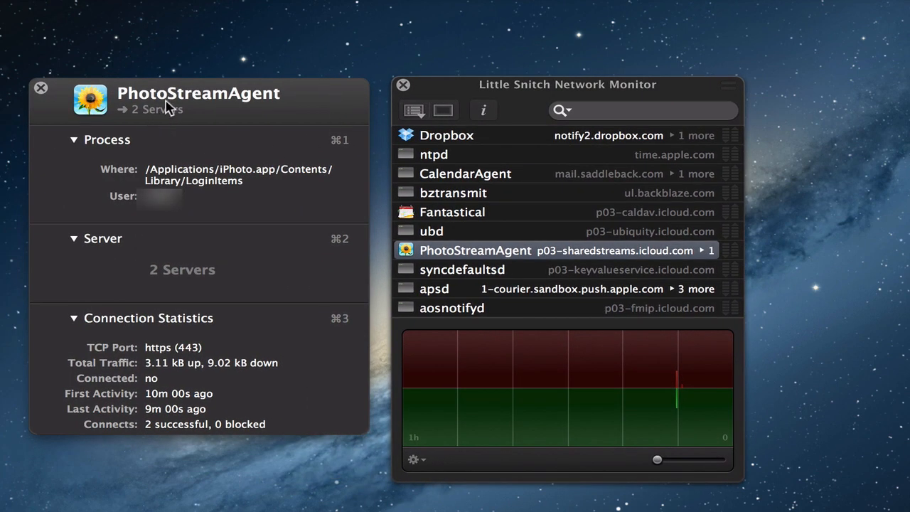
mouse_move(179, 115)
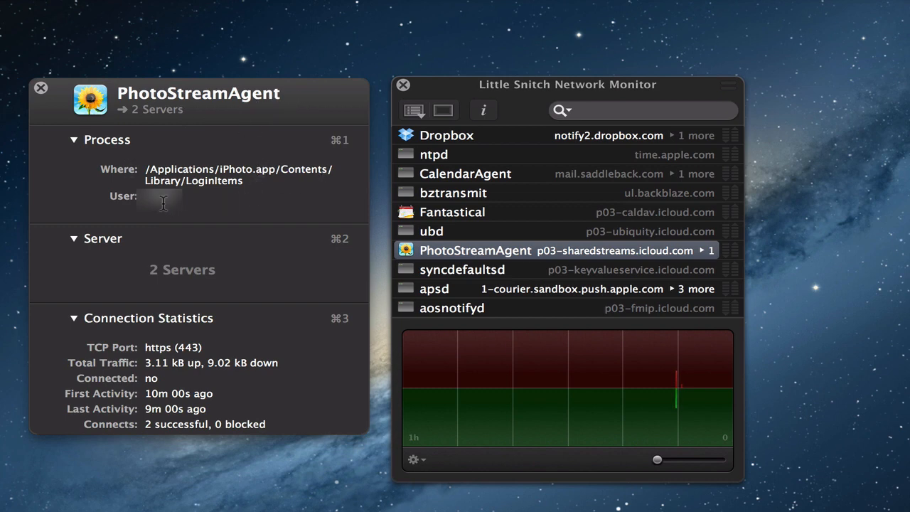
mouse_move(204, 276)
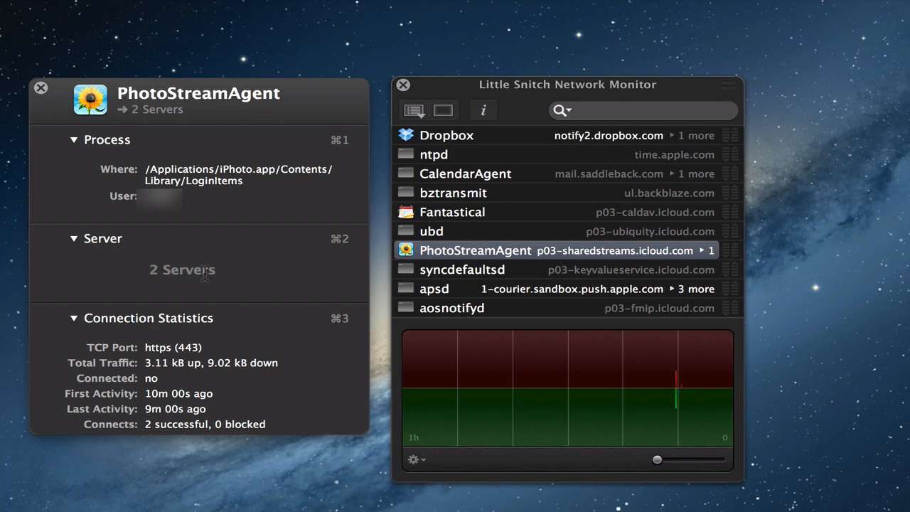
double_click(173, 347)
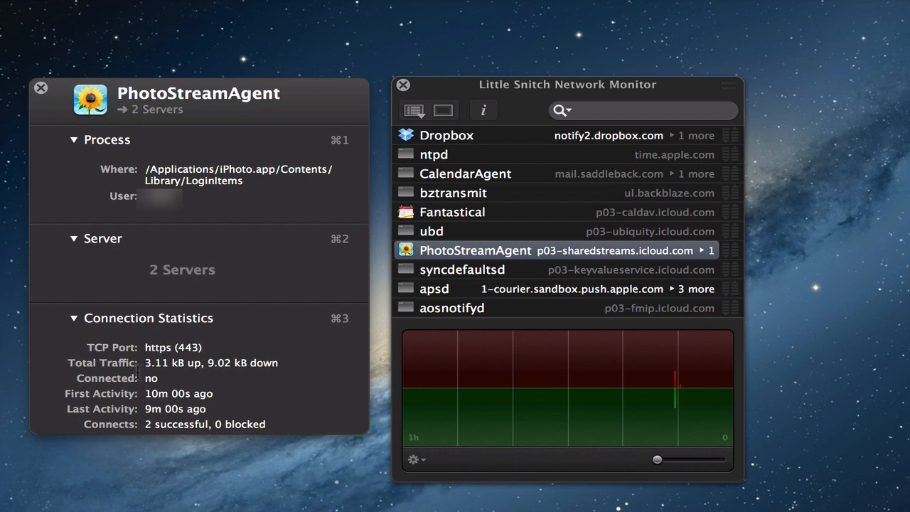
mouse_move(254, 361)
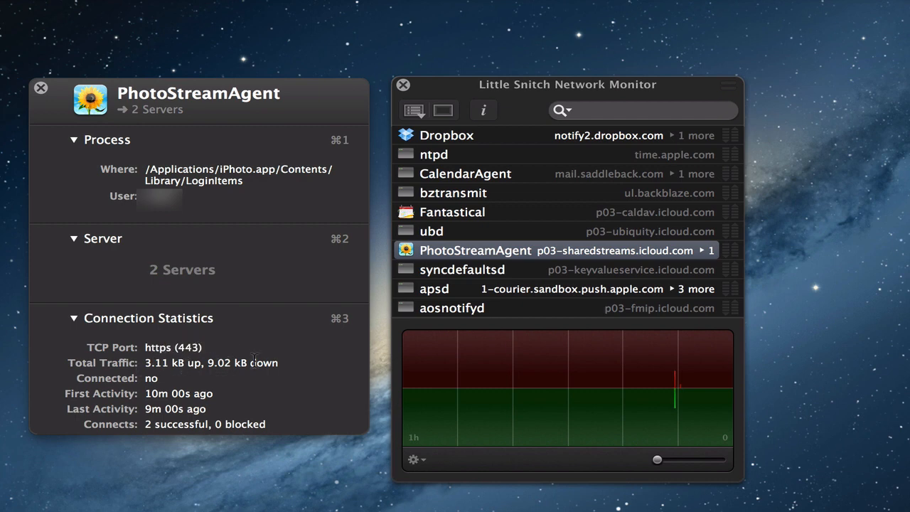
mouse_move(155, 374)
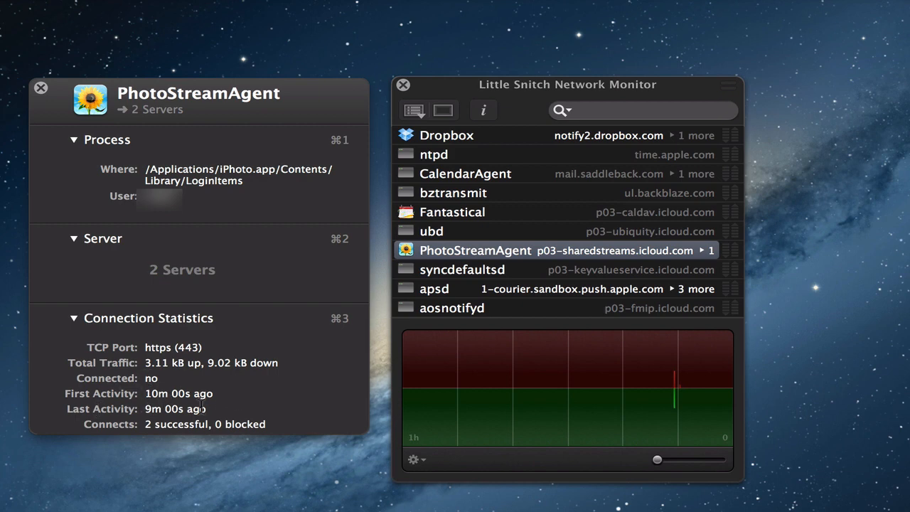
mouse_move(127, 424)
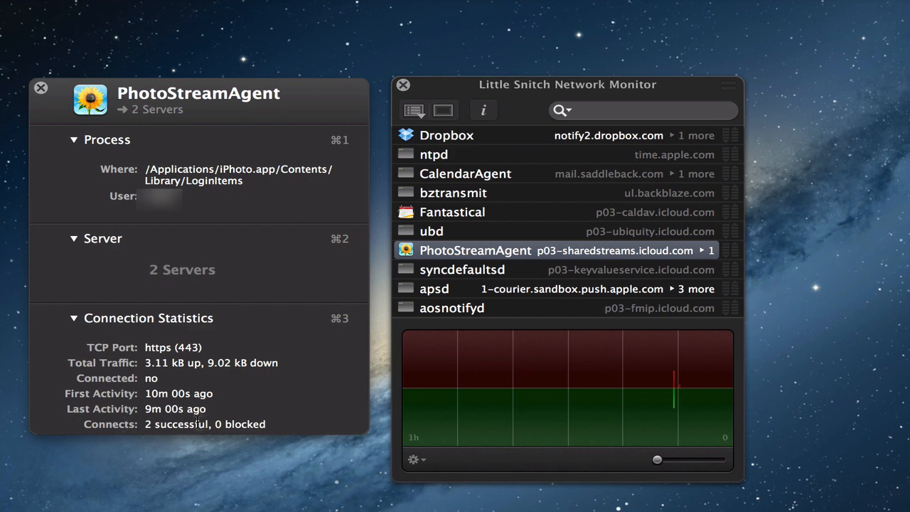
mouse_move(160, 200)
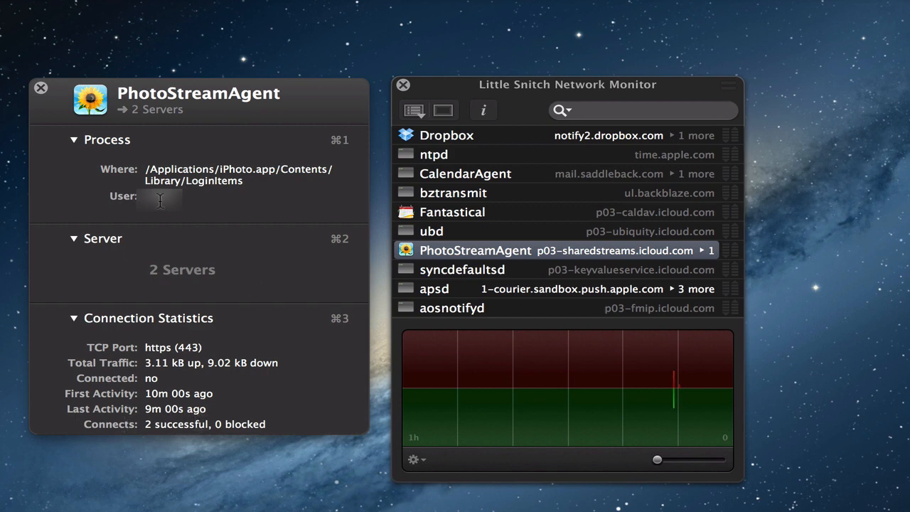
mouse_move(451, 238)
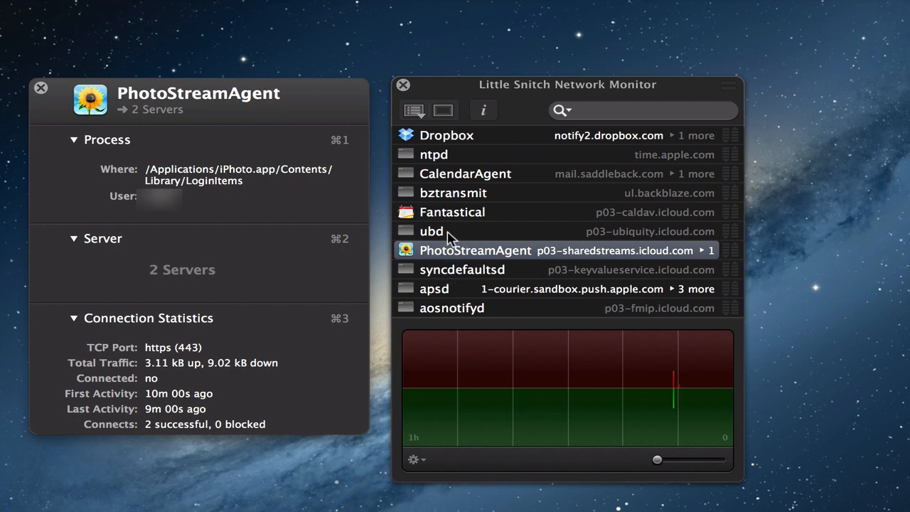
mouse_move(53, 100)
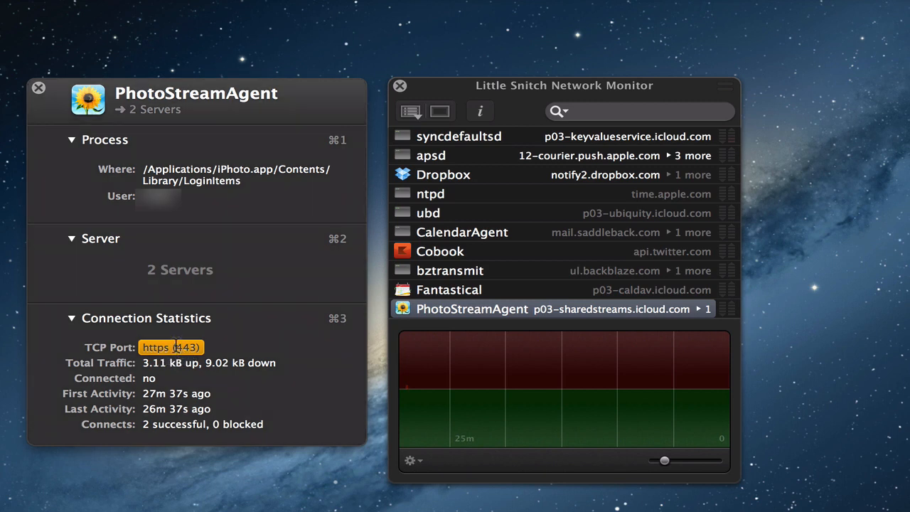
Pick a connected-status filter option, then clear the TCP port 443 filter so 12 processes show
left_click(171, 346)
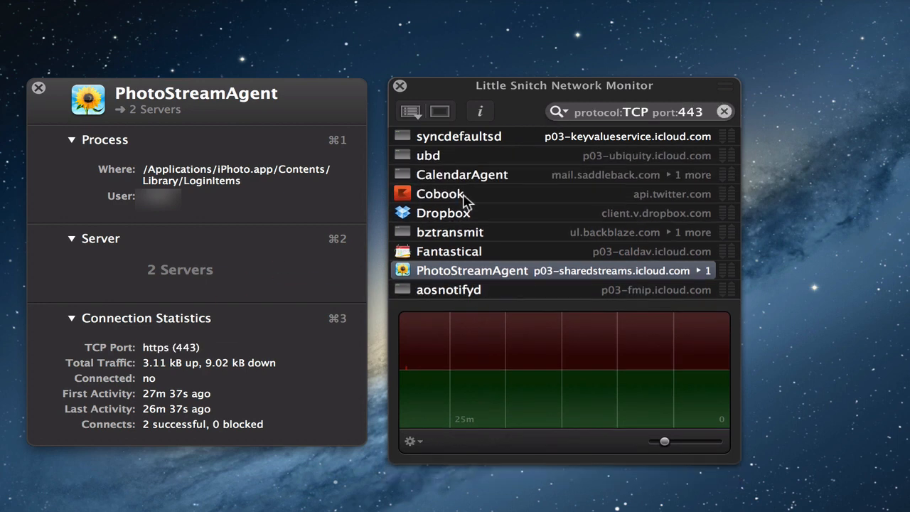
mouse_move(593, 124)
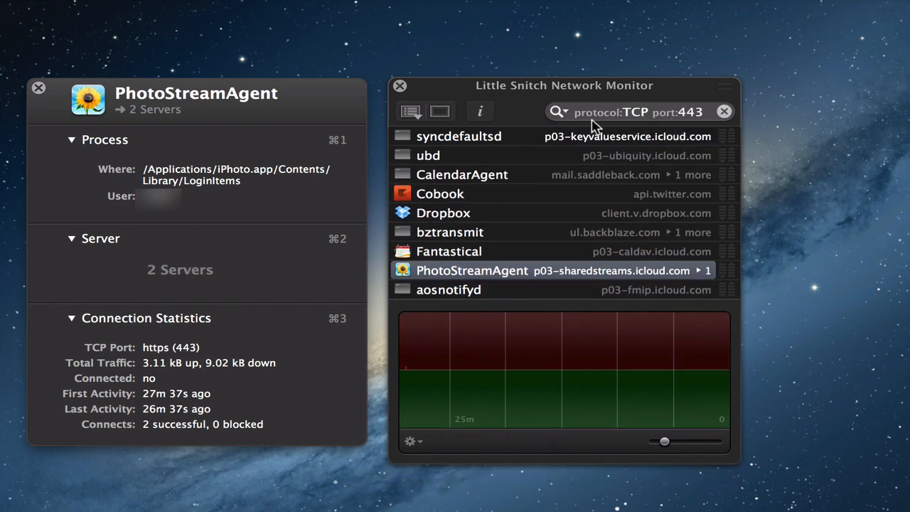
mouse_move(624, 125)
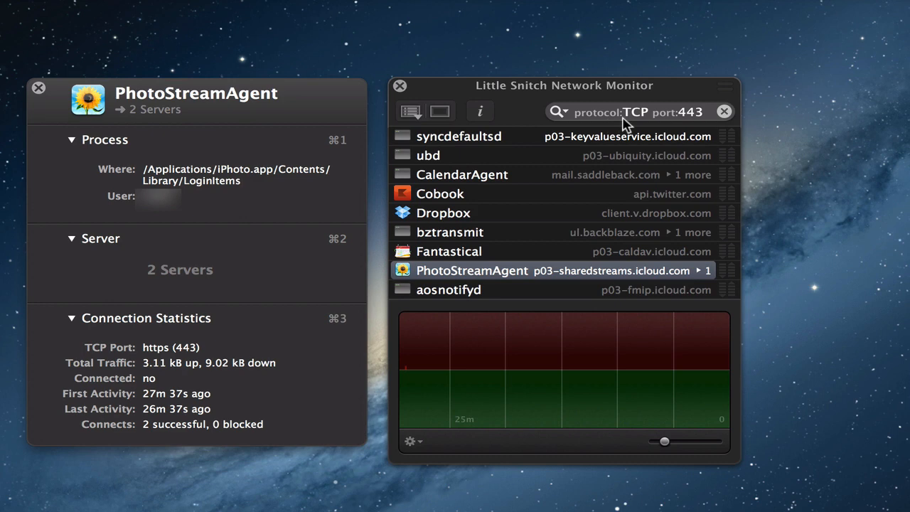
mouse_move(673, 144)
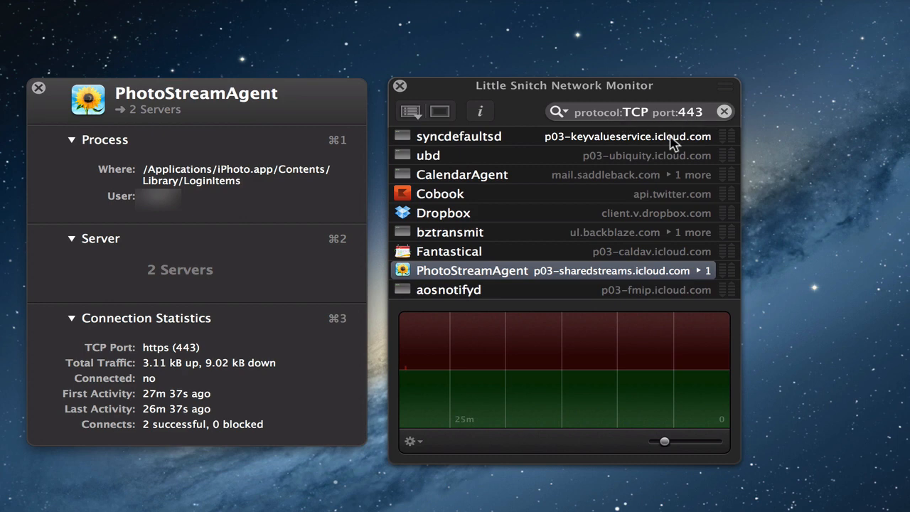
mouse_move(602, 127)
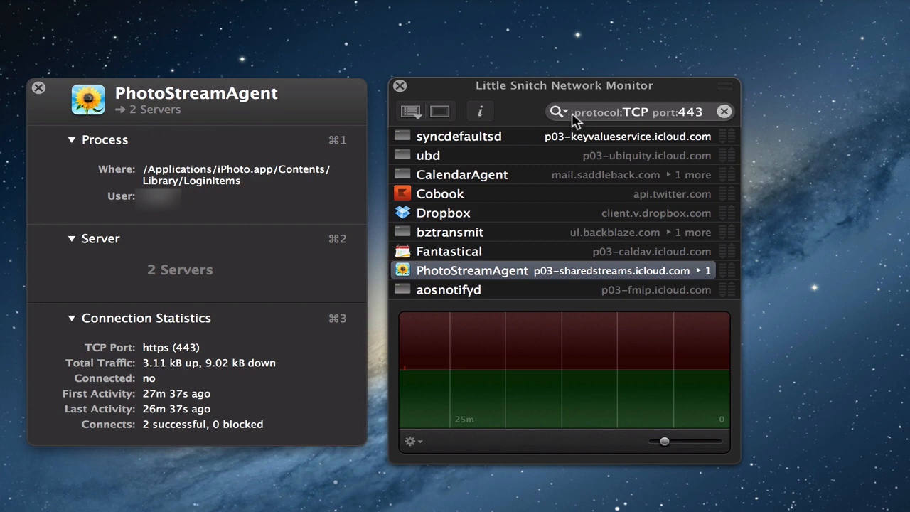
left_click(559, 112)
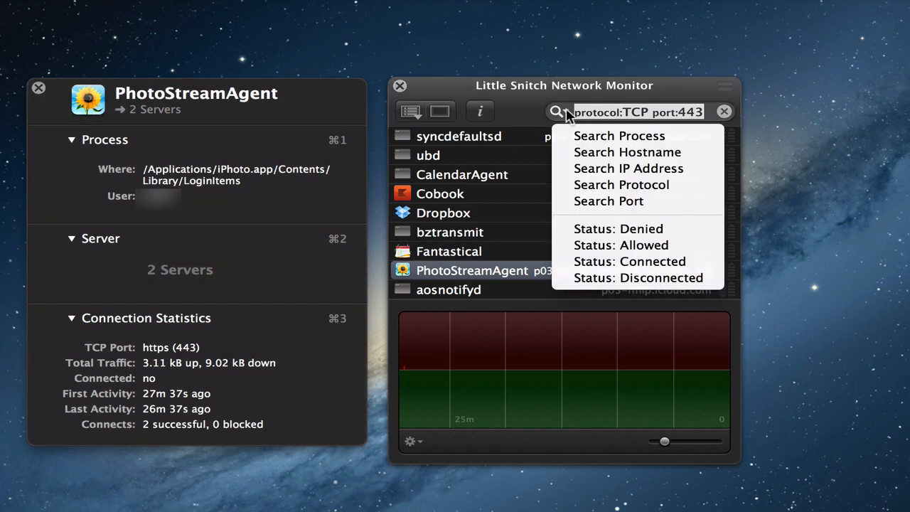
mouse_move(619, 135)
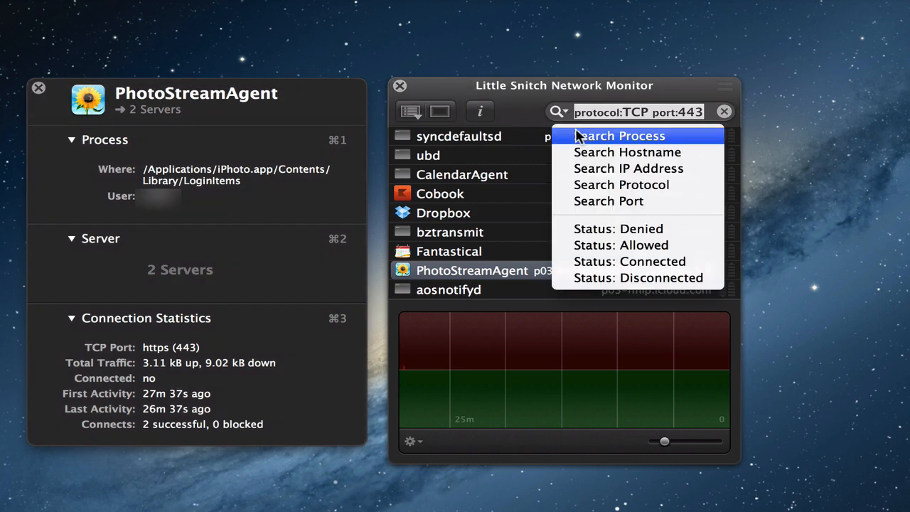
mouse_move(609, 201)
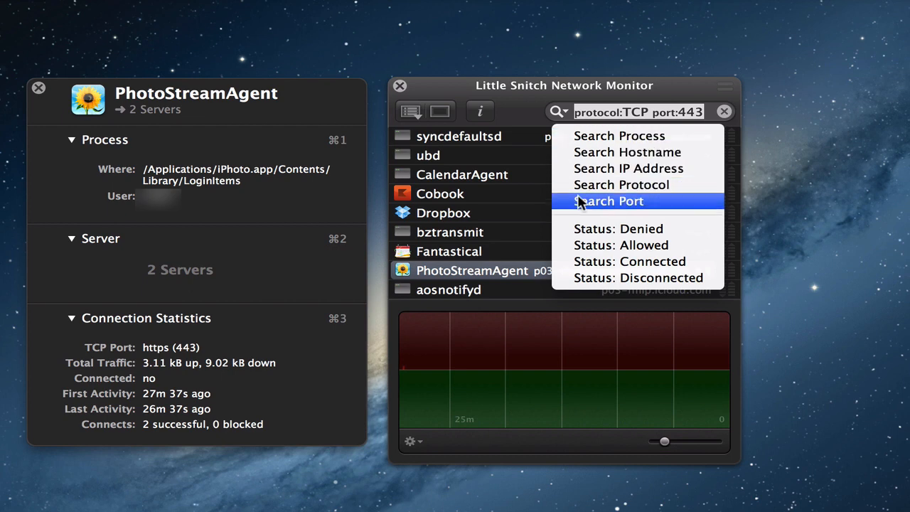
mouse_move(629, 261)
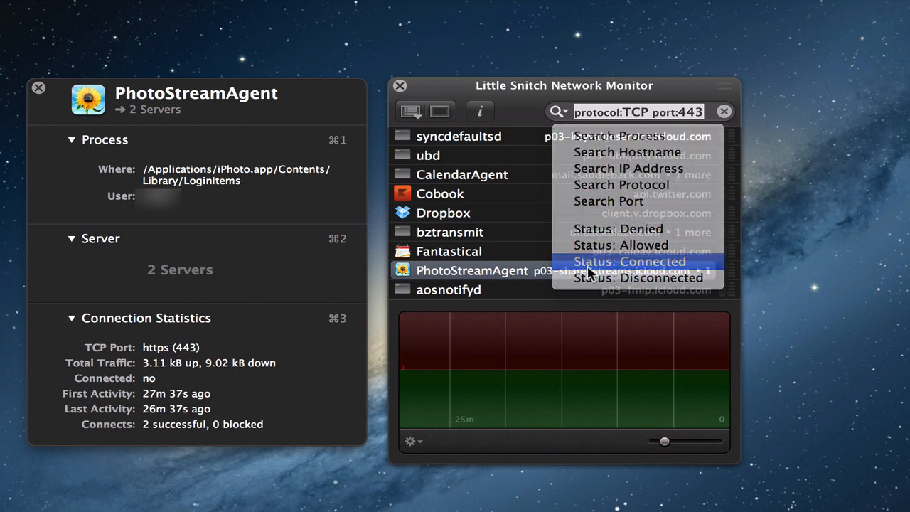
left_click(630, 261)
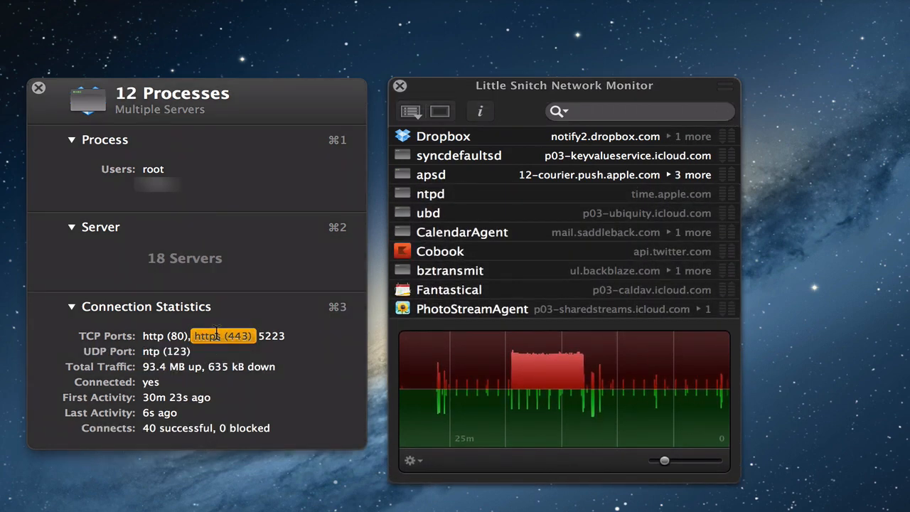
Filter on port 5223, select PhotoStreamAgent, and widen the traffic graph to one hour
left_click(272, 335)
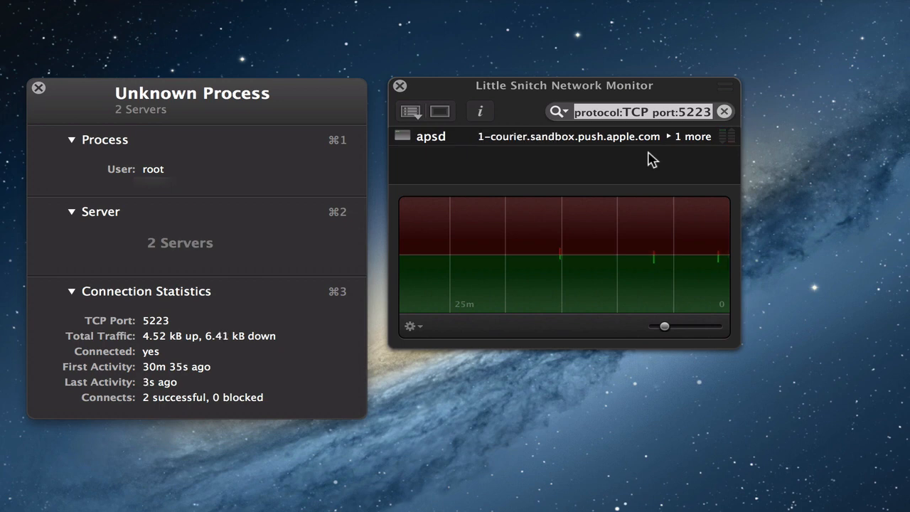
mouse_move(584, 148)
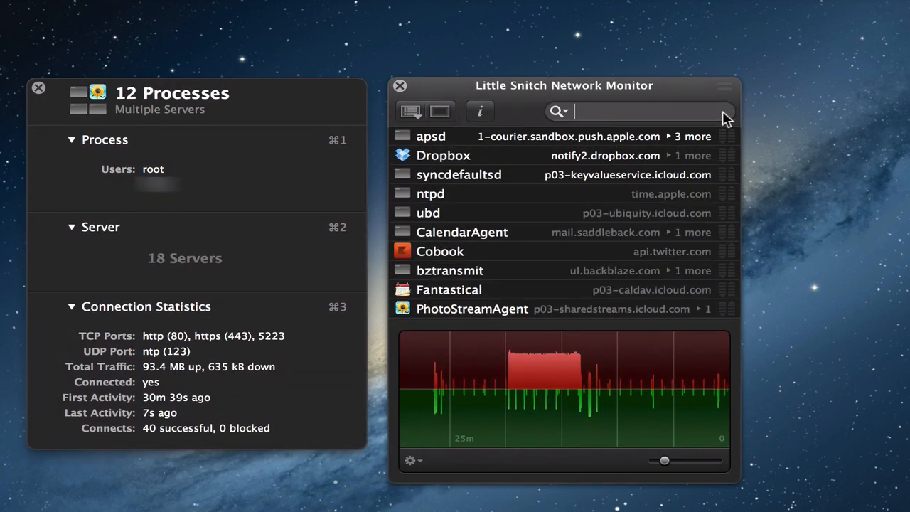
mouse_move(522, 300)
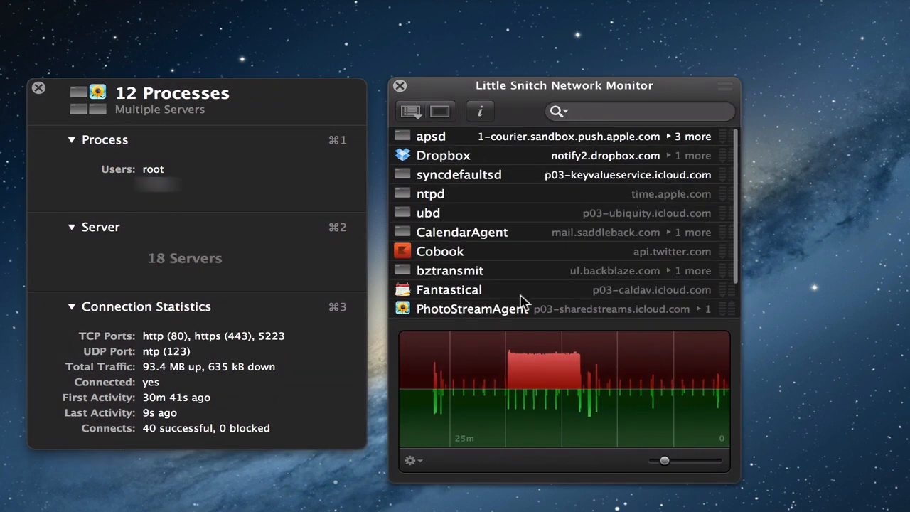
left_click(472, 308)
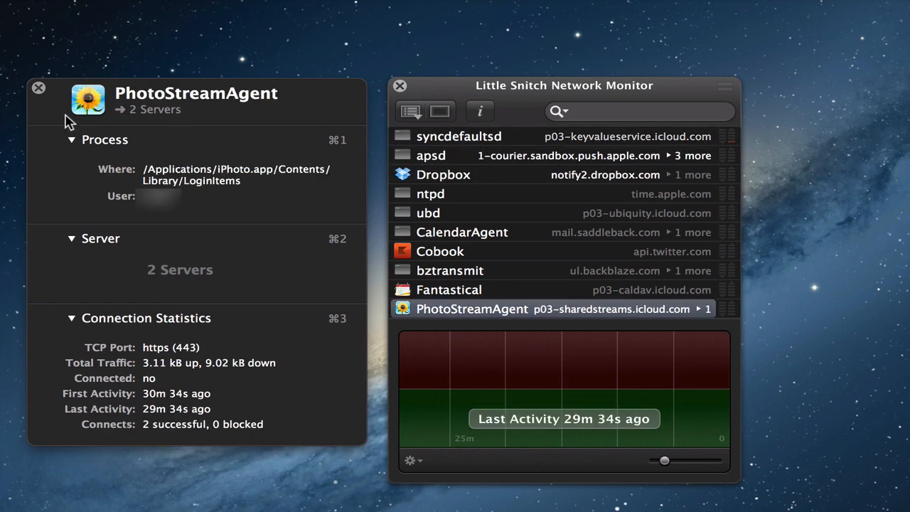
left_click_drag(664, 460, 657, 459)
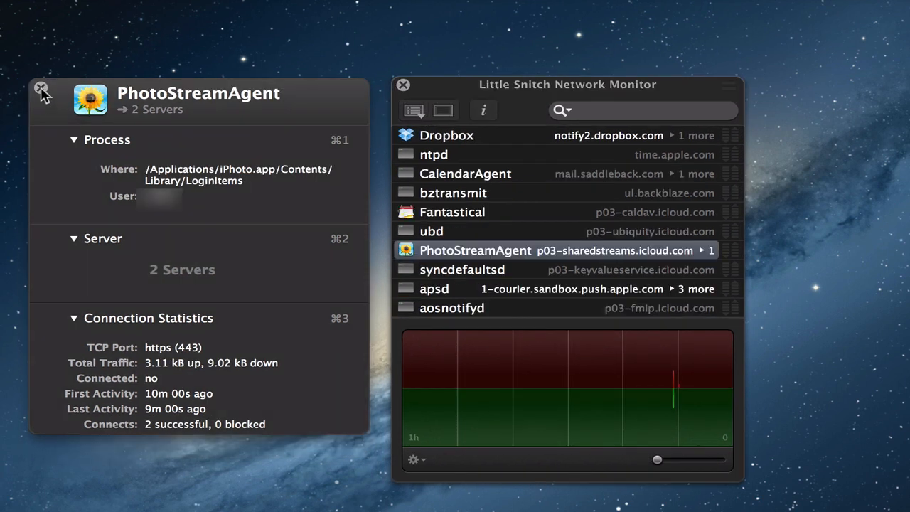
Close the PhotoStreamAgent info panel, keeping the Network Monitor open
left_click(41, 88)
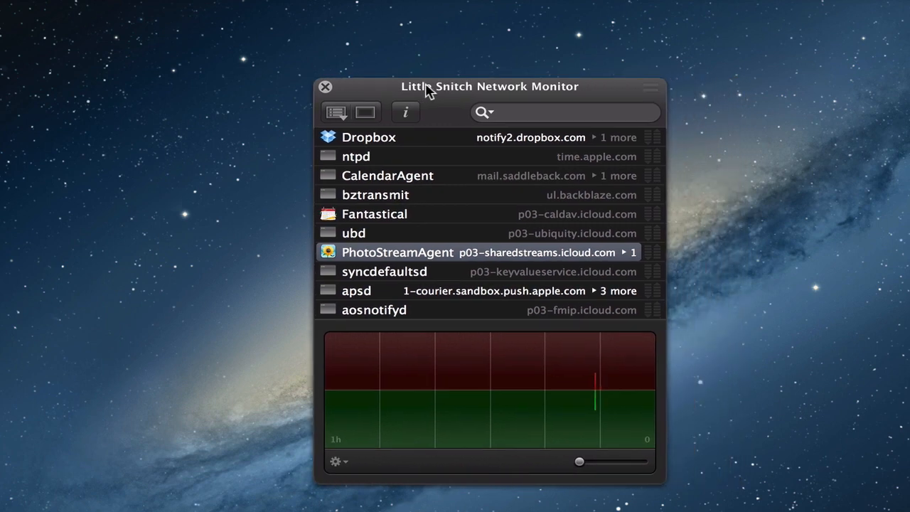
mouse_move(657, 153)
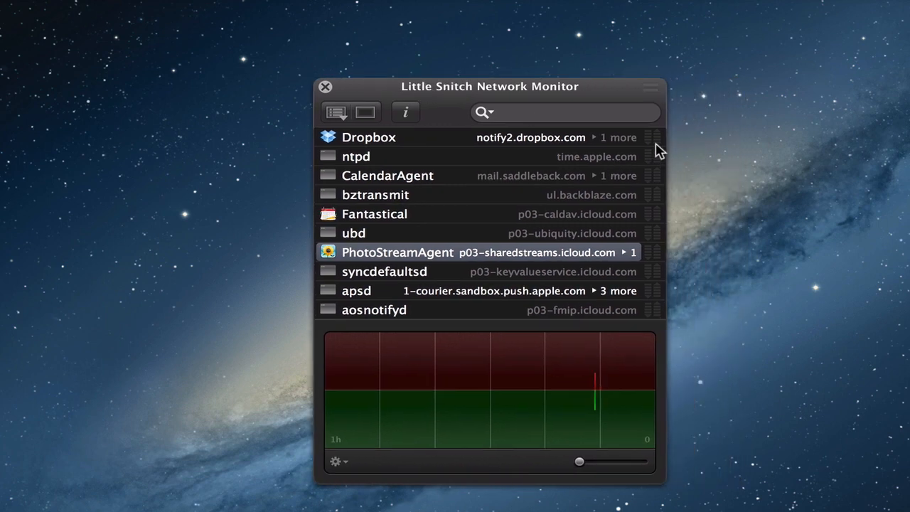
mouse_move(654, 142)
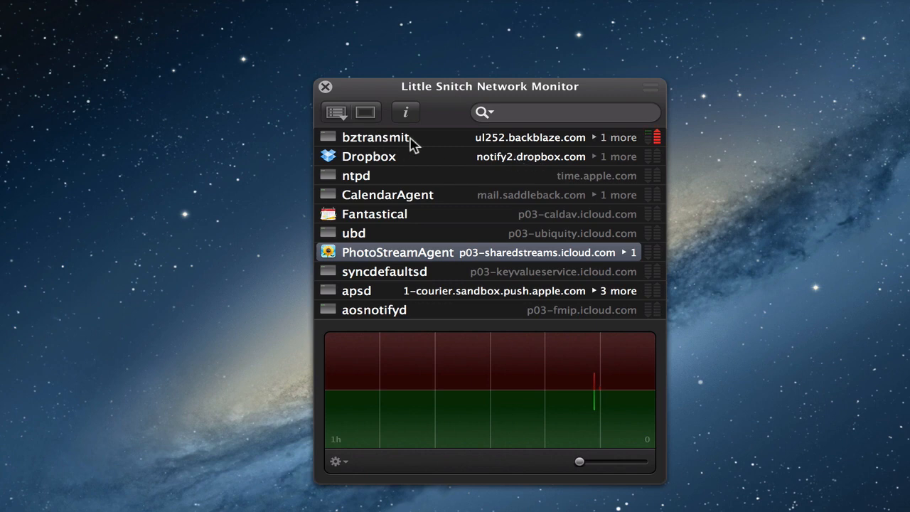
mouse_move(661, 152)
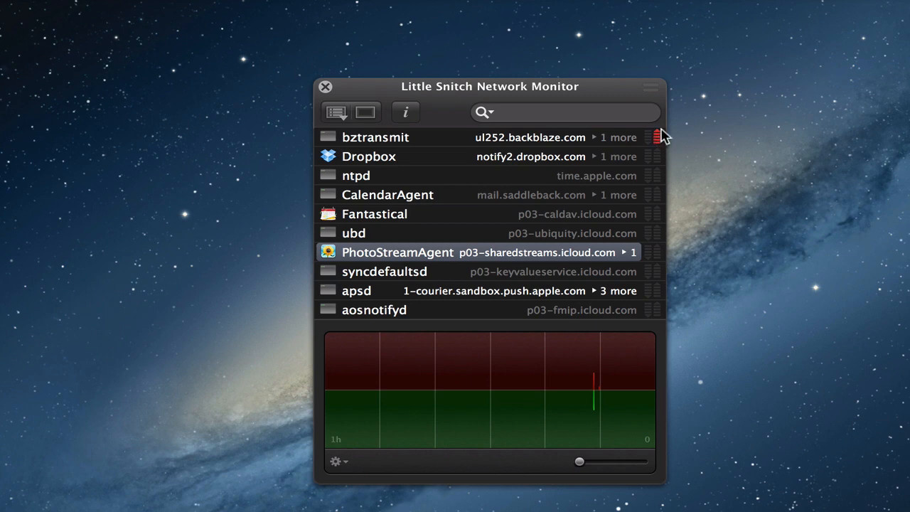
mouse_move(660, 155)
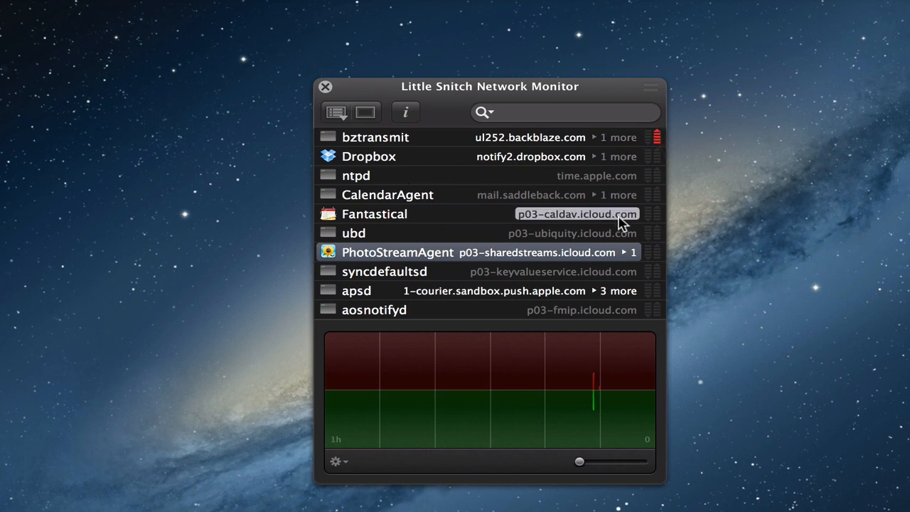
mouse_move(664, 311)
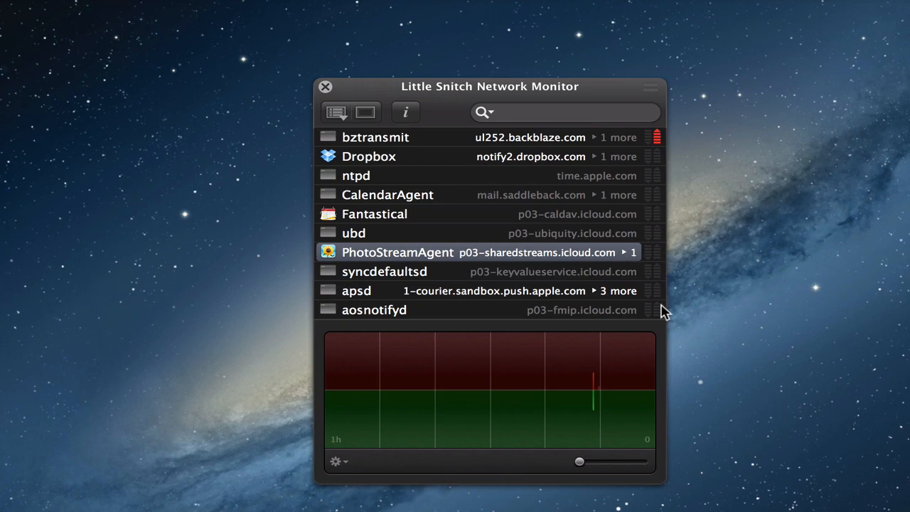
mouse_move(661, 177)
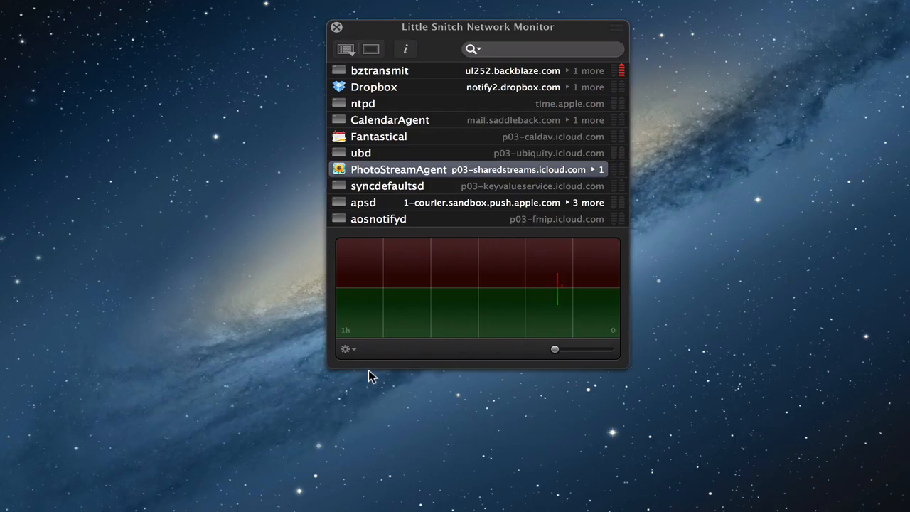
left_click(346, 348)
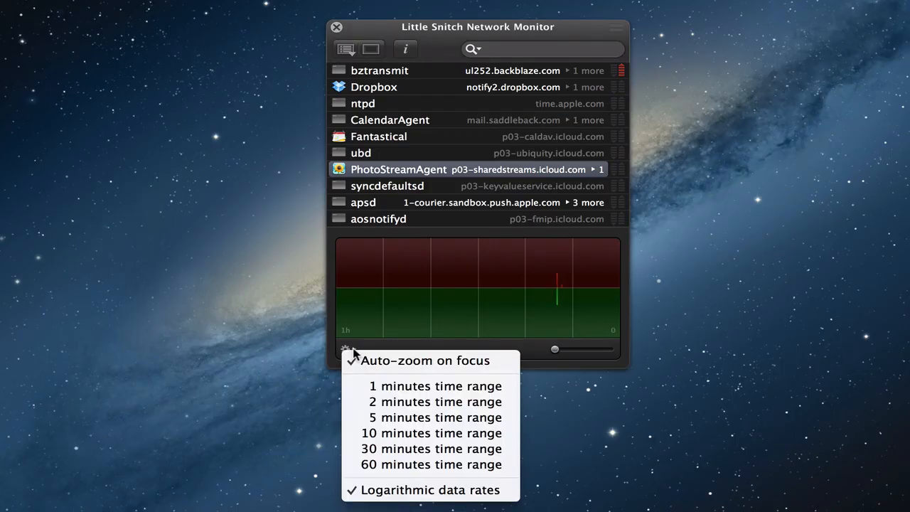
mouse_move(369, 360)
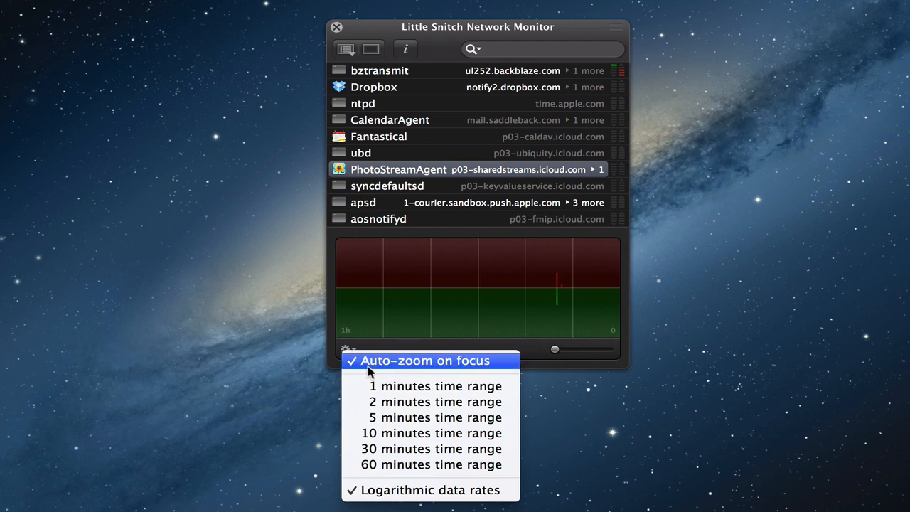
mouse_move(398, 386)
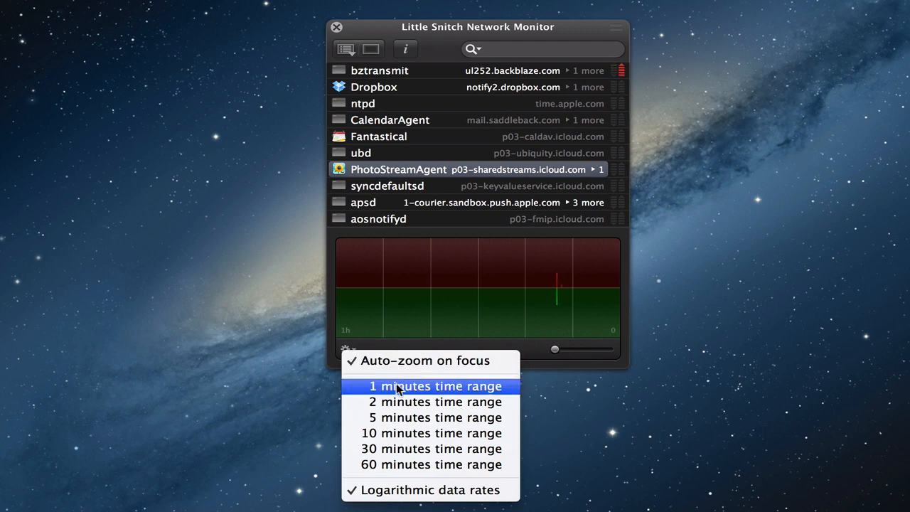
left_click(434, 386)
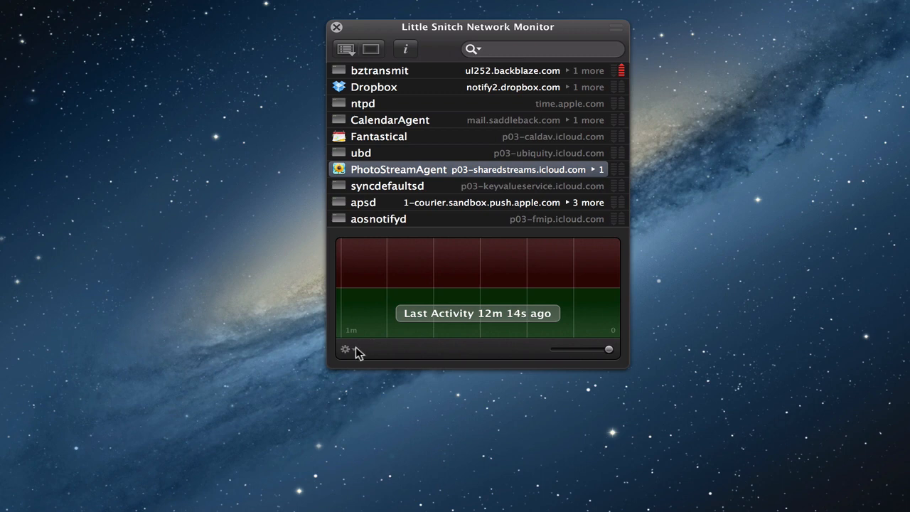
left_click(345, 349)
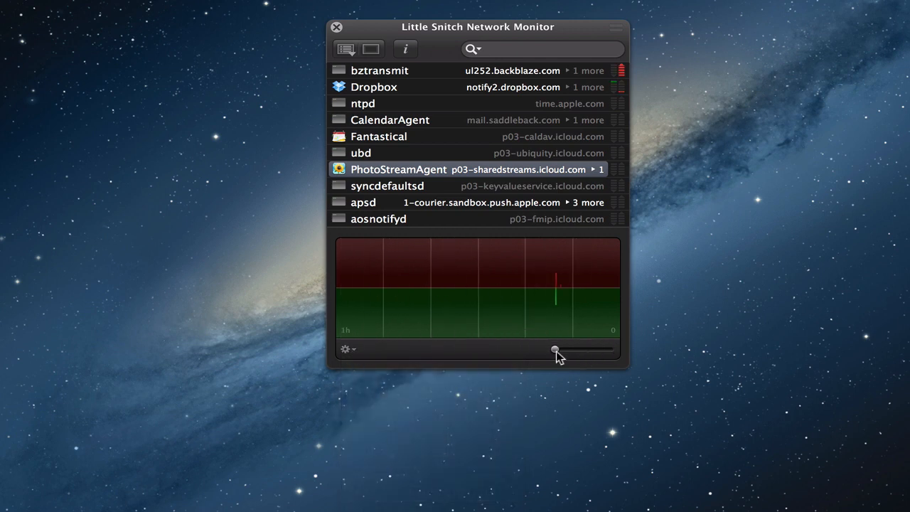
Drag the time-range slider past 12 minutes, then back to a 25-minute span
left_click_drag(554, 350, 576, 350)
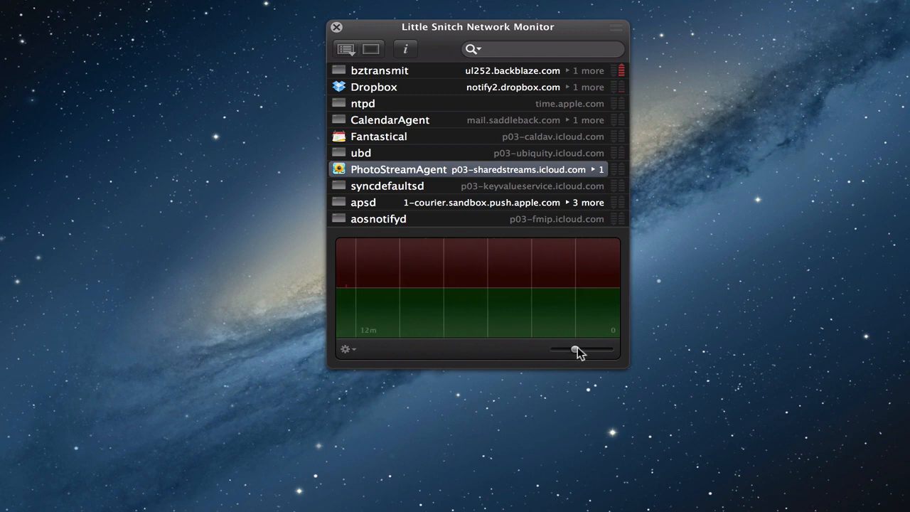
left_click_drag(577, 349, 563, 349)
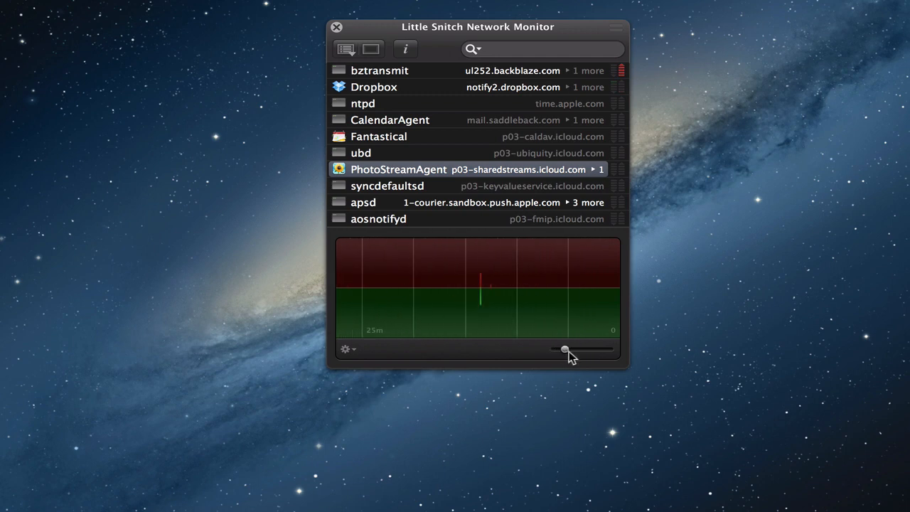